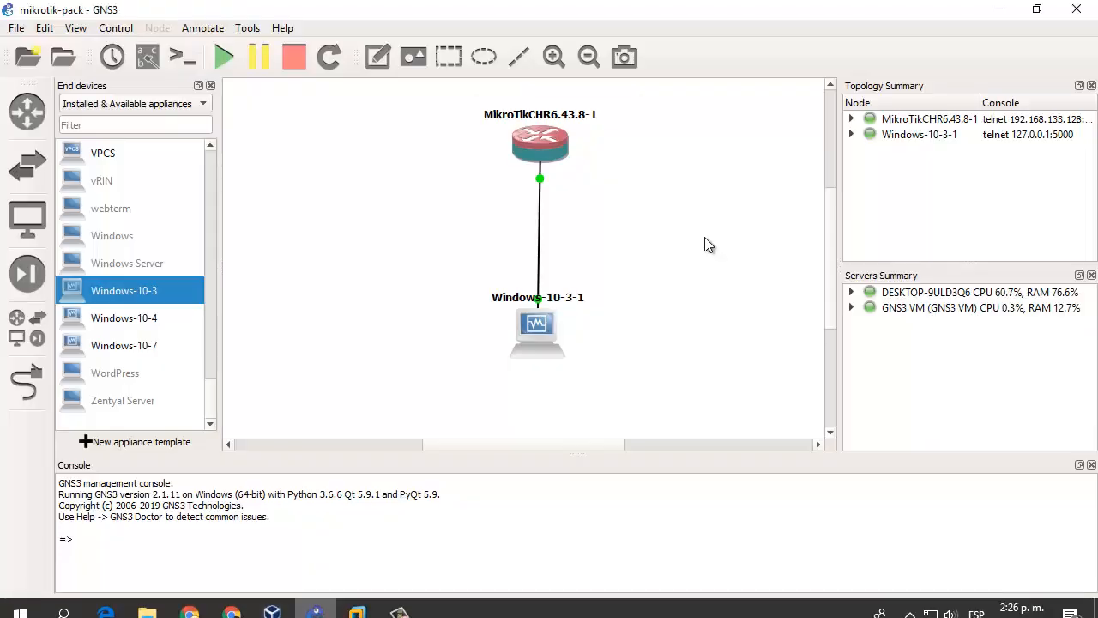
Step: Switch from the GNS3 project to the Windows-10-3 VirtualBox VM window
{"action": "left_click", "coordinate": [539, 144]}
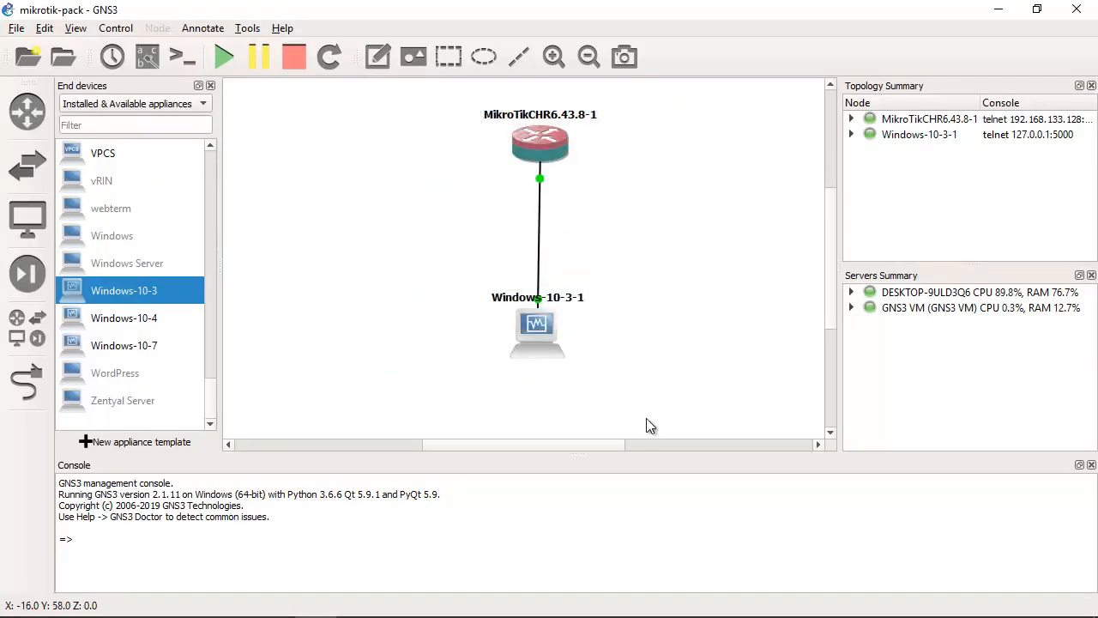
{"action": "mouse_move", "coordinate": [309, 609]}
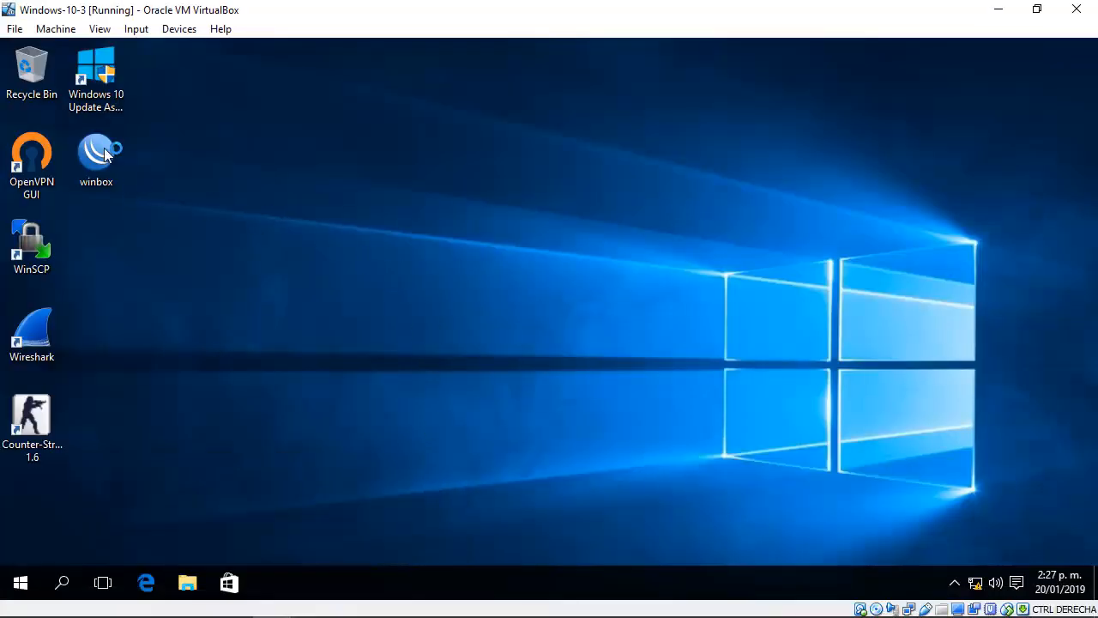
Step: Launch WinBox from the desktop, running it past SmartScreen and allowing it through the Windows firewall
{"action": "left_click", "coordinate": [96, 158]}
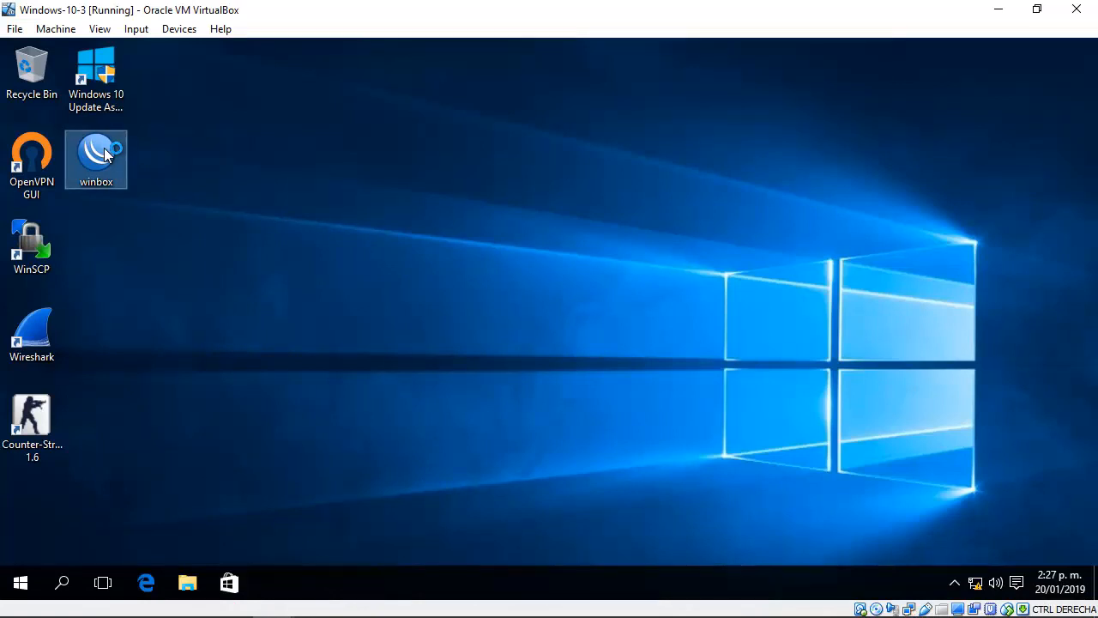
{"action": "mouse_move", "coordinate": [96, 158]}
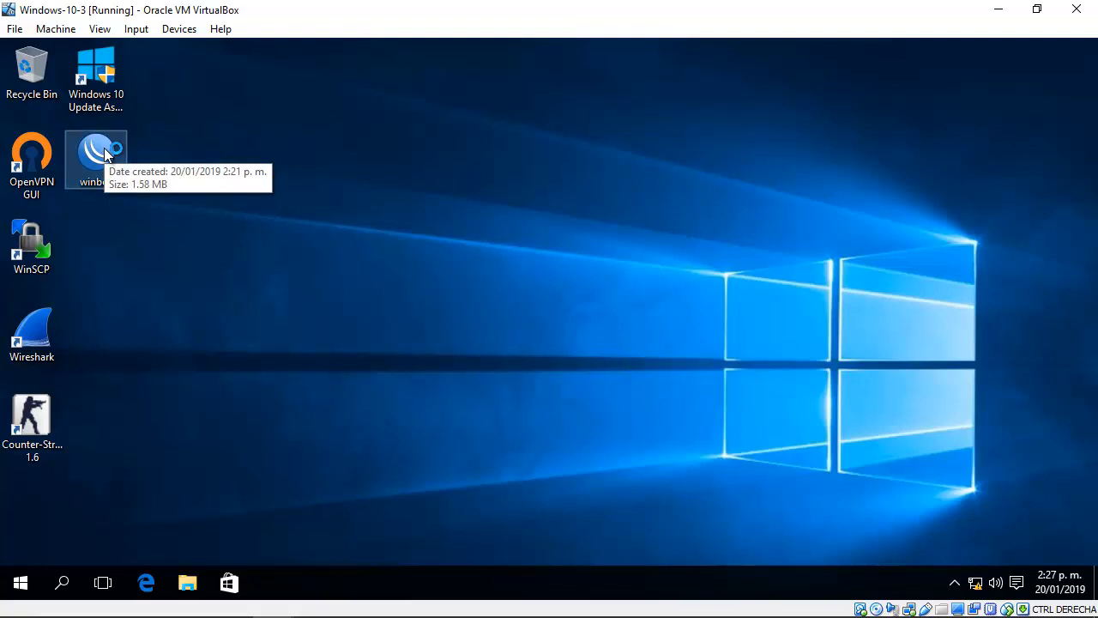
{"action": "double_click", "coordinate": [96, 158]}
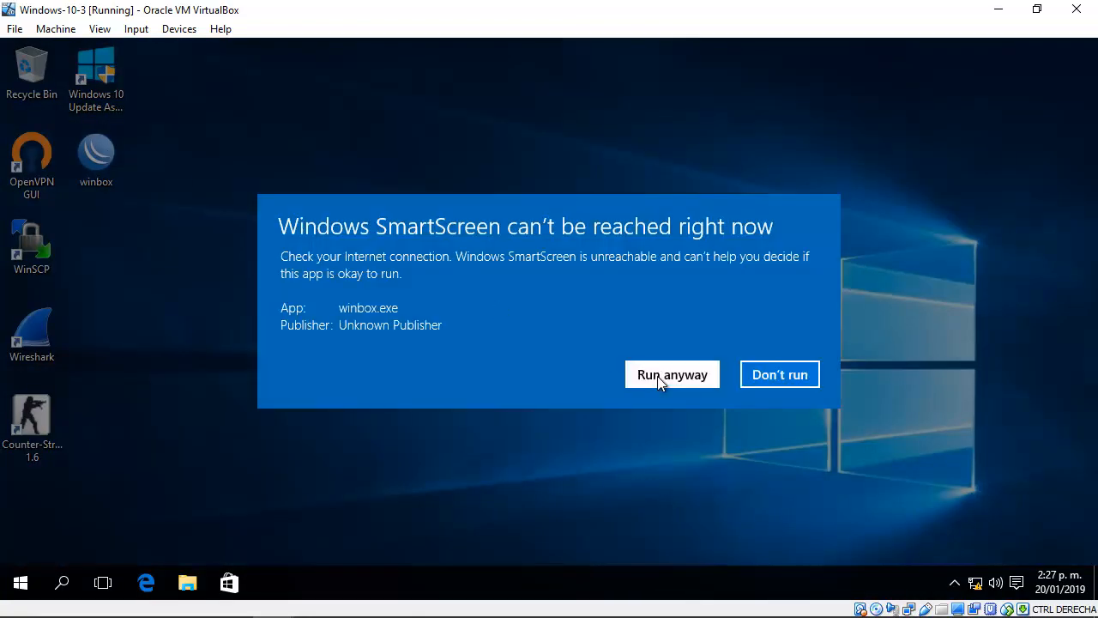
{"action": "left_click", "coordinate": [673, 374]}
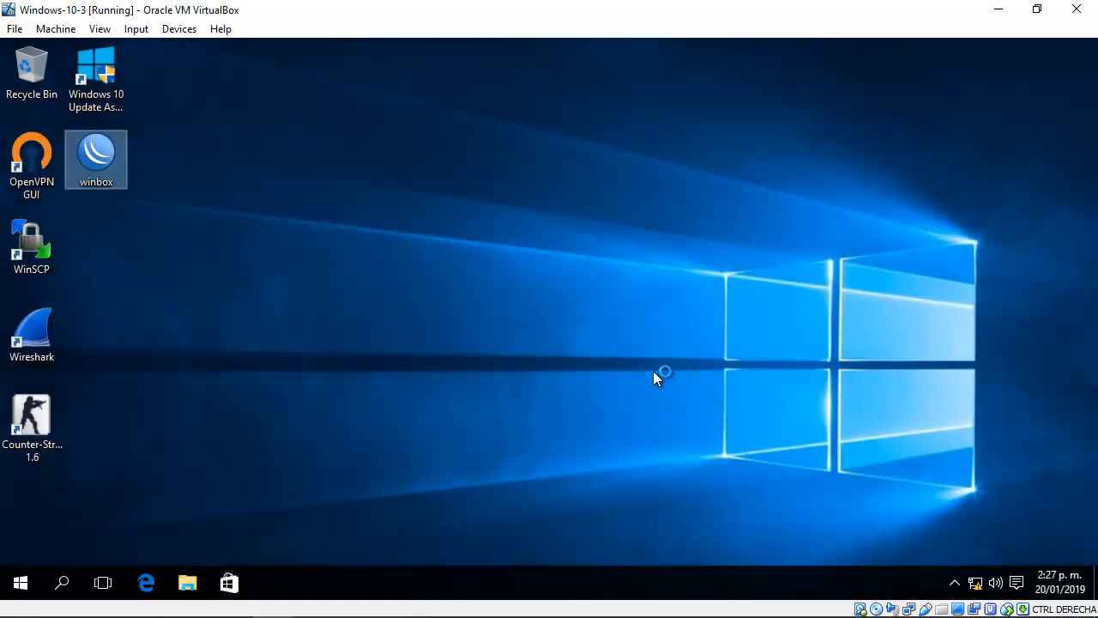
{"action": "double_click", "coordinate": [96, 158]}
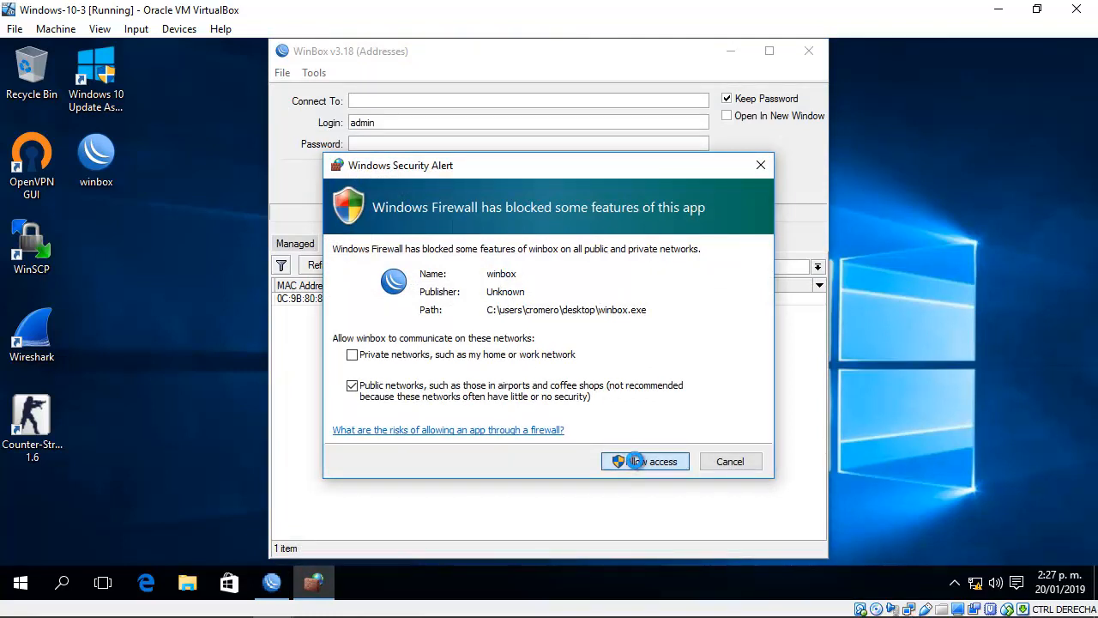
{"action": "mouse_move", "coordinate": [638, 464]}
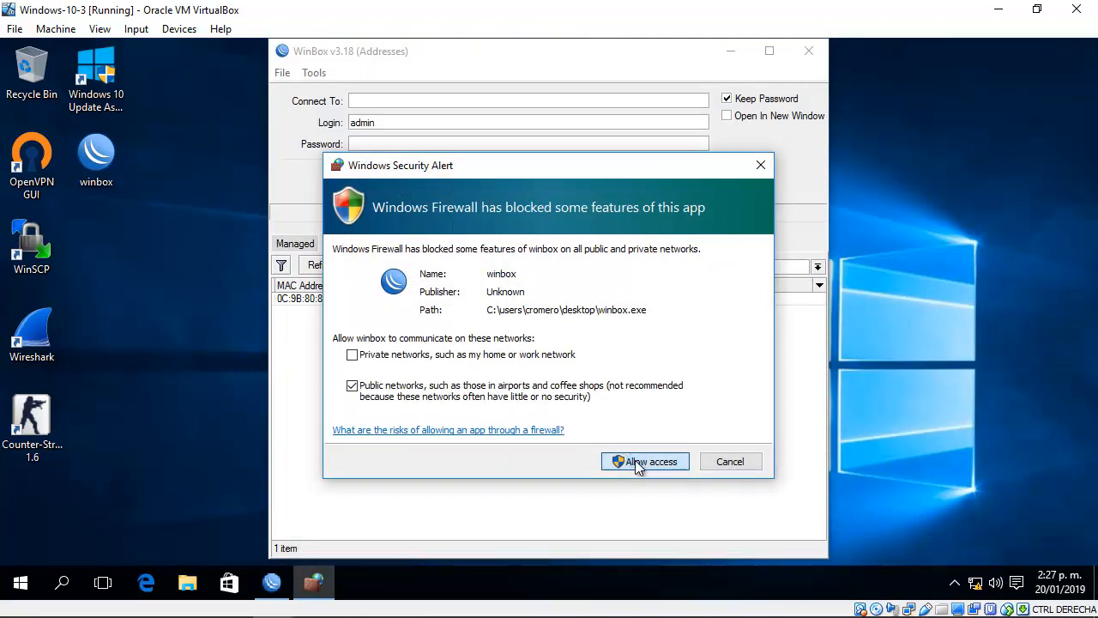
{"action": "left_click", "coordinate": [646, 460]}
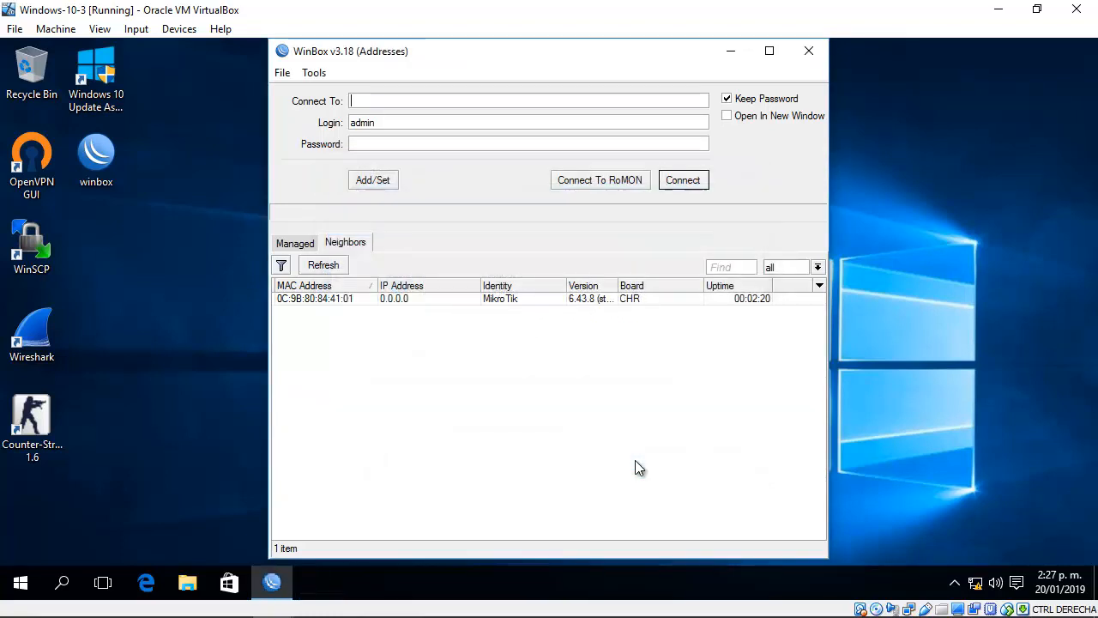
{"action": "mouse_move", "coordinate": [326, 299]}
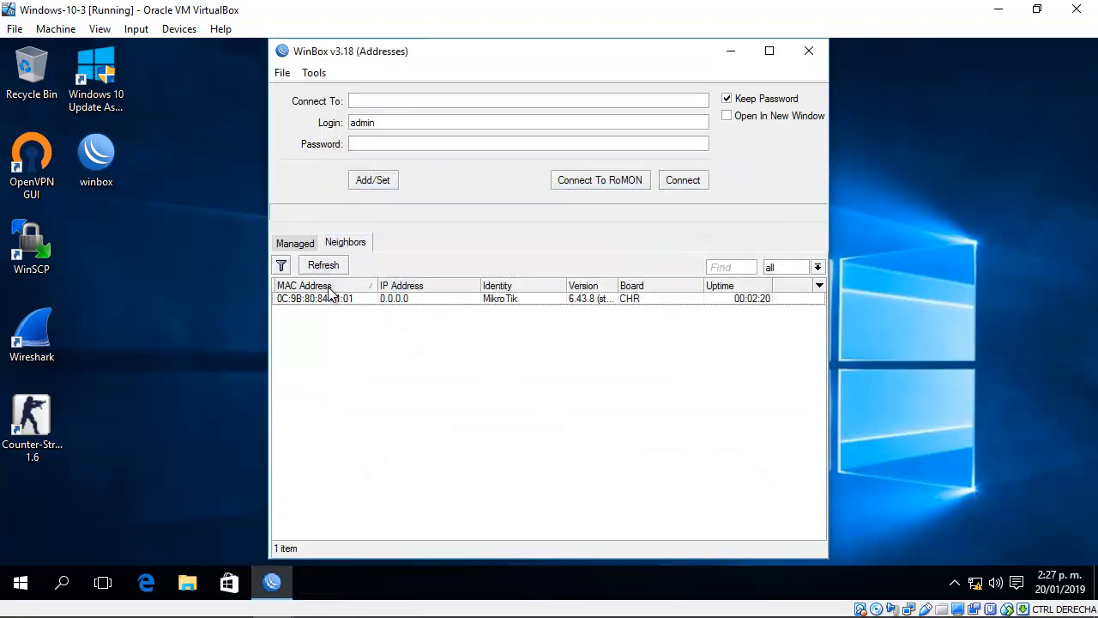
Step: Connect as admin to the CHR router chosen from the Neighbors list by its MAC address
{"action": "left_click", "coordinate": [316, 299]}
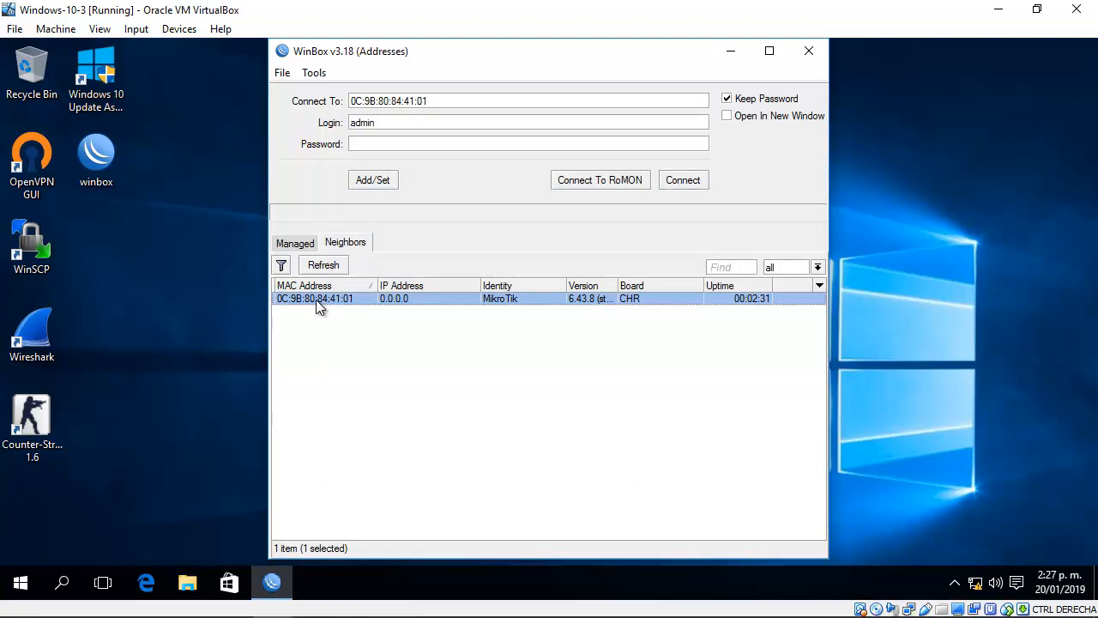
{"action": "left_click", "coordinate": [683, 180]}
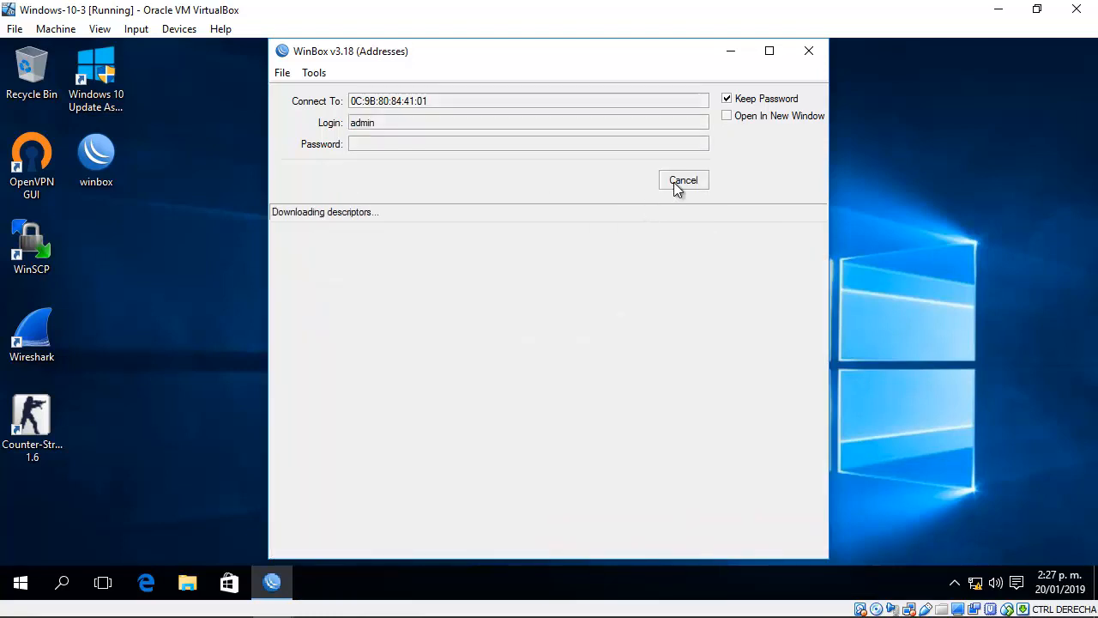
{"action": "left_click", "coordinate": [683, 180]}
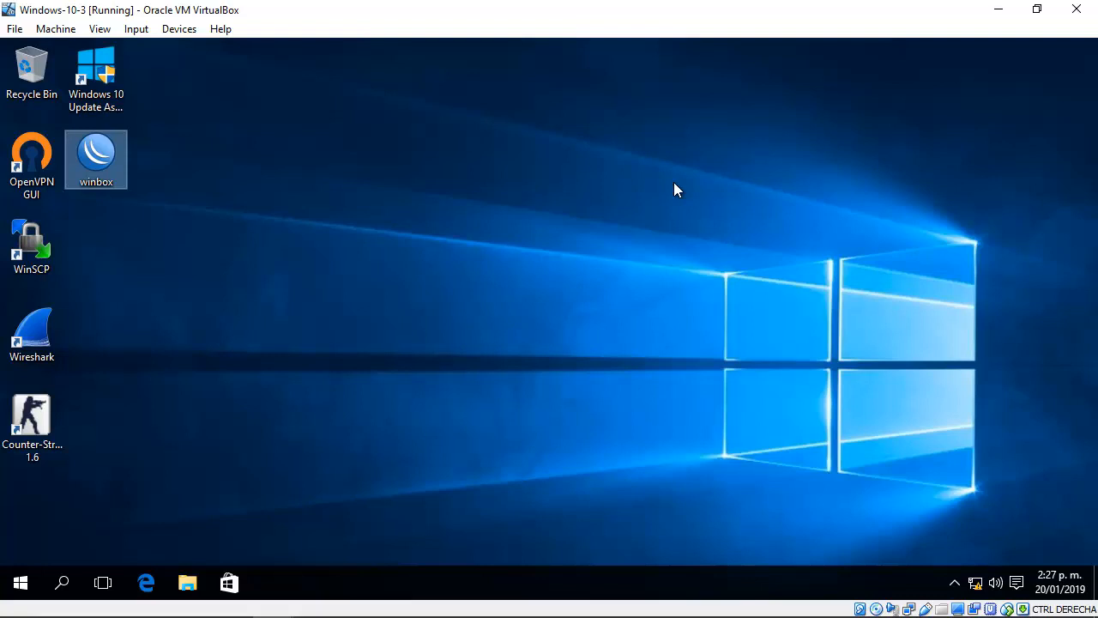
{"action": "double_click", "coordinate": [96, 158]}
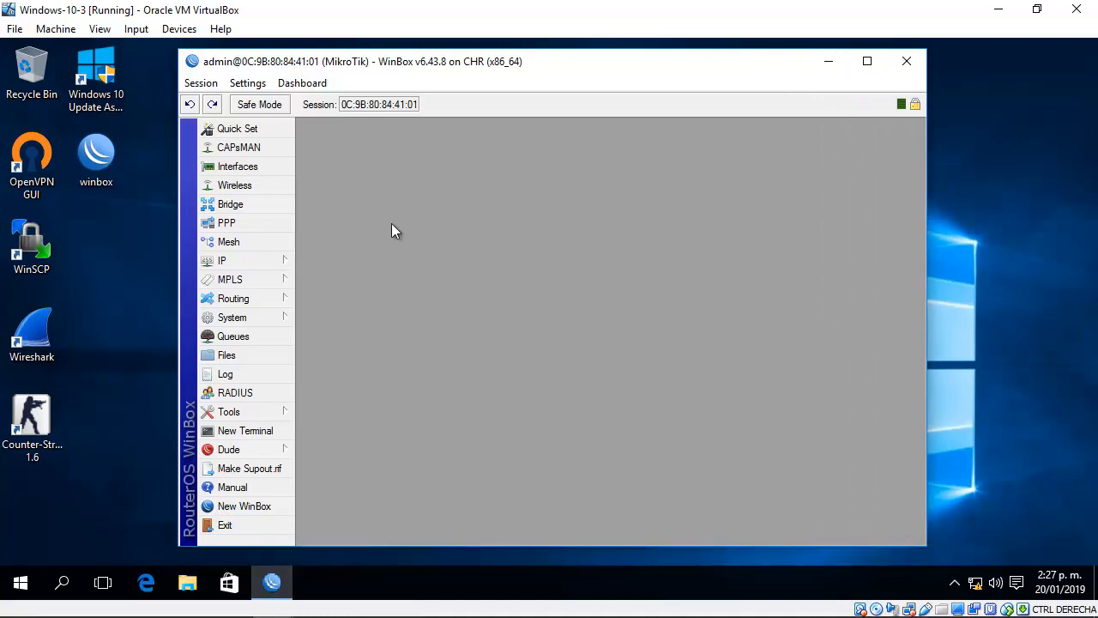
{"action": "mouse_move", "coordinate": [309, 302]}
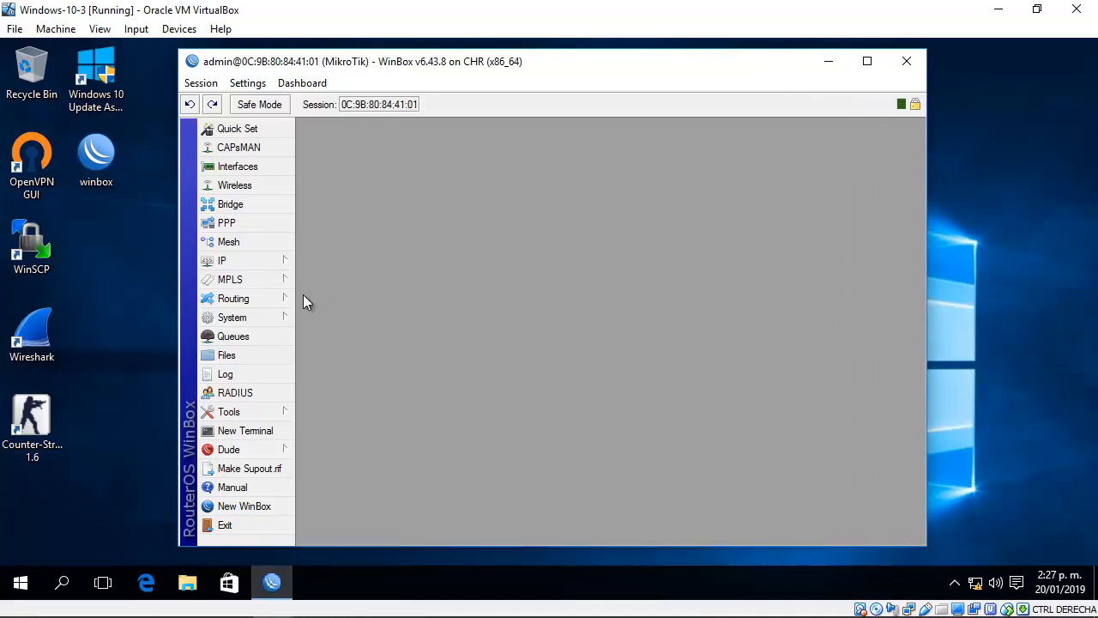
Step: Show System > Resources to confirm RouterOS 6.43.8 on the x86_64 CHR board
{"action": "left_click", "coordinate": [232, 316]}
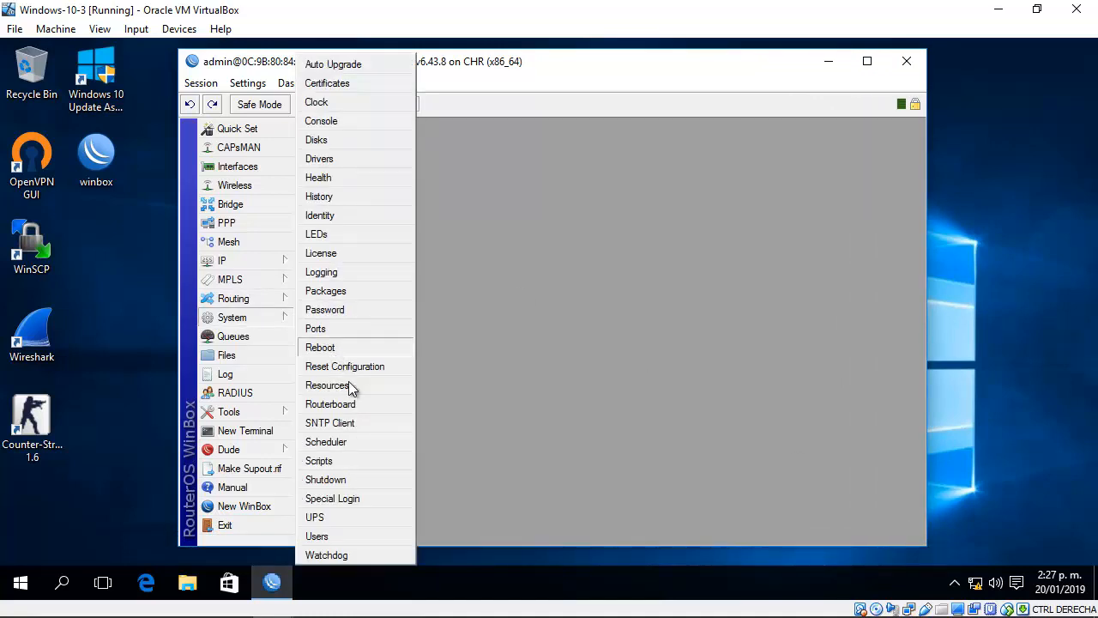
{"action": "left_click", "coordinate": [327, 384]}
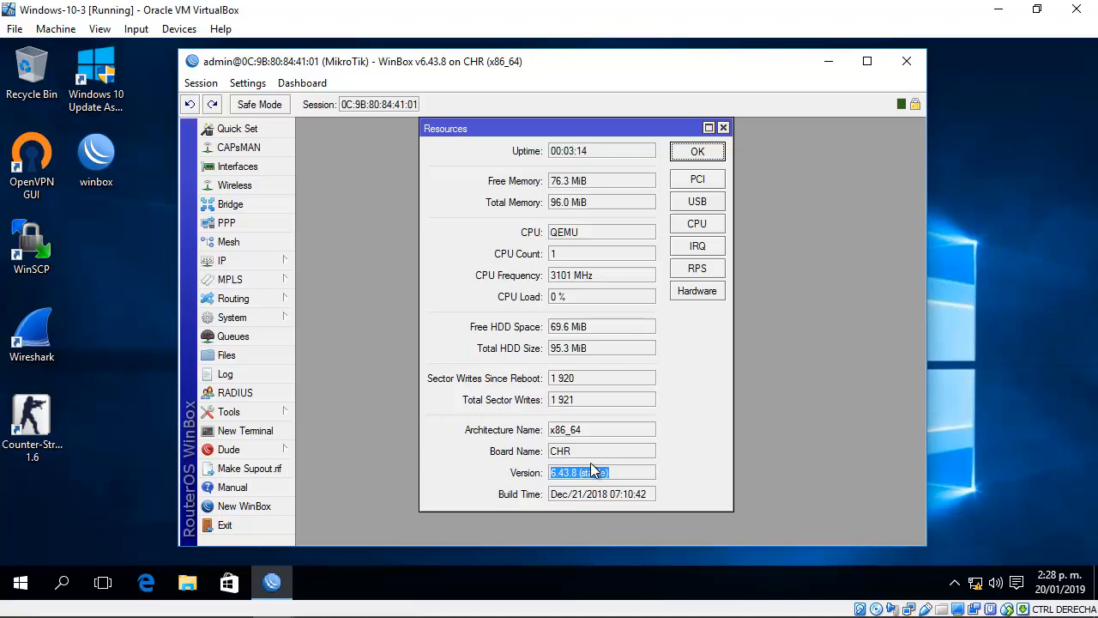
{"action": "mouse_move", "coordinate": [998, 10]}
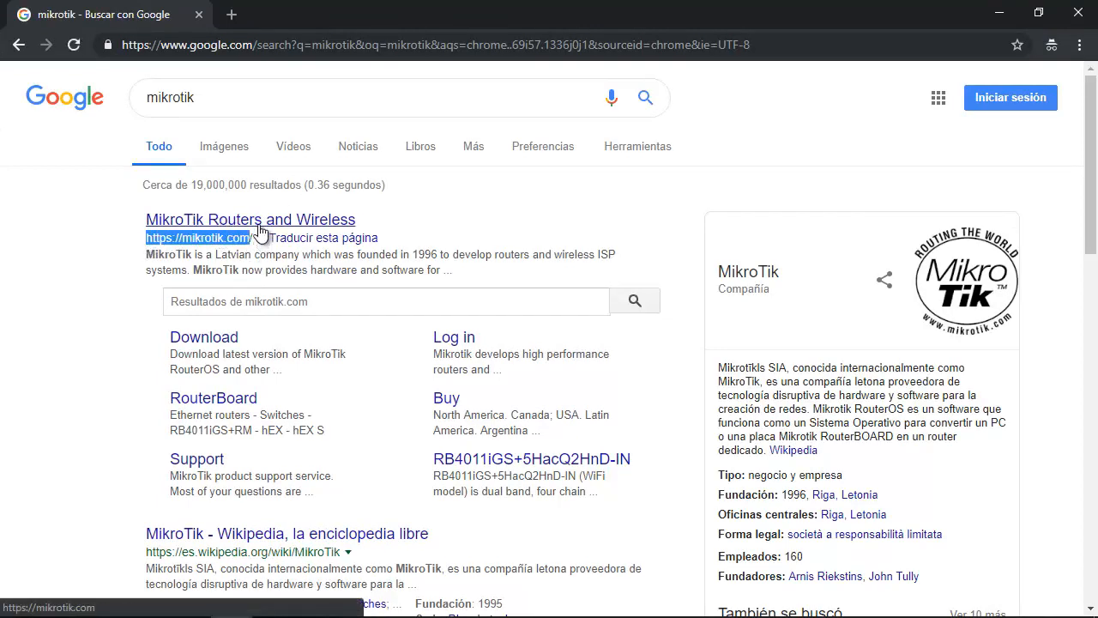
Step: From Google results reach mikrotik.com's Software page, review the RouterOS table and go to the download archive
{"action": "left_click", "coordinate": [250, 219]}
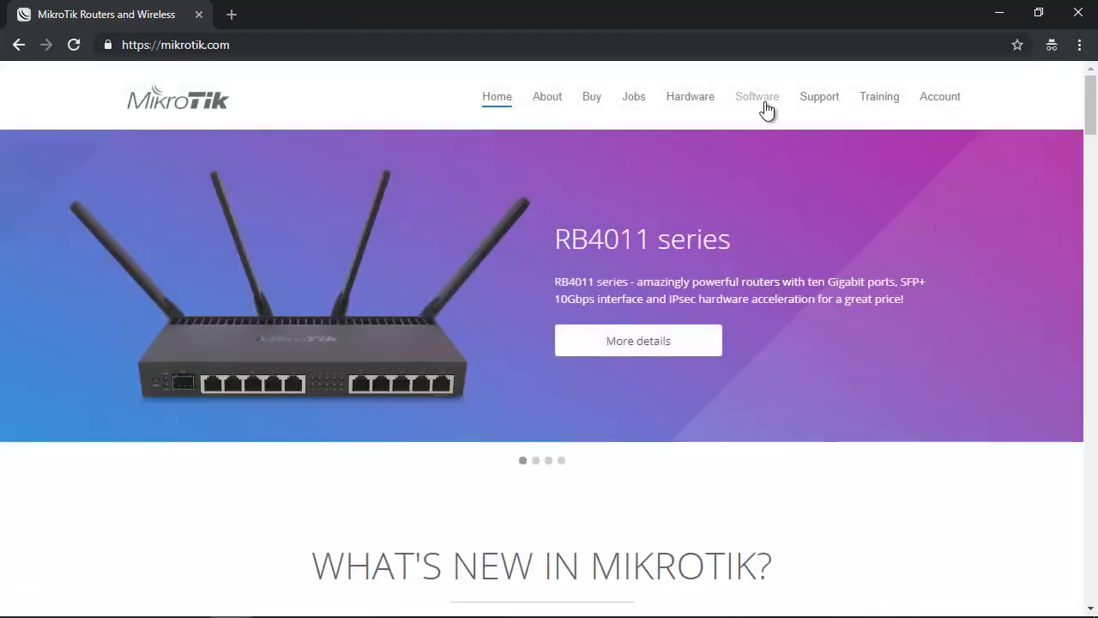
{"action": "left_click", "coordinate": [757, 96]}
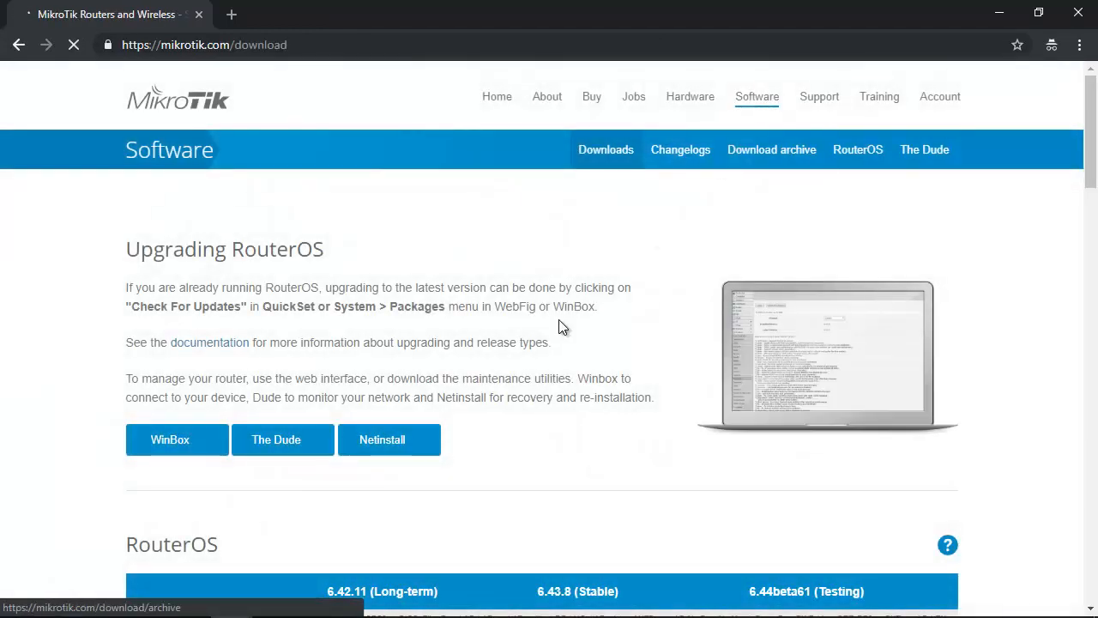
{"action": "scroll", "scroll_direction": "down", "scroll_amount": 3}
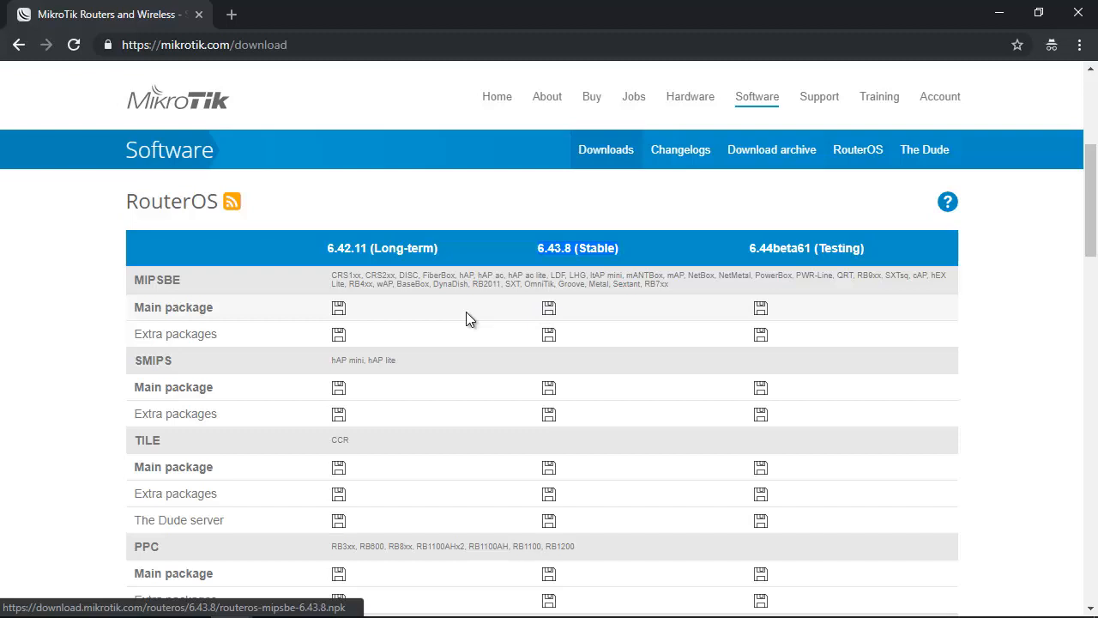
{"action": "double_click", "coordinate": [175, 333]}
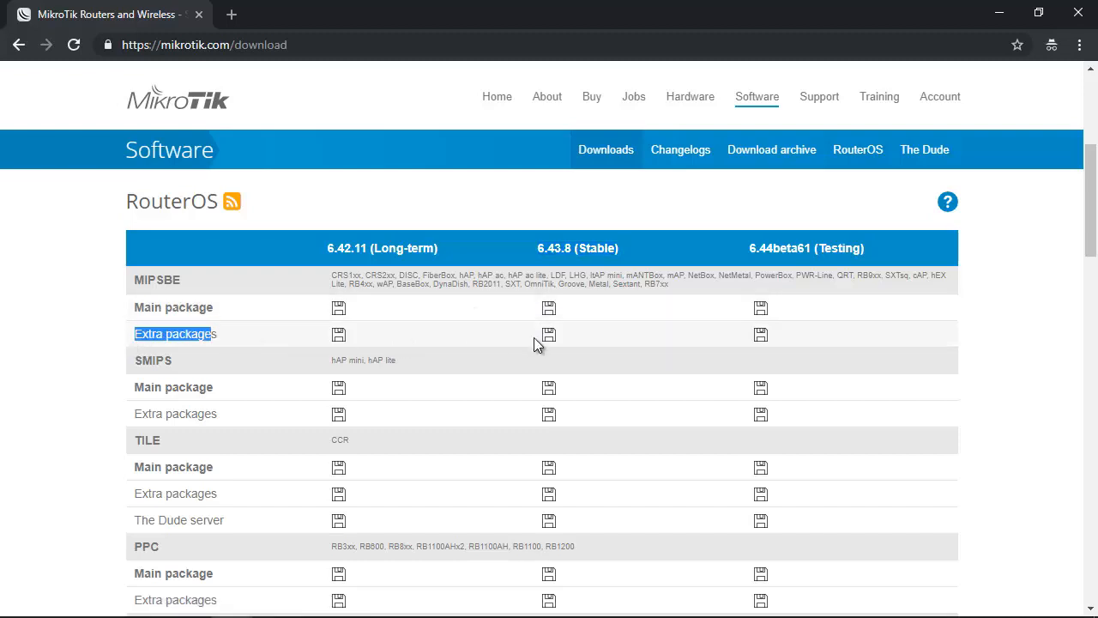
{"action": "scroll", "scroll_direction": "down", "scroll_amount": 3}
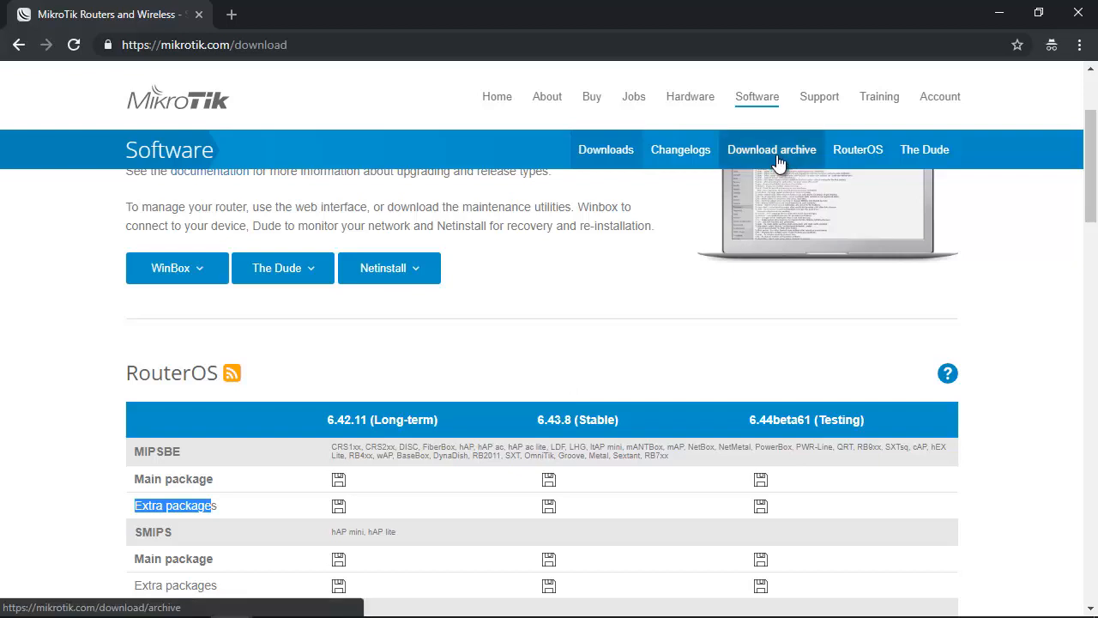
{"action": "left_click", "coordinate": [773, 149]}
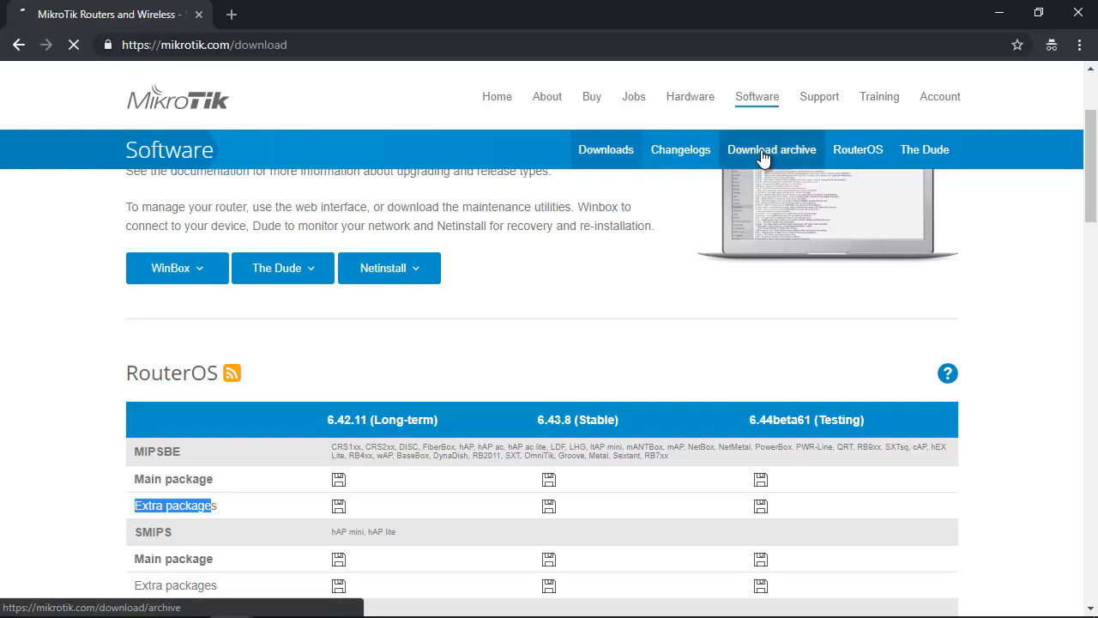
Step: Expand stable Release 6.43.8 in the archive and locate all_packages-x86-6.43.8.zip
{"action": "left_click", "coordinate": [770, 147]}
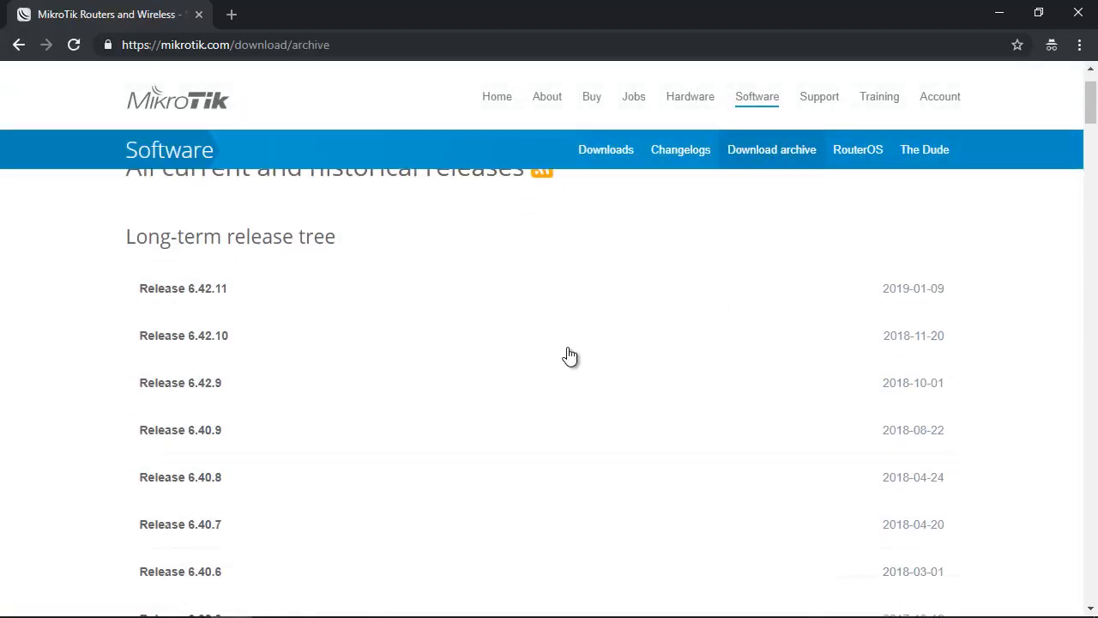
{"action": "scroll", "scroll_direction": "down", "scroll_amount": 3}
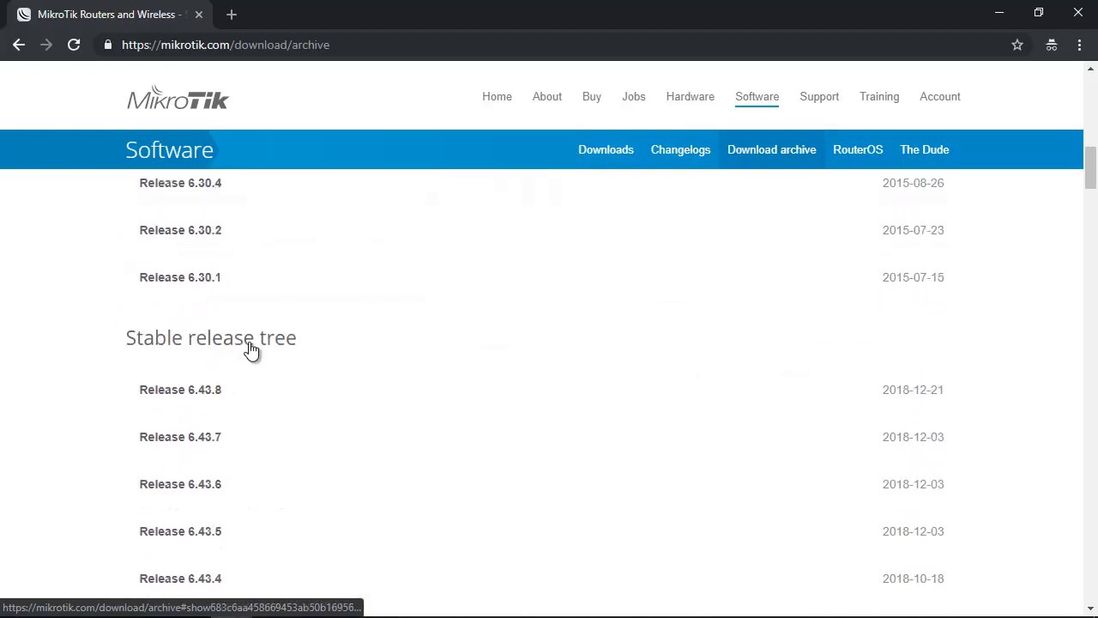
{"action": "scroll", "scroll_direction": "down", "scroll_amount": 3}
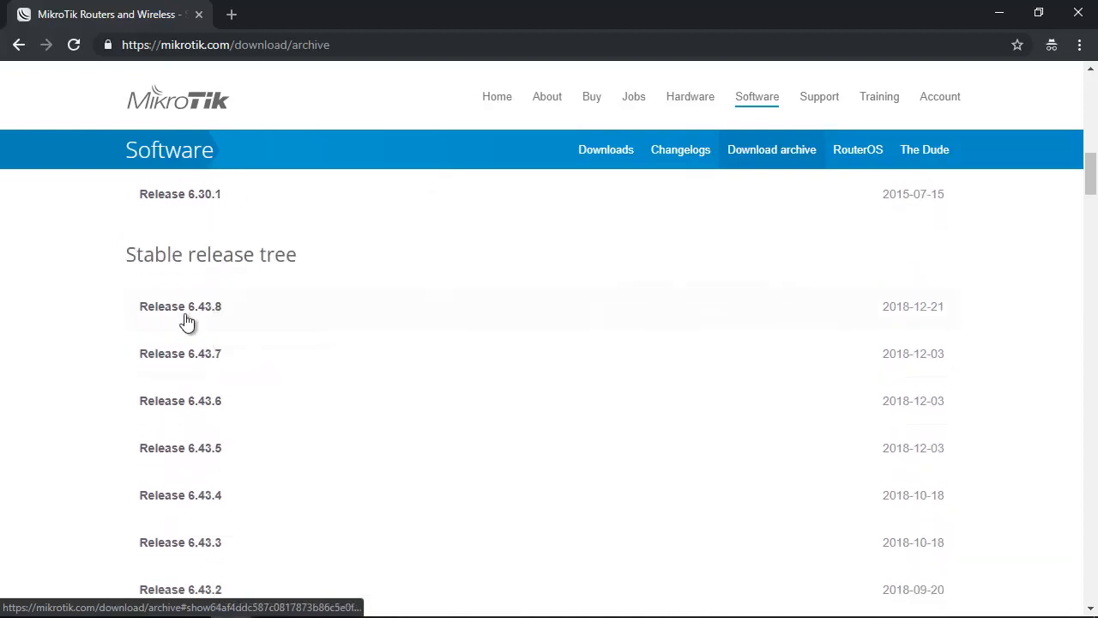
{"action": "mouse_move", "coordinate": [216, 312]}
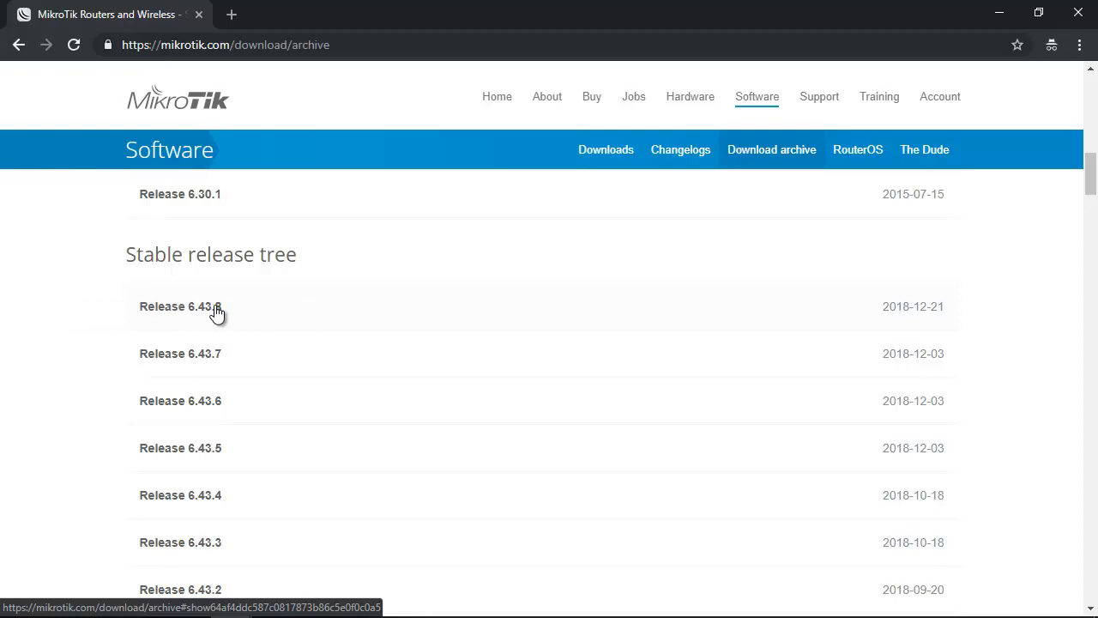
{"action": "double_click", "coordinate": [157, 254]}
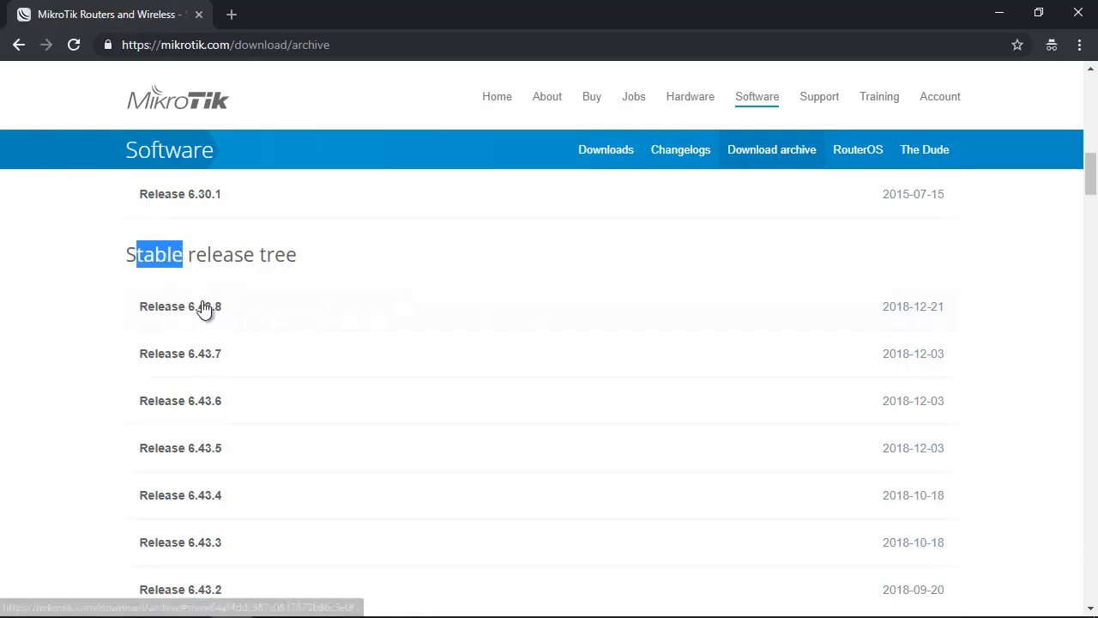
{"action": "left_click", "coordinate": [180, 305]}
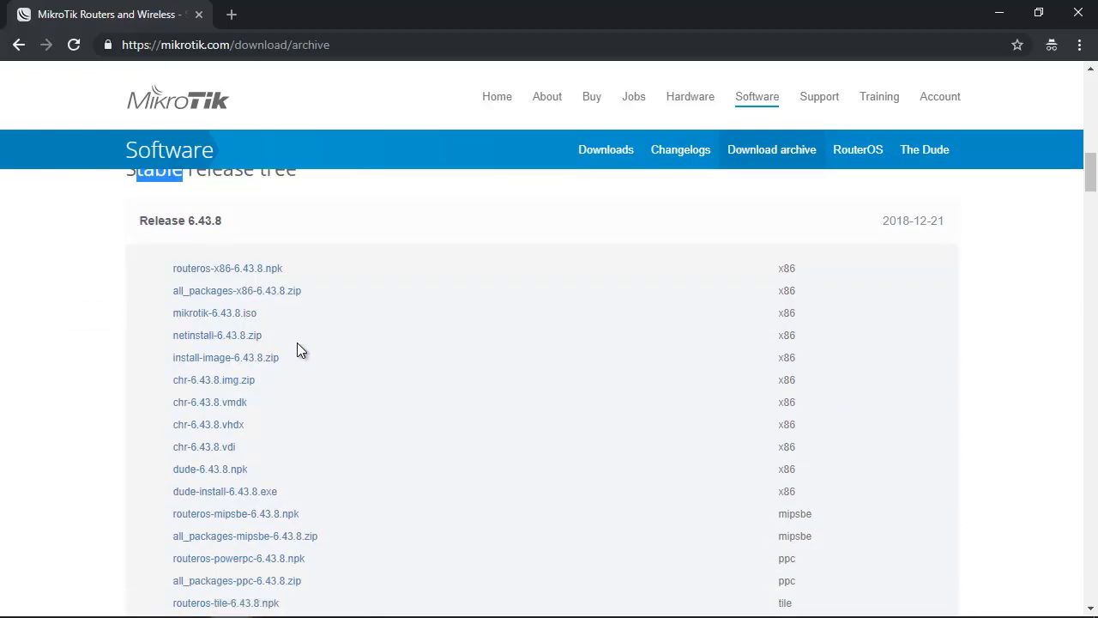
{"action": "mouse_move", "coordinate": [199, 364]}
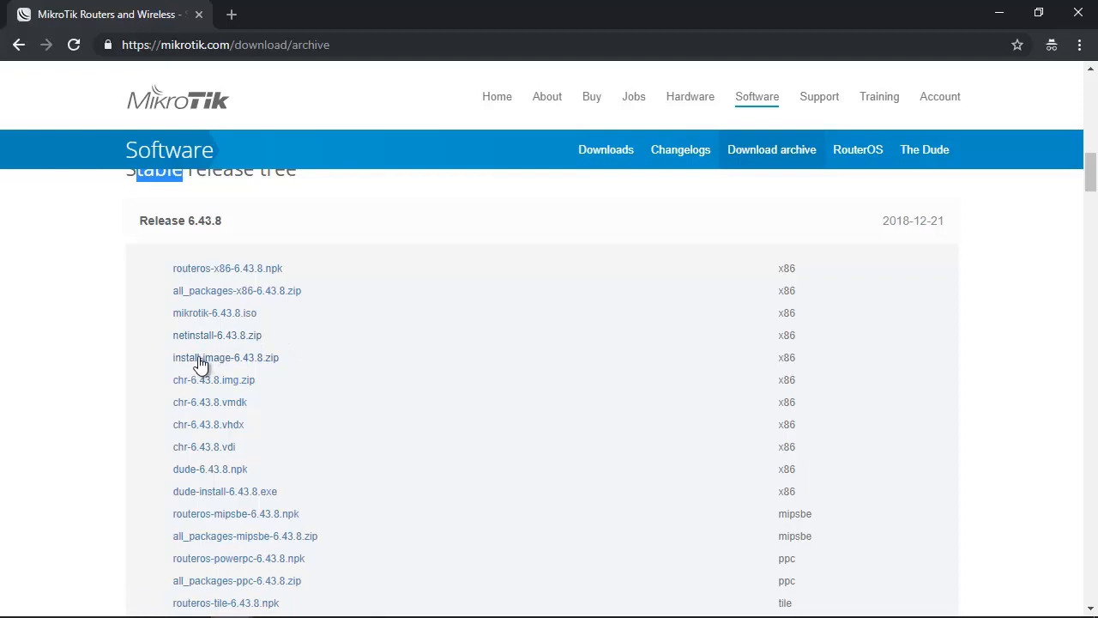
{"action": "mouse_move", "coordinate": [226, 290]}
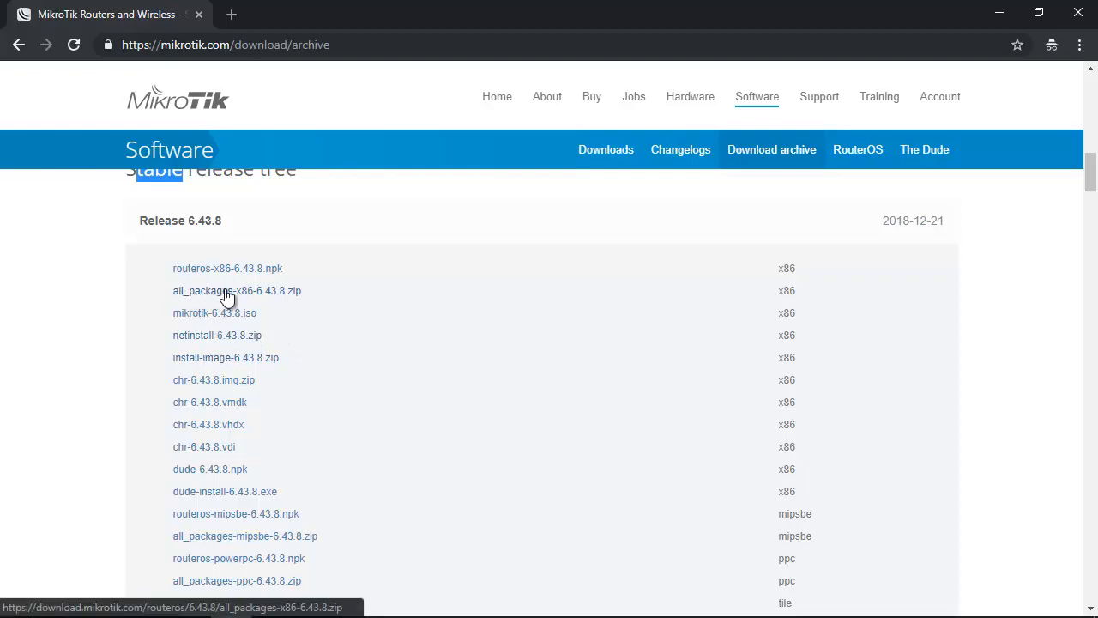
{"action": "double_click", "coordinate": [237, 290]}
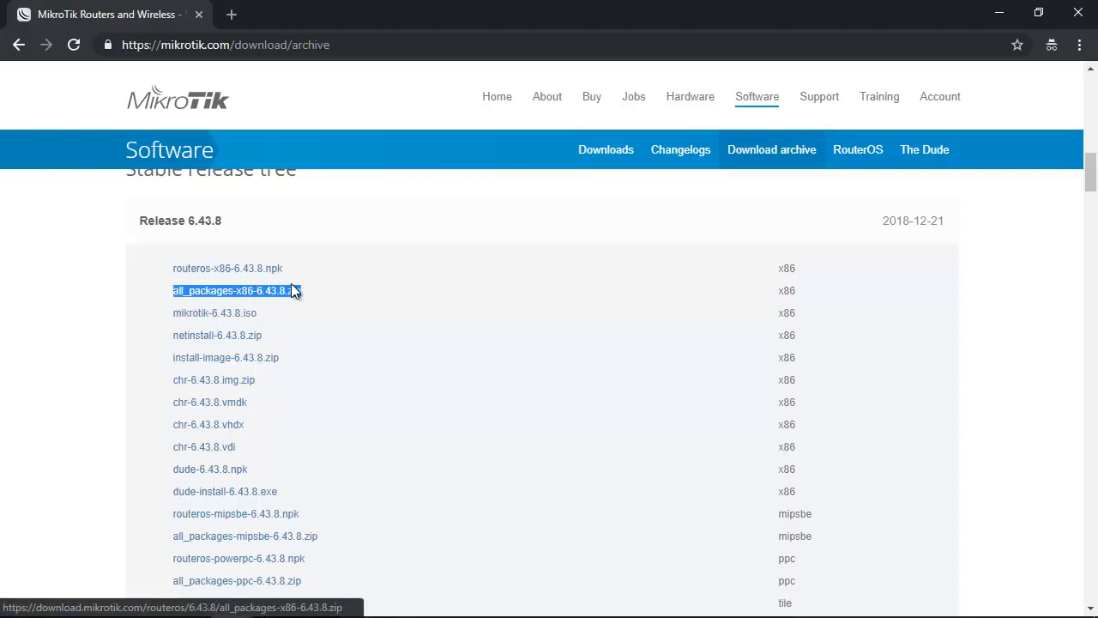
{"action": "mouse_move", "coordinate": [192, 296]}
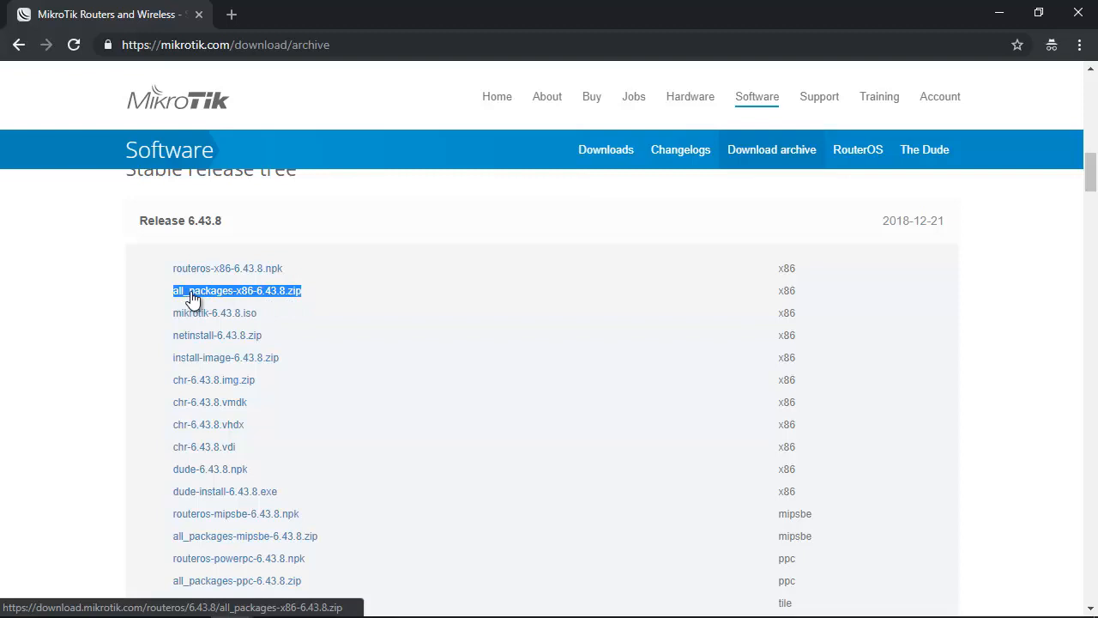
{"action": "mouse_move", "coordinate": [274, 296]}
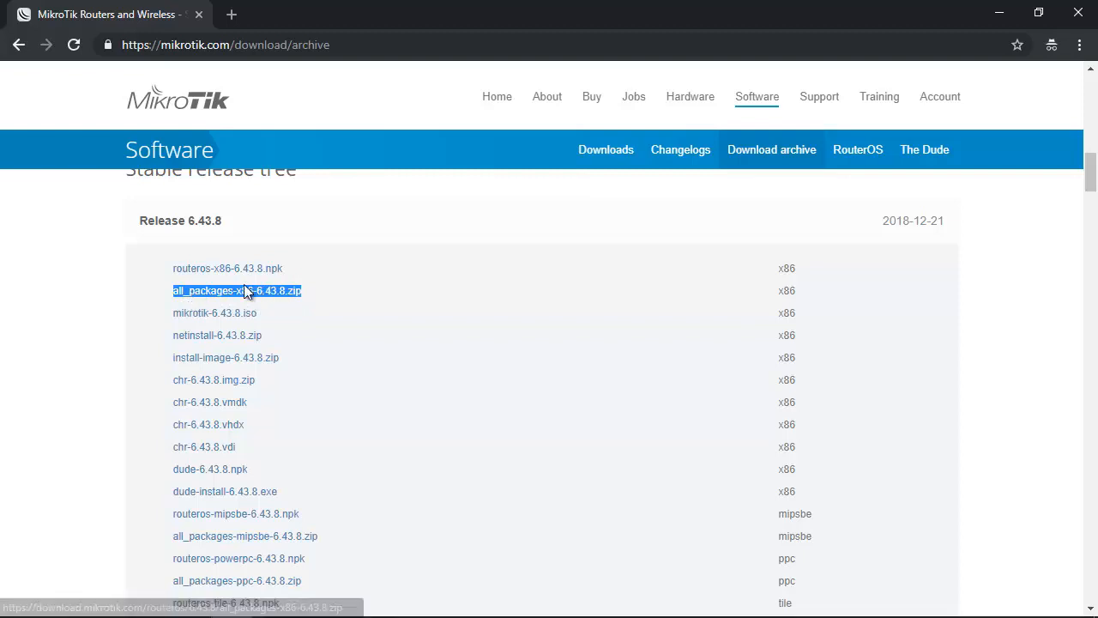
Step: Return via GNS3 to the Windows-10-3 VM and go to its Downloads folder
{"action": "left_click", "coordinate": [316, 601]}
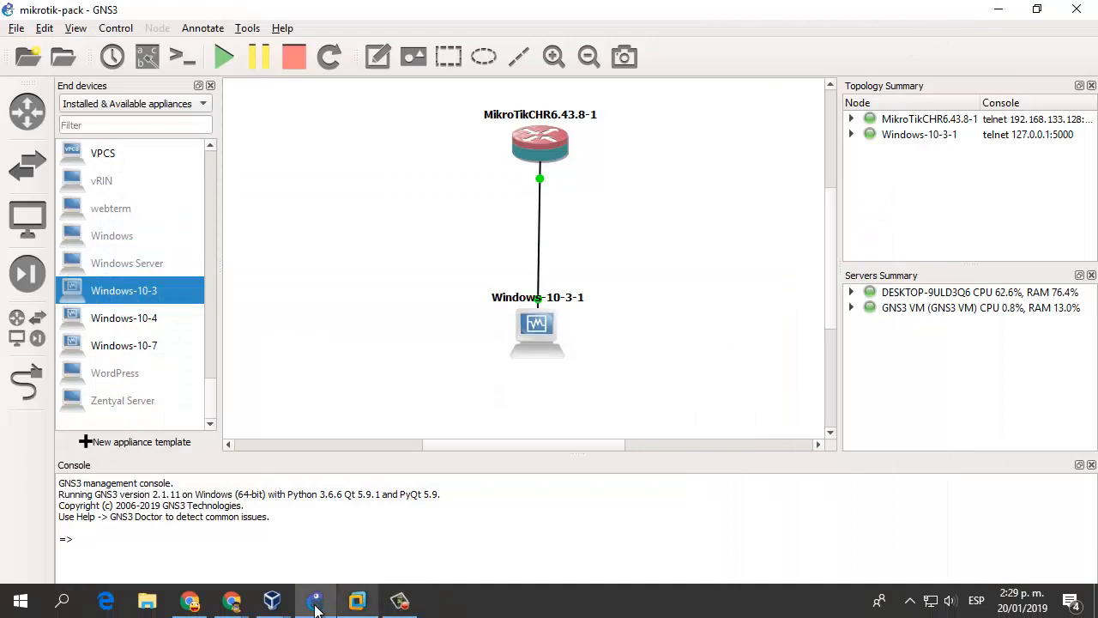
{"action": "left_click", "coordinate": [355, 601]}
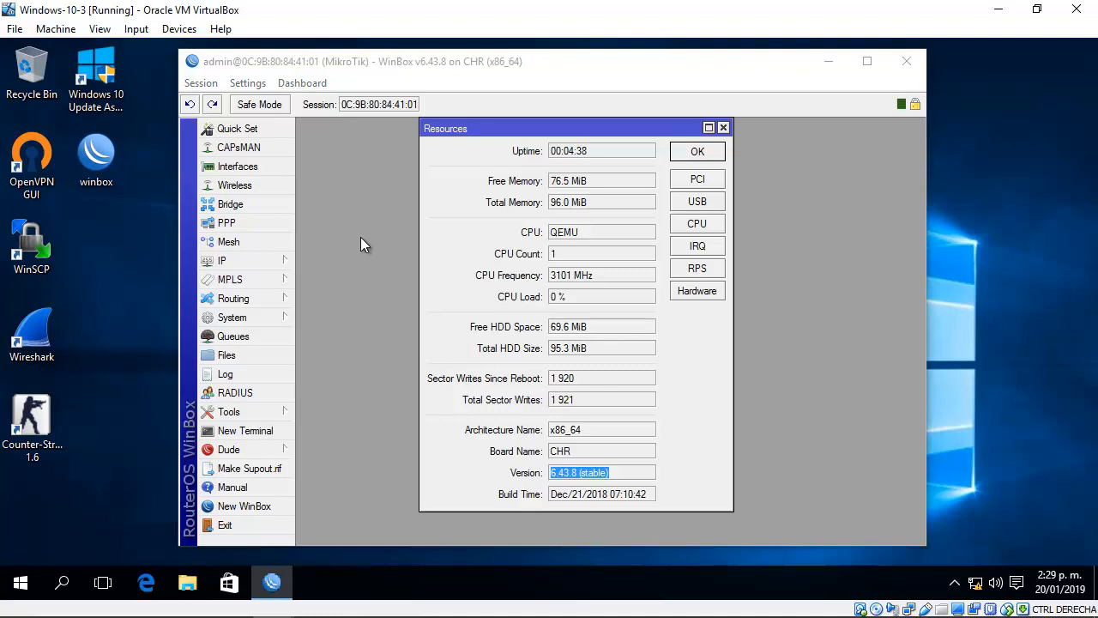
{"action": "left_click", "coordinate": [187, 583]}
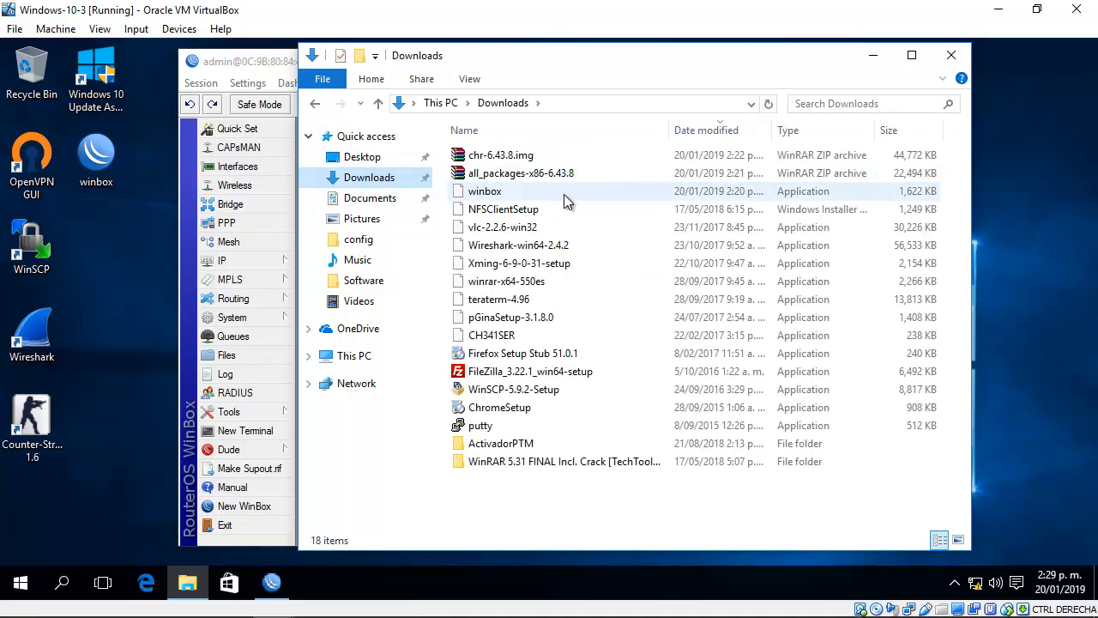
{"action": "mouse_move", "coordinate": [521, 171]}
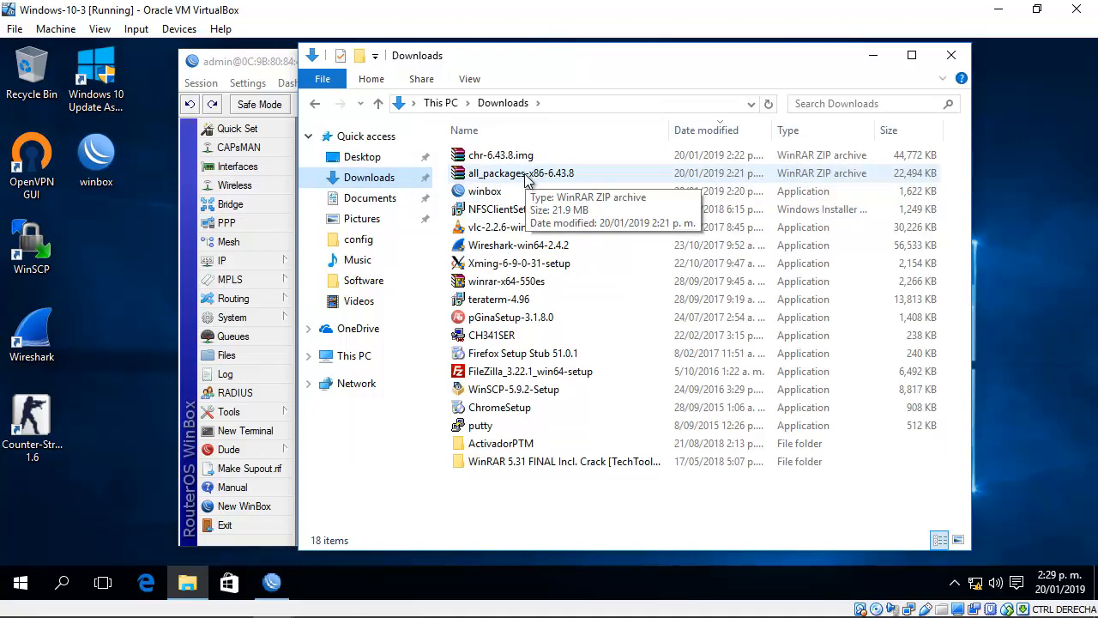
Step: Extract all_packages-x86-6.43.8 into its own Downloads folder and go into it
{"action": "left_click", "coordinate": [522, 171]}
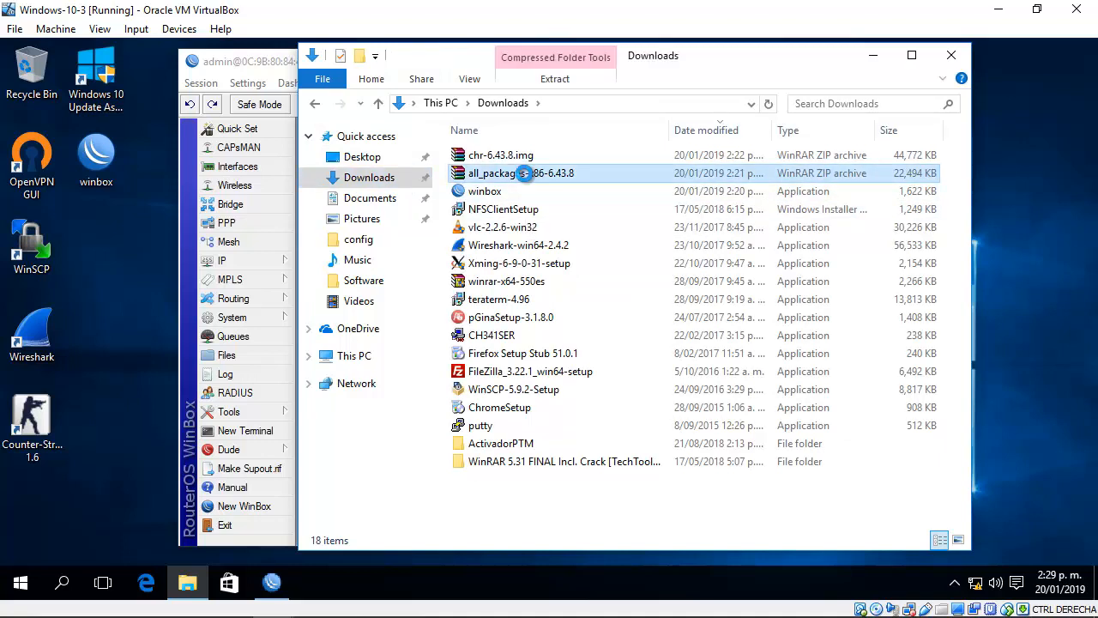
{"action": "right_click", "coordinate": [522, 172]}
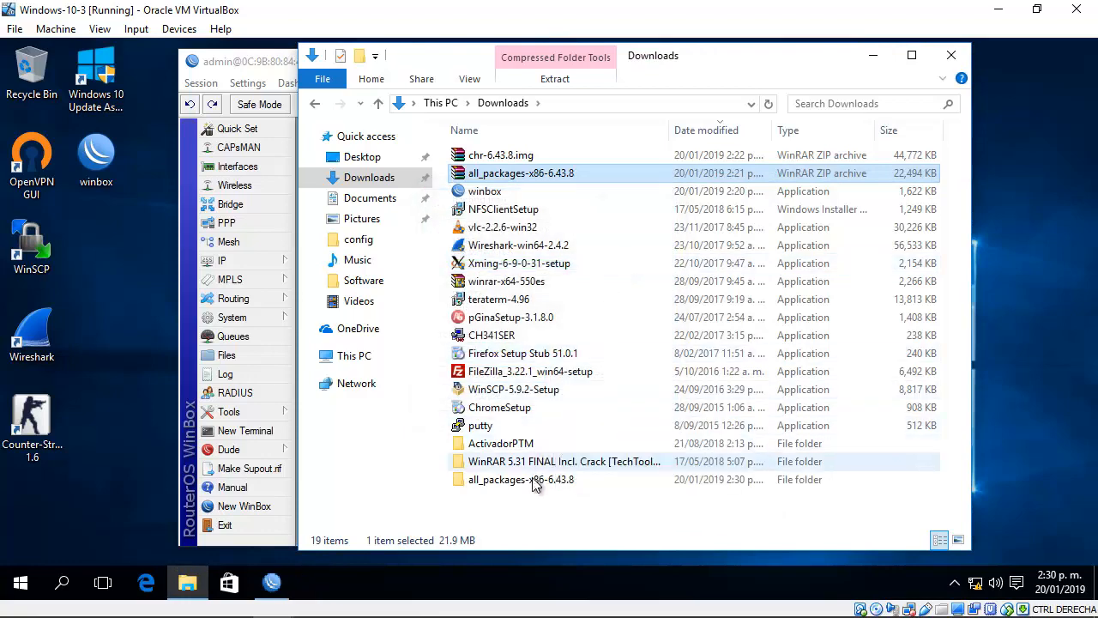
{"action": "double_click", "coordinate": [522, 479]}
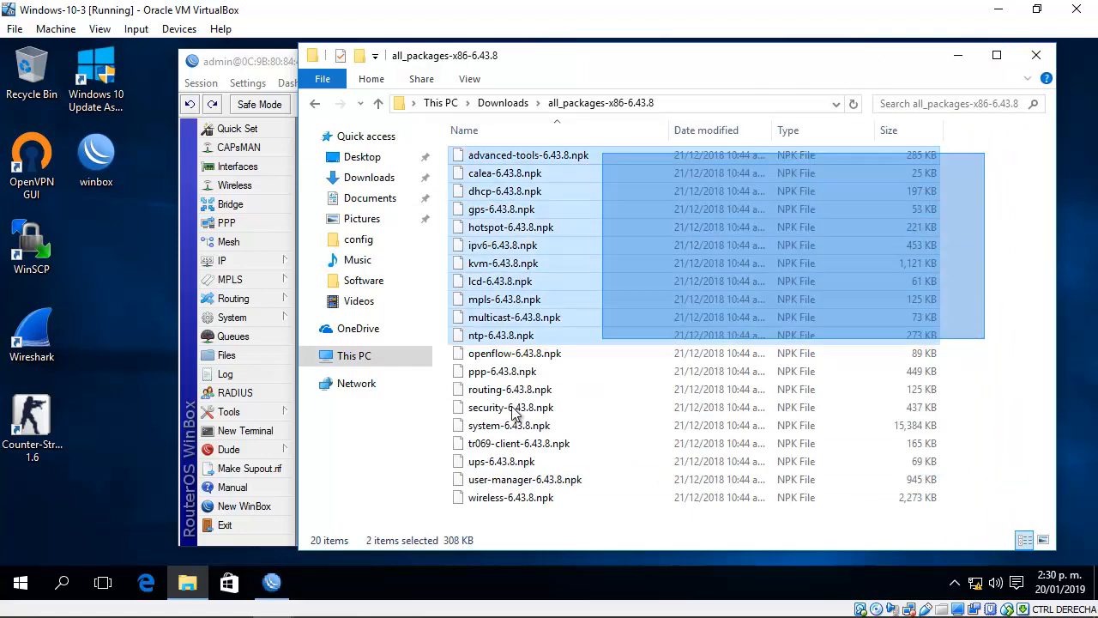
Step: Step through the extracted .npk packages from advanced-tools, gps, hotspot, kvm, multicast, openflow, ppp, security to wireless
{"action": "key", "text": "ctrl+a"}
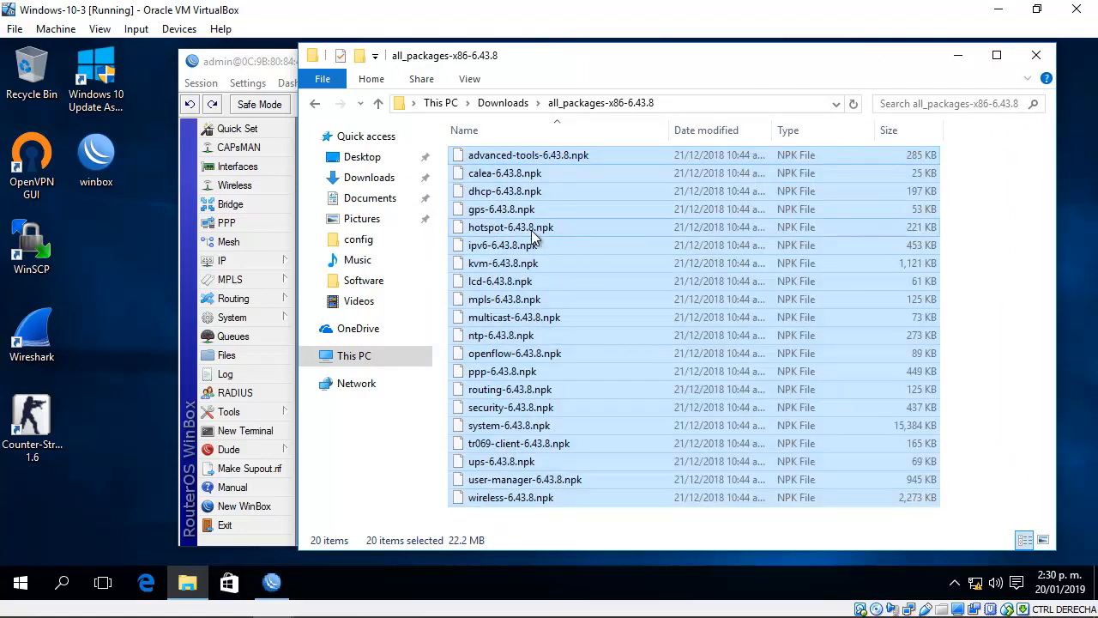
{"action": "mouse_move", "coordinate": [536, 236]}
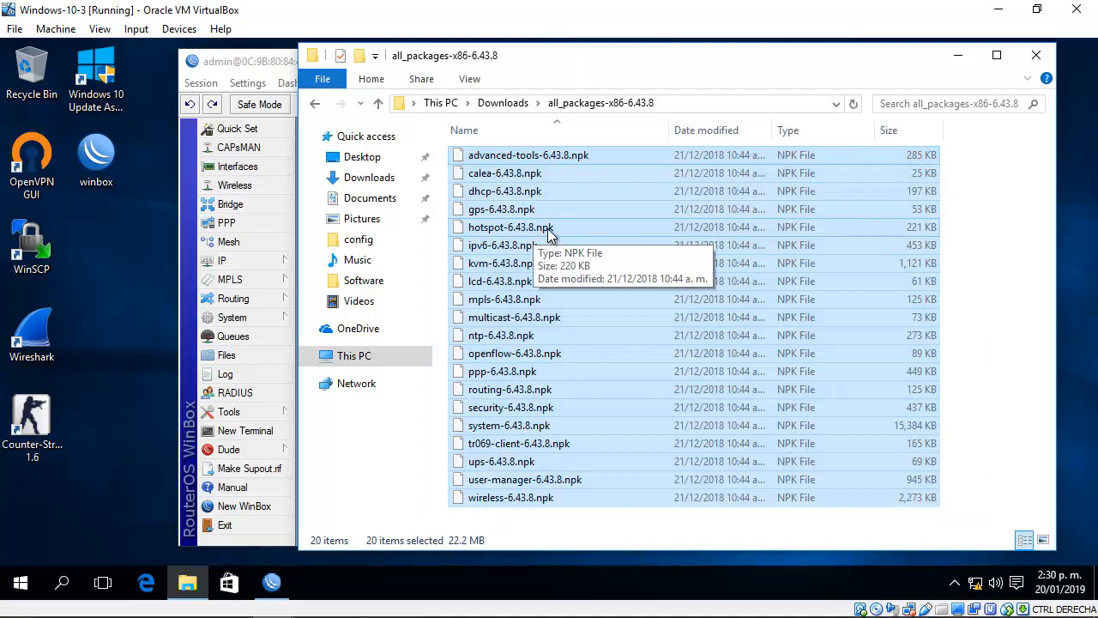
{"action": "left_click", "coordinate": [512, 227]}
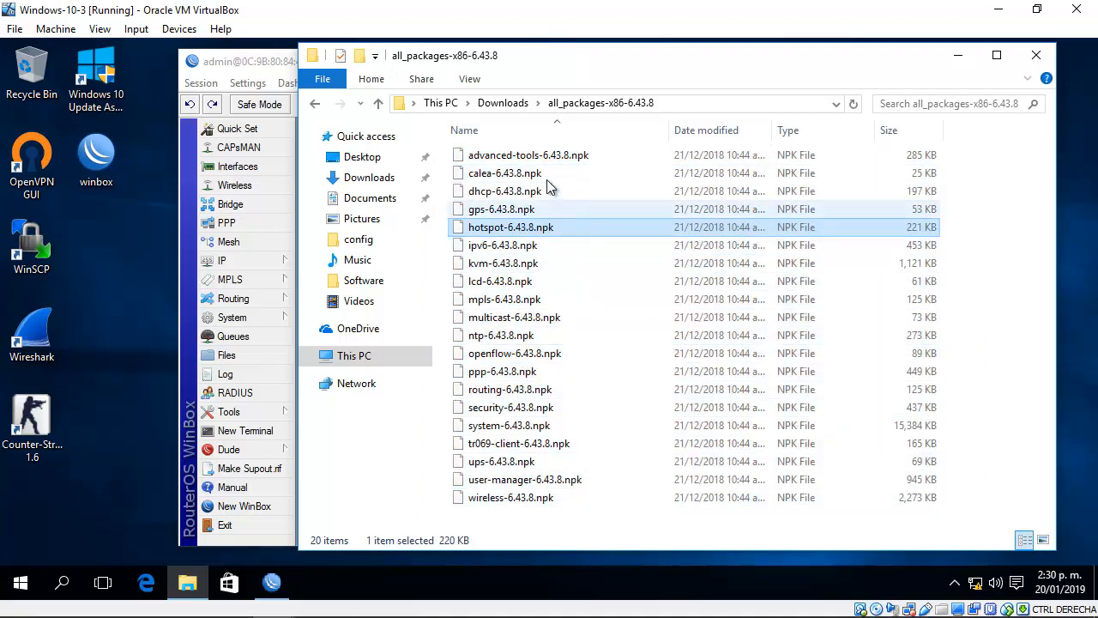
{"action": "left_click", "coordinate": [529, 155]}
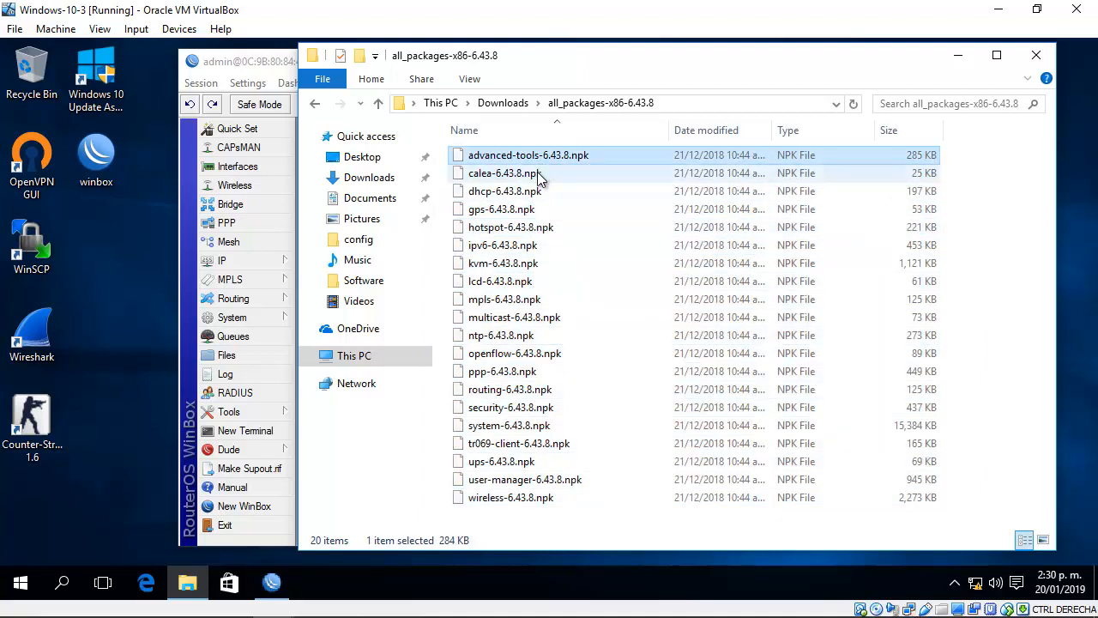
{"action": "left_click", "coordinate": [501, 210]}
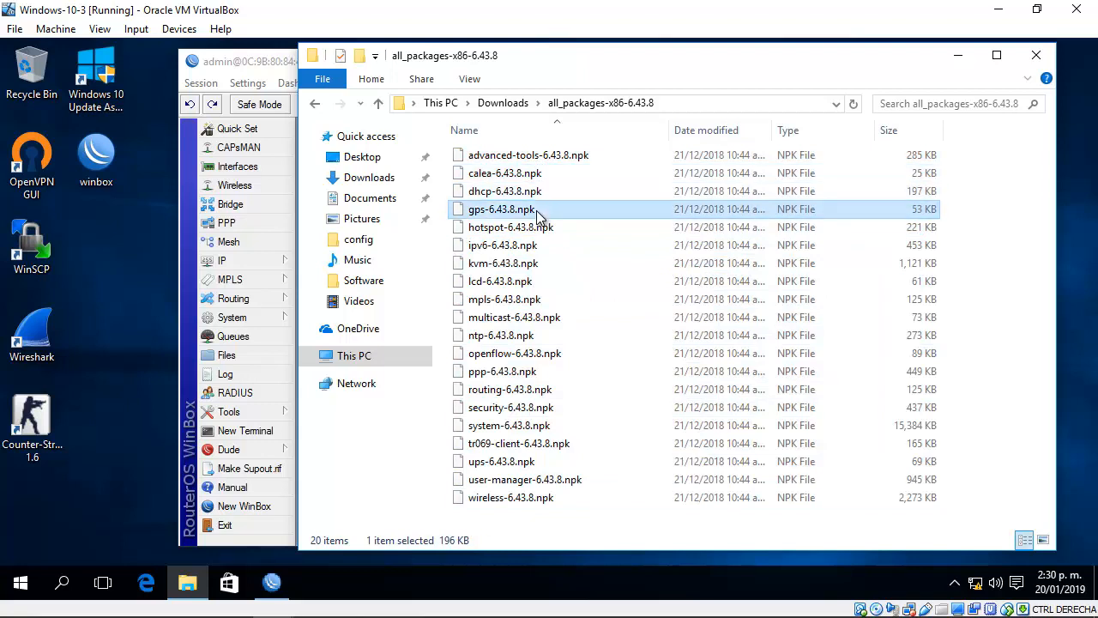
{"action": "left_click", "coordinate": [511, 227]}
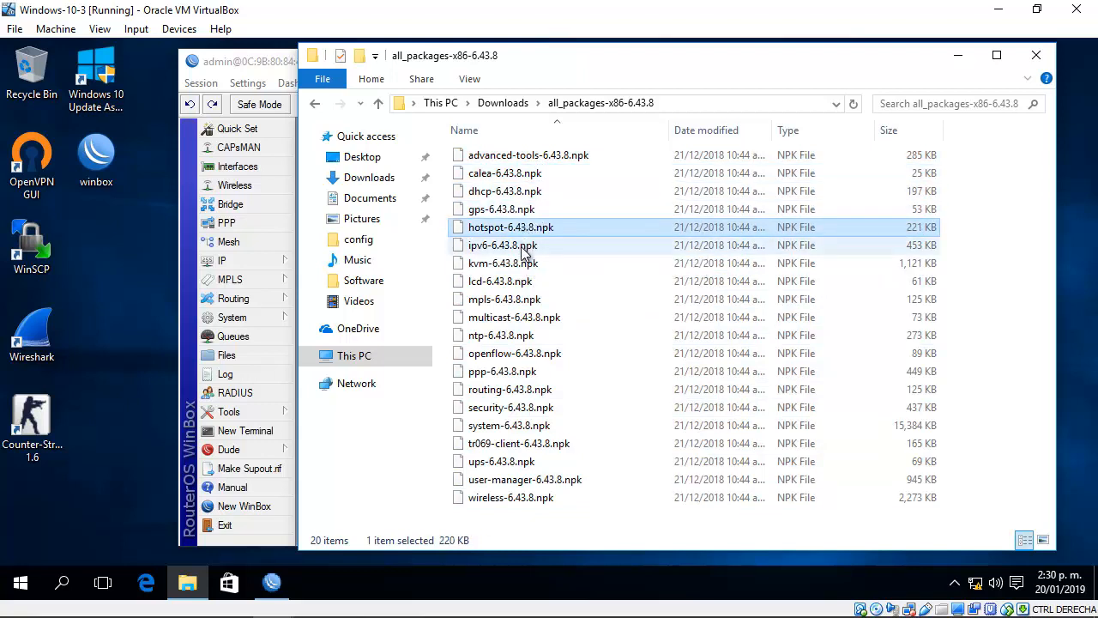
{"action": "left_click", "coordinate": [503, 262]}
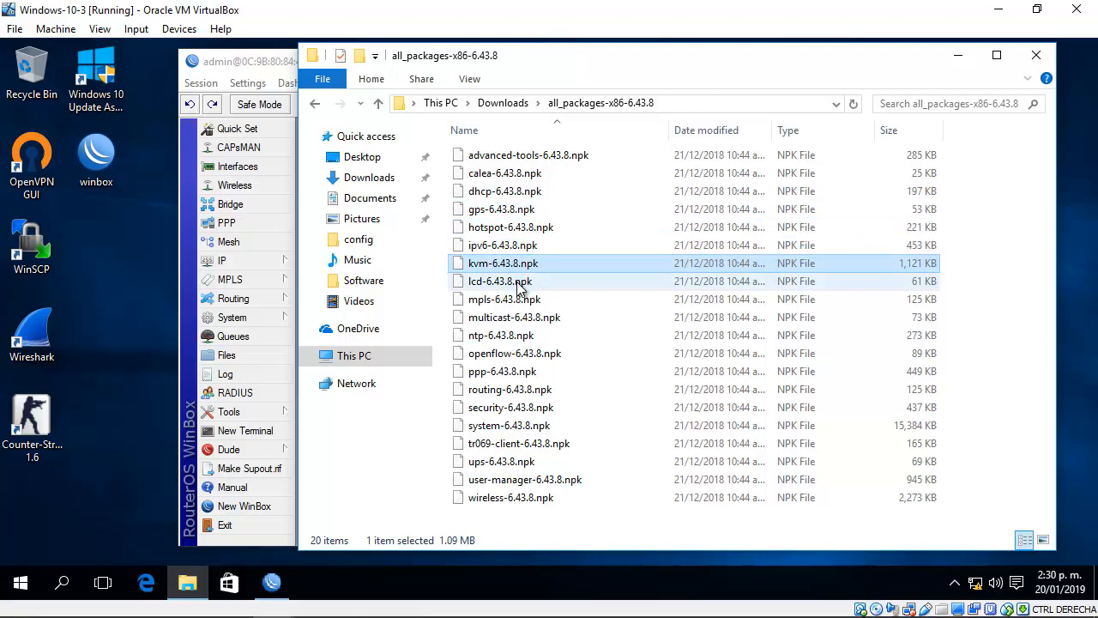
{"action": "left_click", "coordinate": [515, 316]}
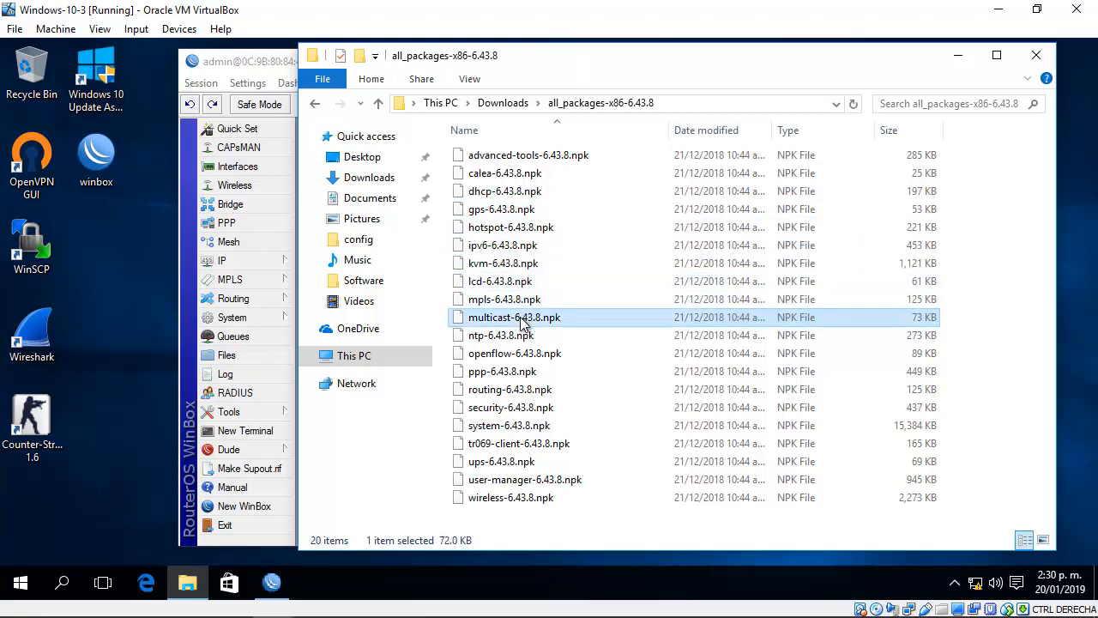
{"action": "left_click", "coordinate": [515, 354]}
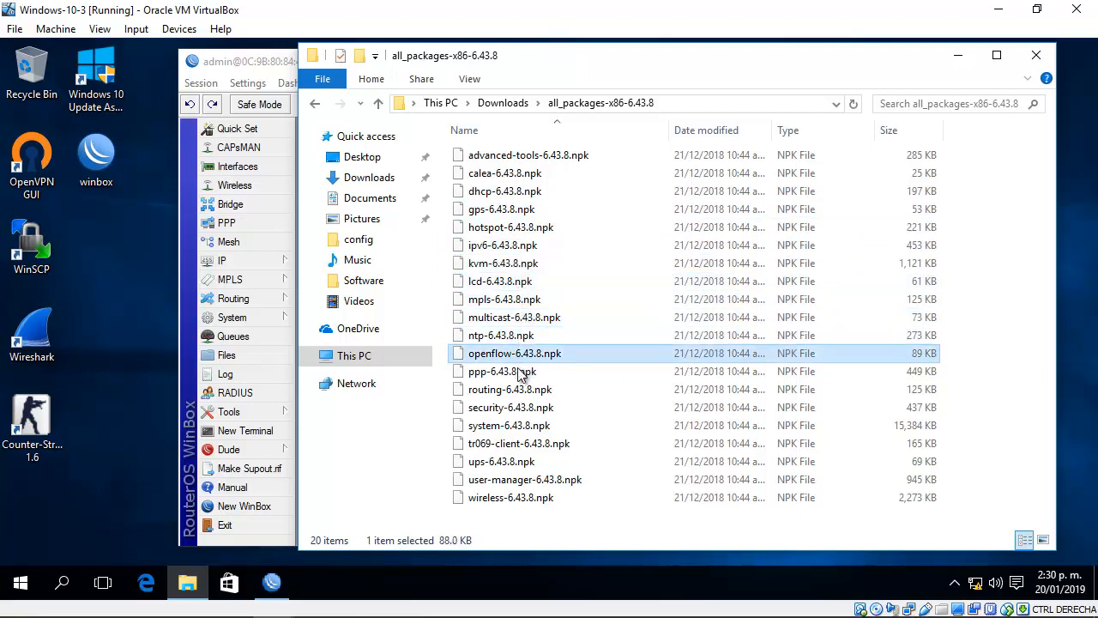
{"action": "left_click", "coordinate": [501, 371]}
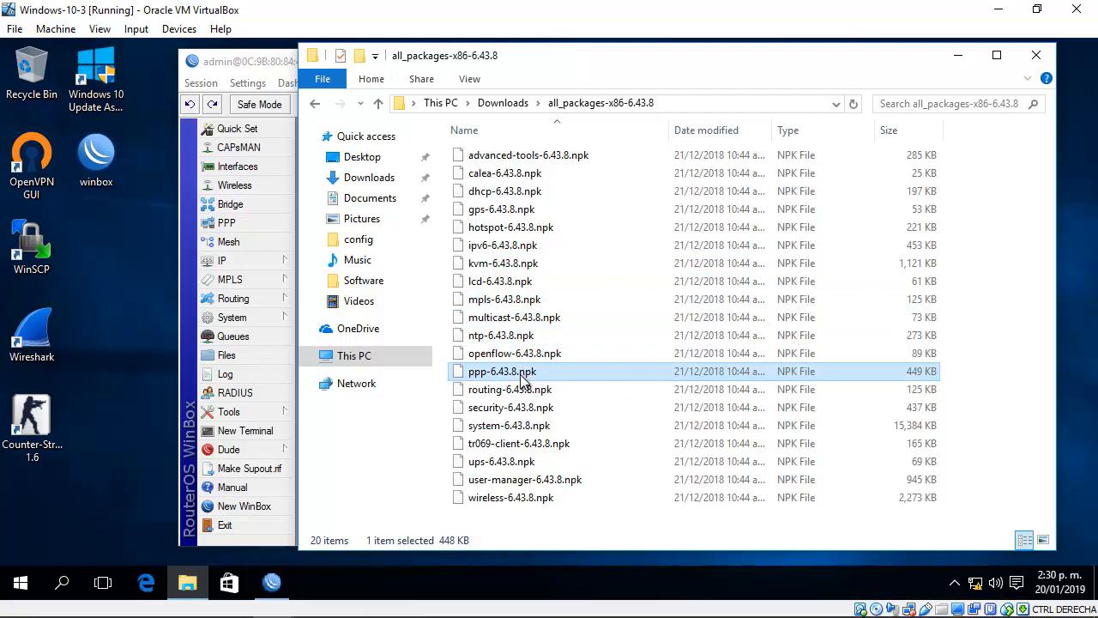
{"action": "left_click", "coordinate": [512, 407]}
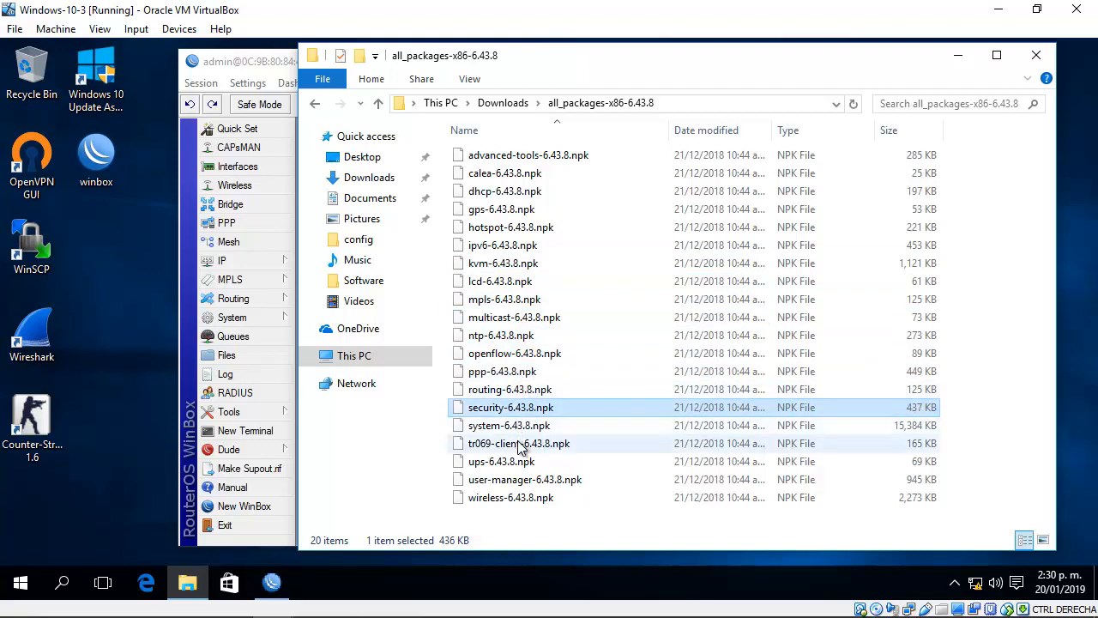
{"action": "mouse_move", "coordinate": [523, 479]}
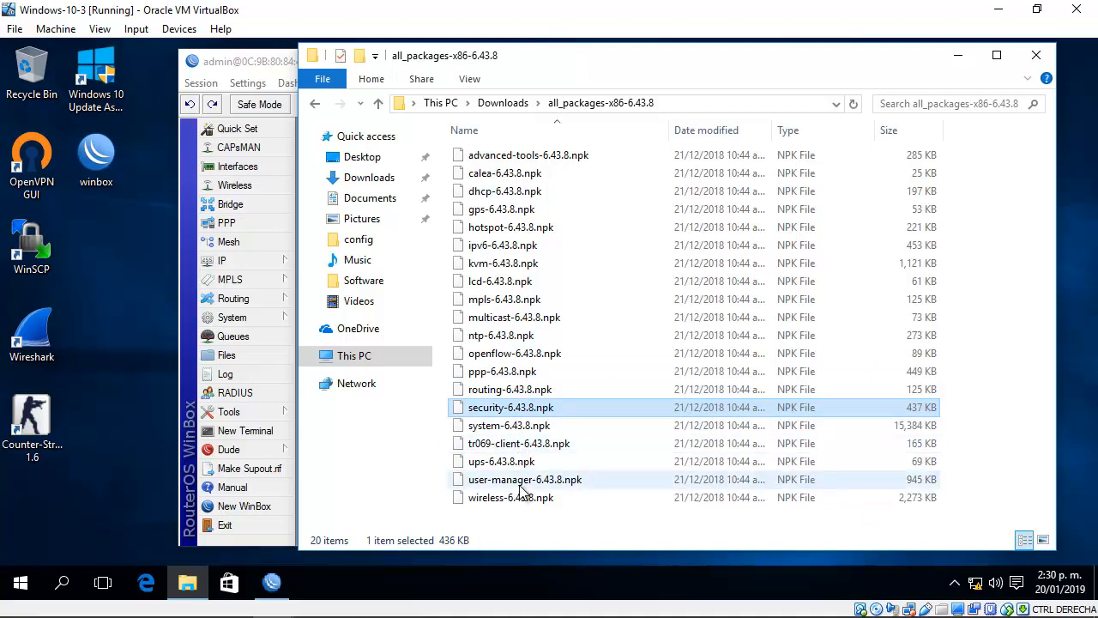
{"action": "left_click", "coordinate": [512, 497]}
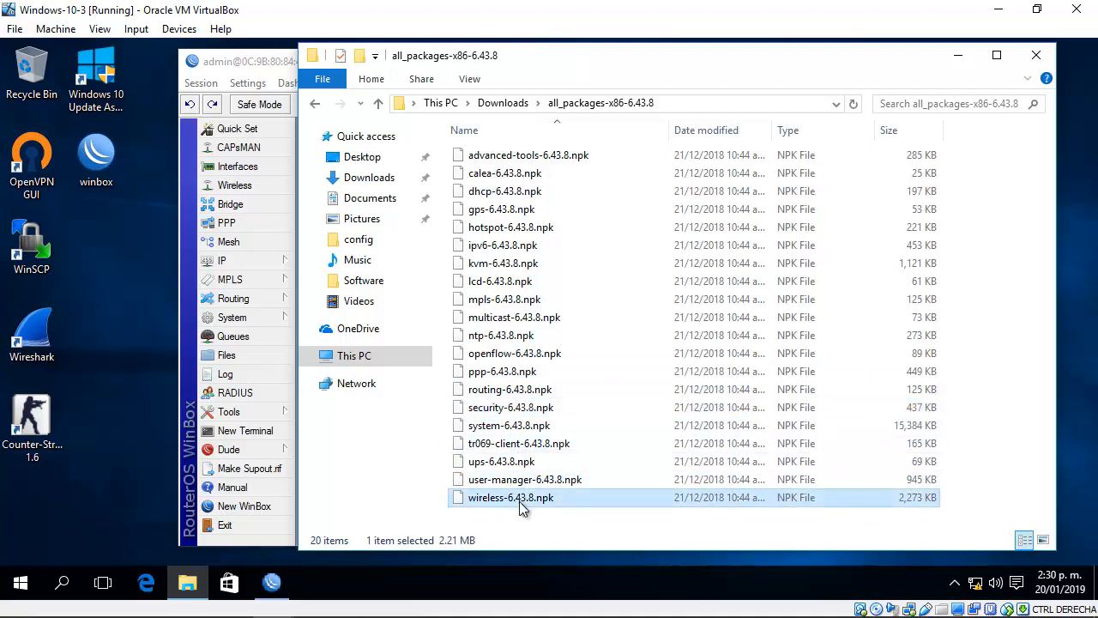
{"action": "mouse_move", "coordinate": [573, 353]}
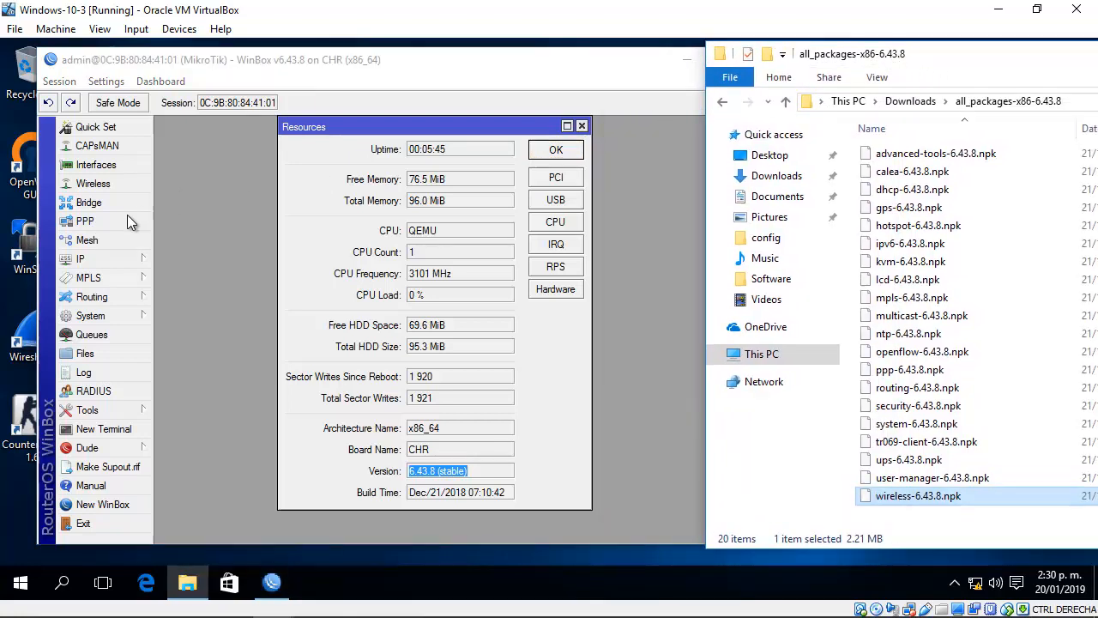
Step: Show System > Packages, listing the 13 installed 6.43.8 packages with ipv6 disabled
{"action": "left_click", "coordinate": [89, 316]}
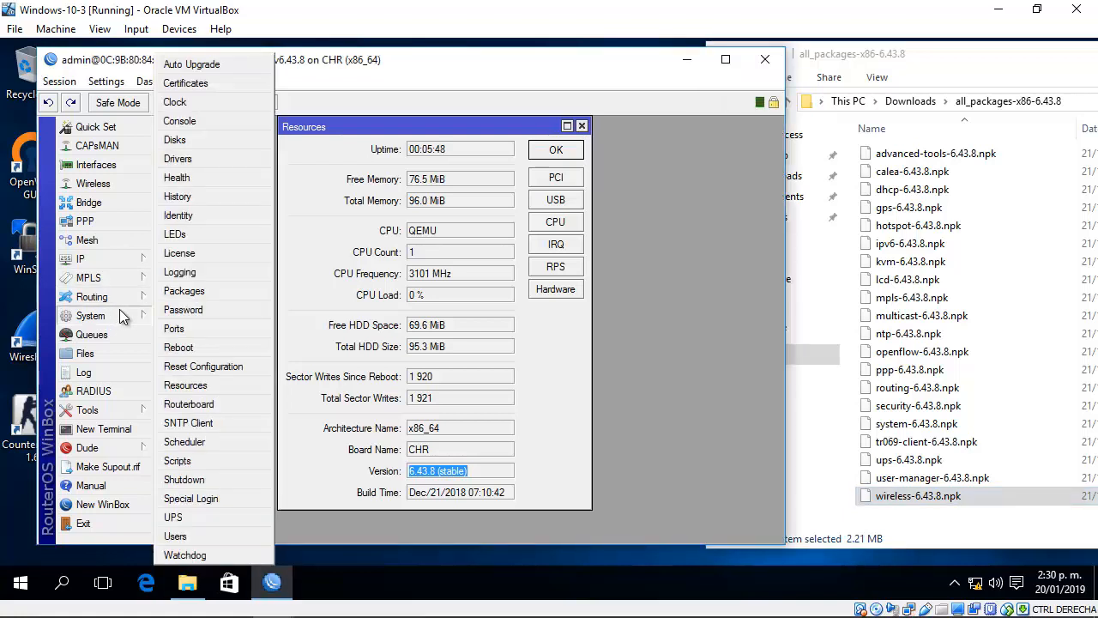
{"action": "left_click", "coordinate": [184, 290]}
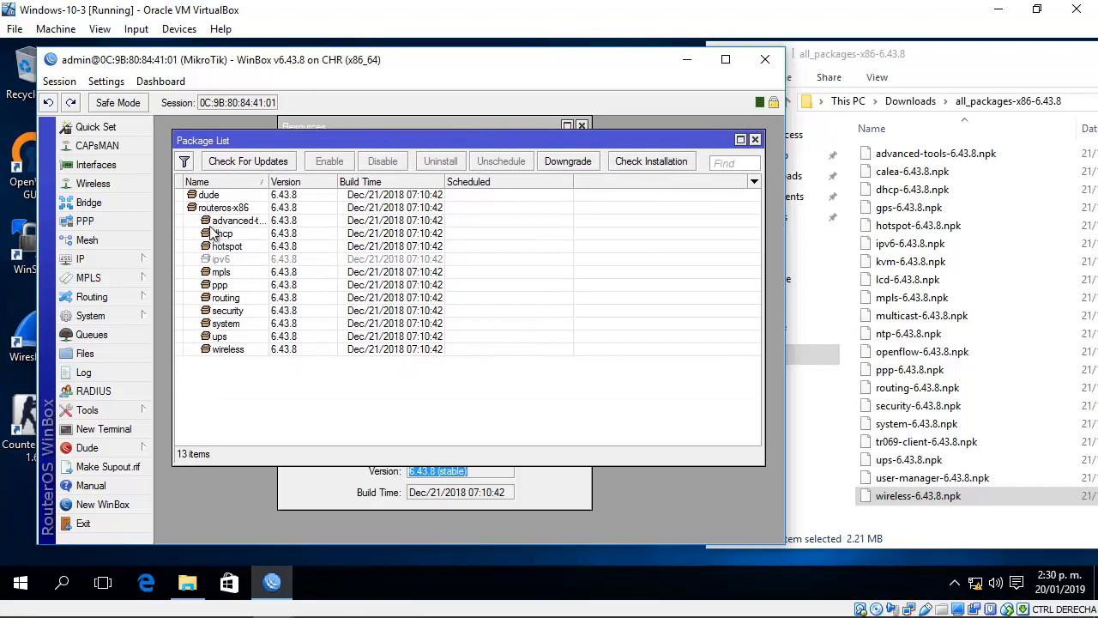
{"action": "mouse_move", "coordinate": [350, 469]}
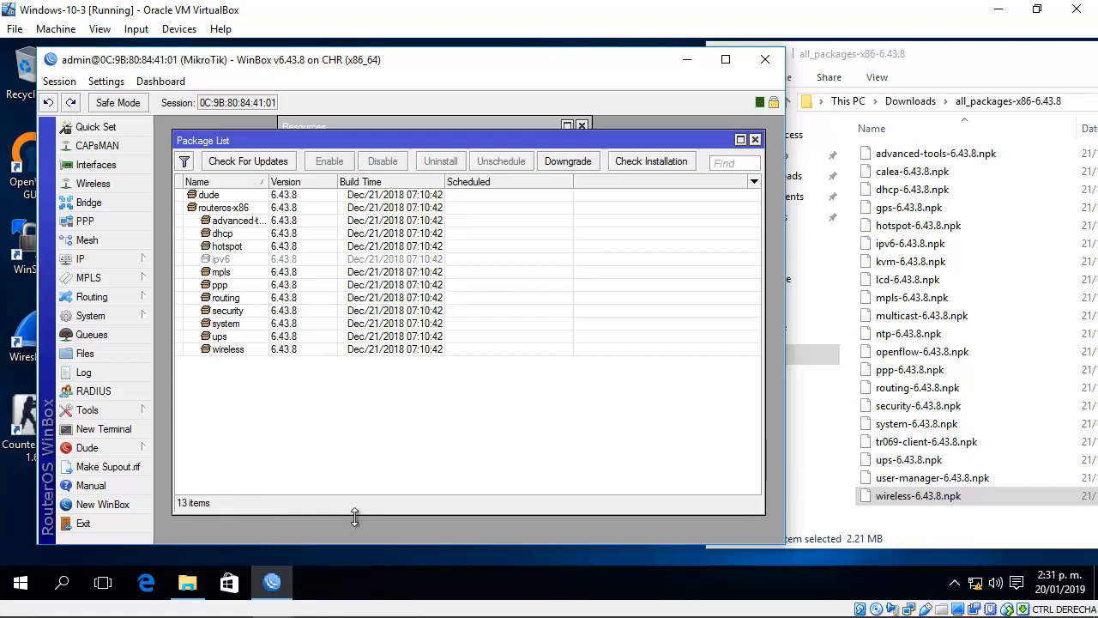
Step: Copy the advanced-tools package file onto the router's file storage
{"action": "left_click", "coordinate": [935, 153]}
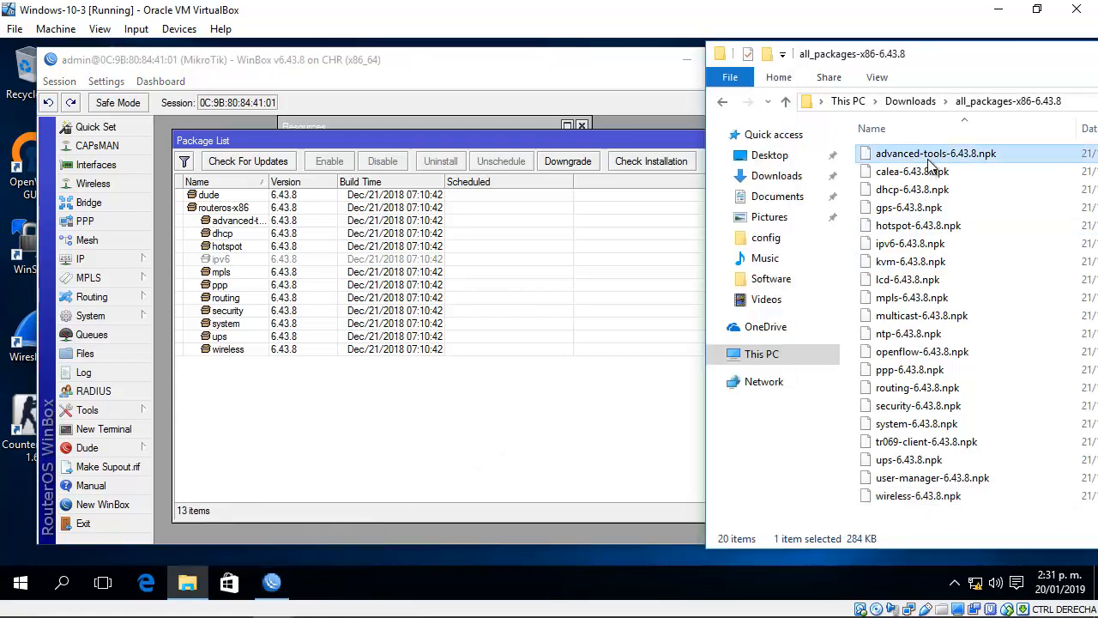
{"action": "mouse_move", "coordinate": [927, 158]}
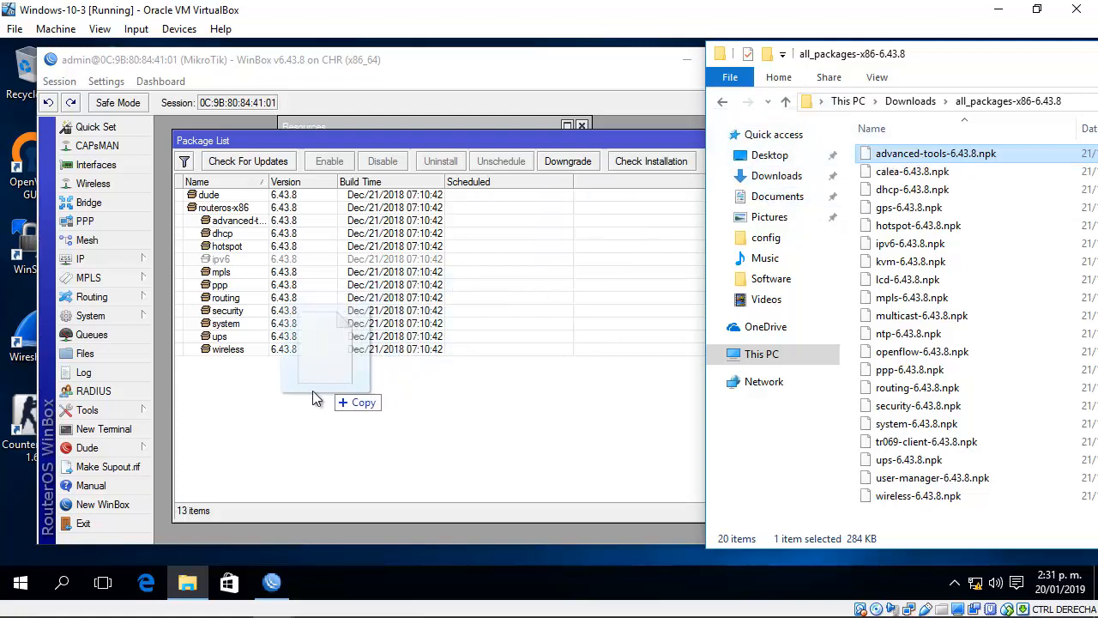
{"action": "left_click_drag", "start_coordinate": [318, 395], "coordinate": [222, 404]}
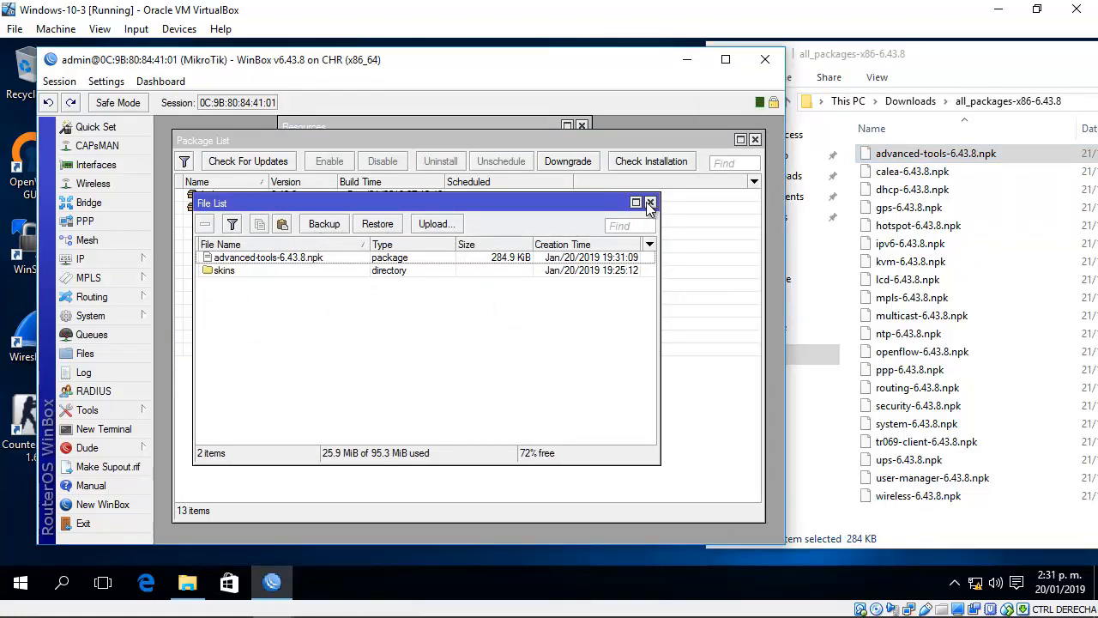
{"action": "left_click", "coordinate": [651, 202]}
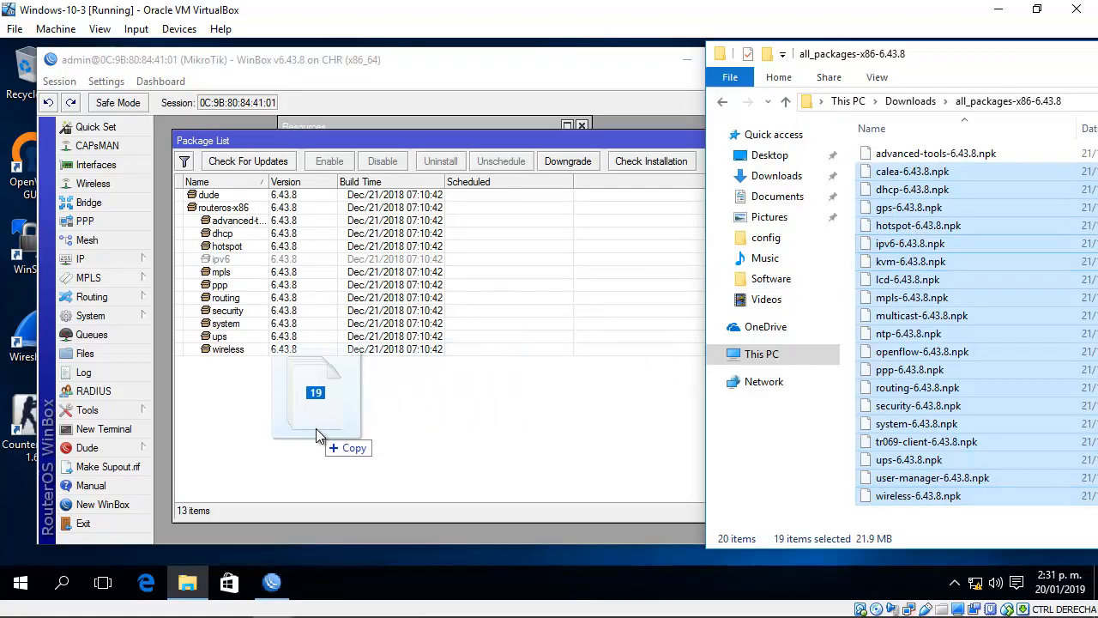
Step: Upload the remaining .npk package files and verify the dhcp package in Files
{"action": "left_click", "coordinate": [85, 354]}
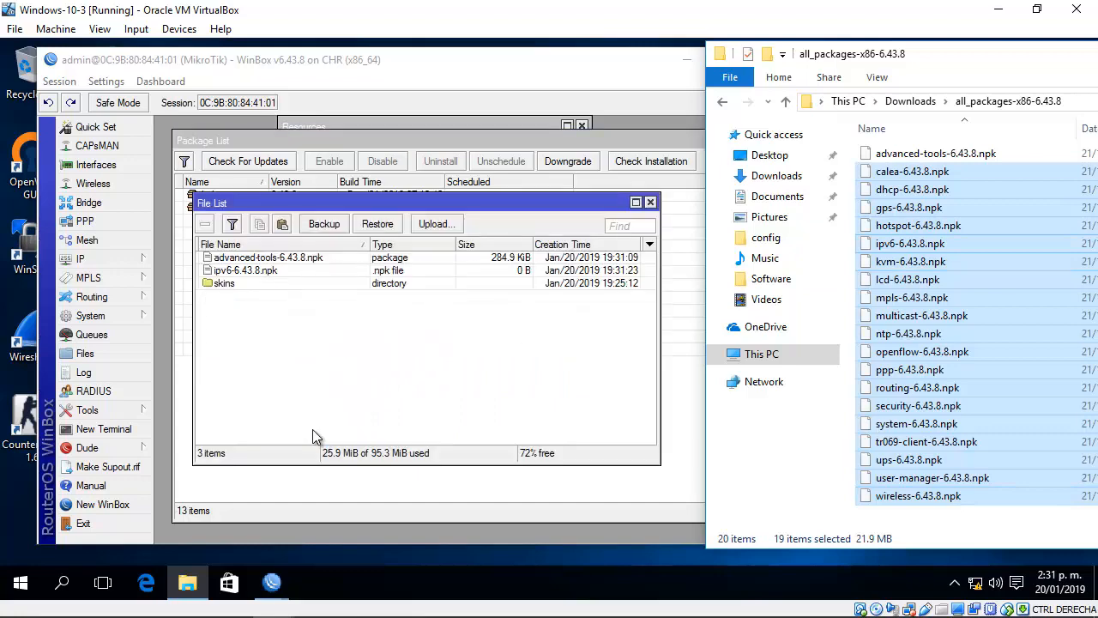
{"action": "left_click", "coordinate": [436, 223]}
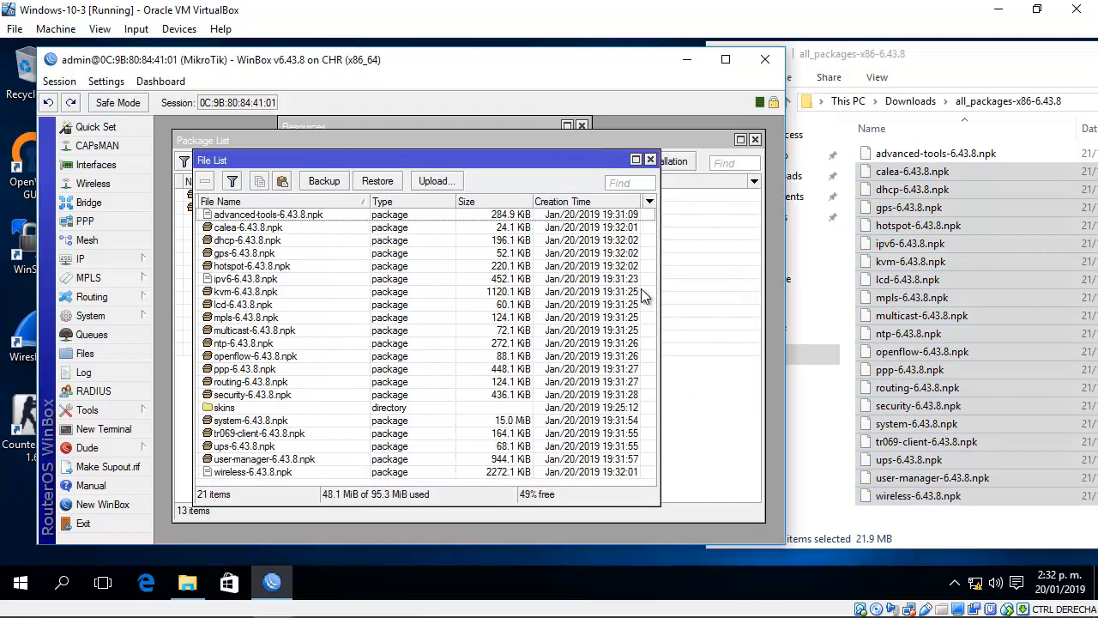
{"action": "left_click", "coordinate": [247, 240]}
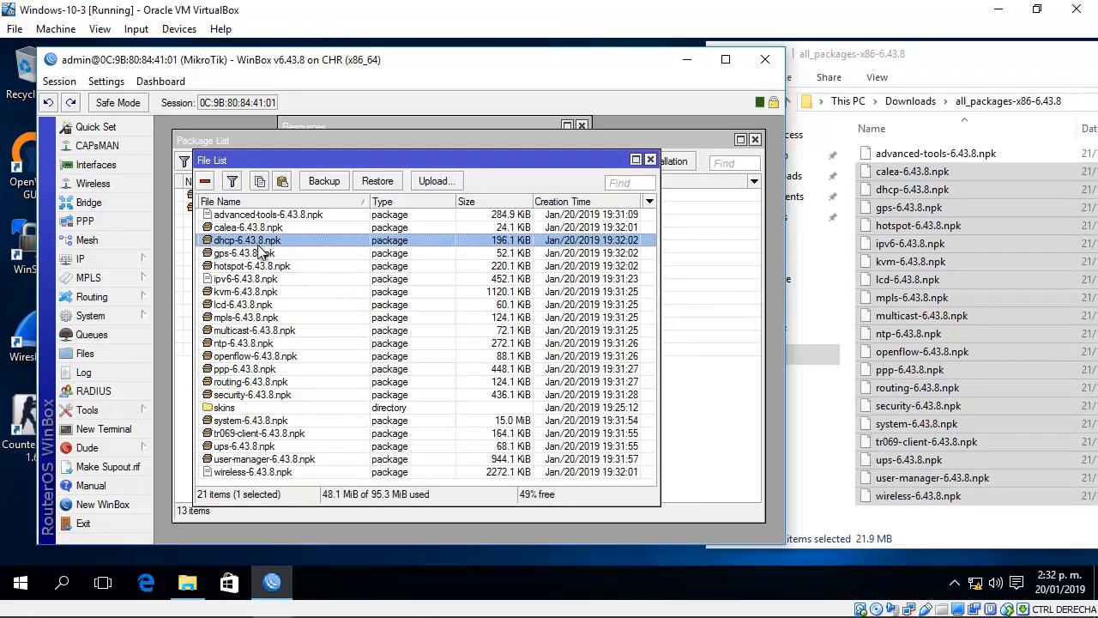
{"action": "left_click", "coordinate": [254, 330]}
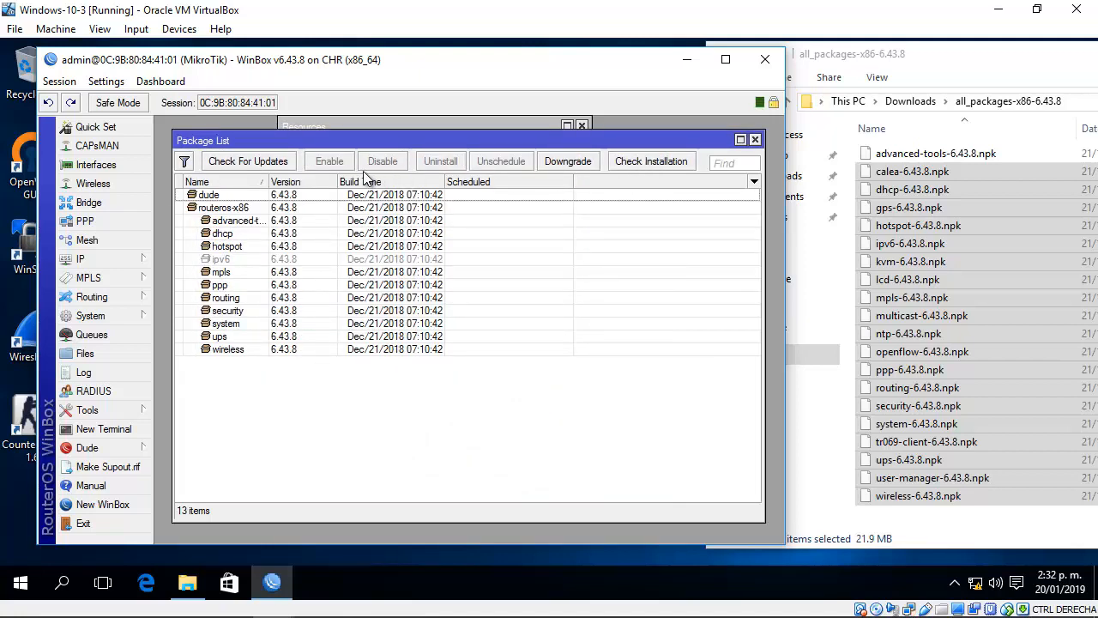
{"action": "mouse_move", "coordinate": [241, 377]}
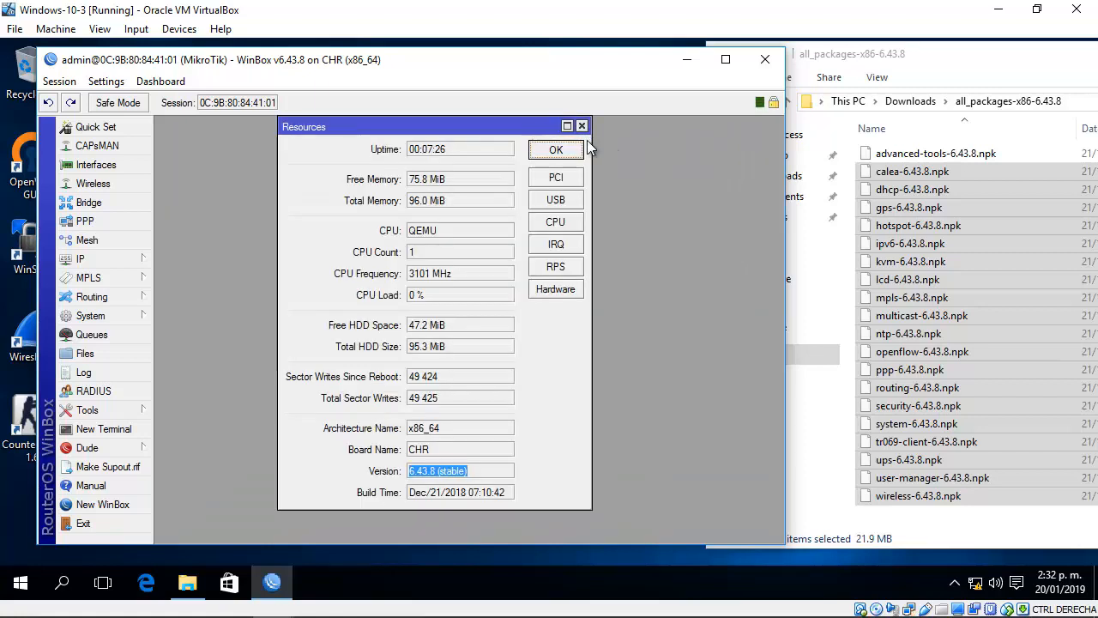
Step: Reboot the router so the uploaded packages install, ending the session
{"action": "left_click", "coordinate": [556, 148]}
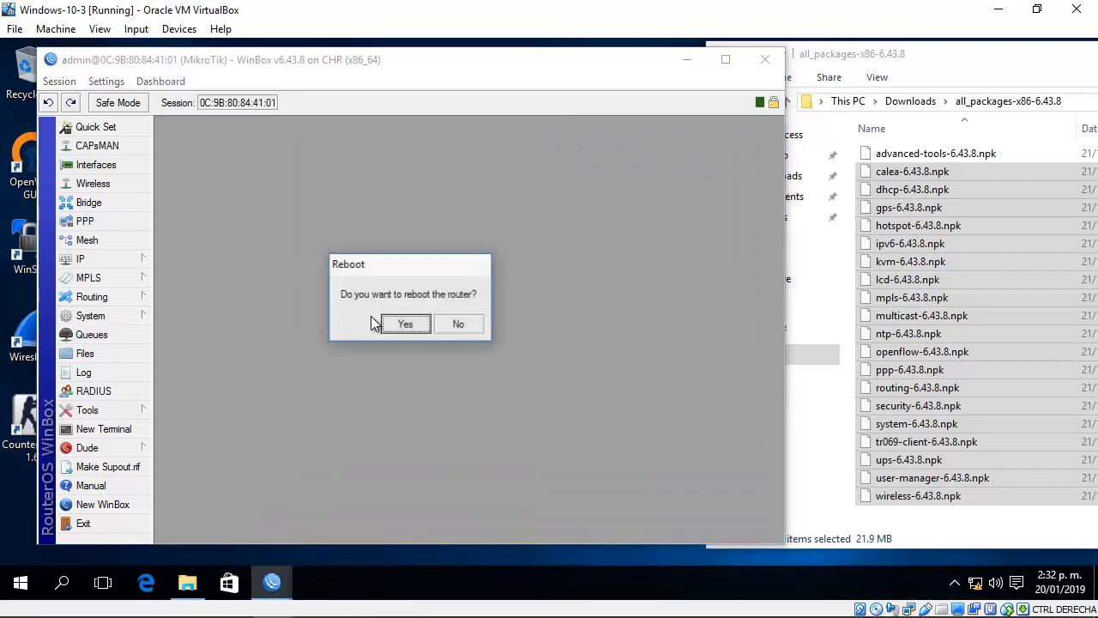
{"action": "left_click", "coordinate": [405, 322]}
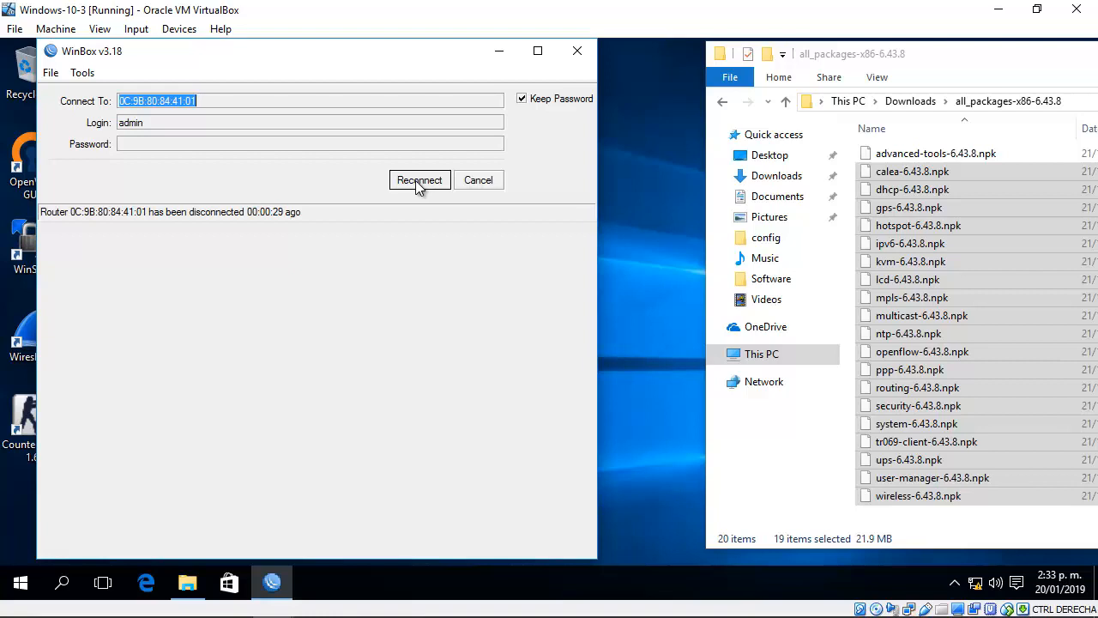
Step: Reconnect to the rebooted router and bring up its Package List
{"action": "left_click", "coordinate": [419, 180]}
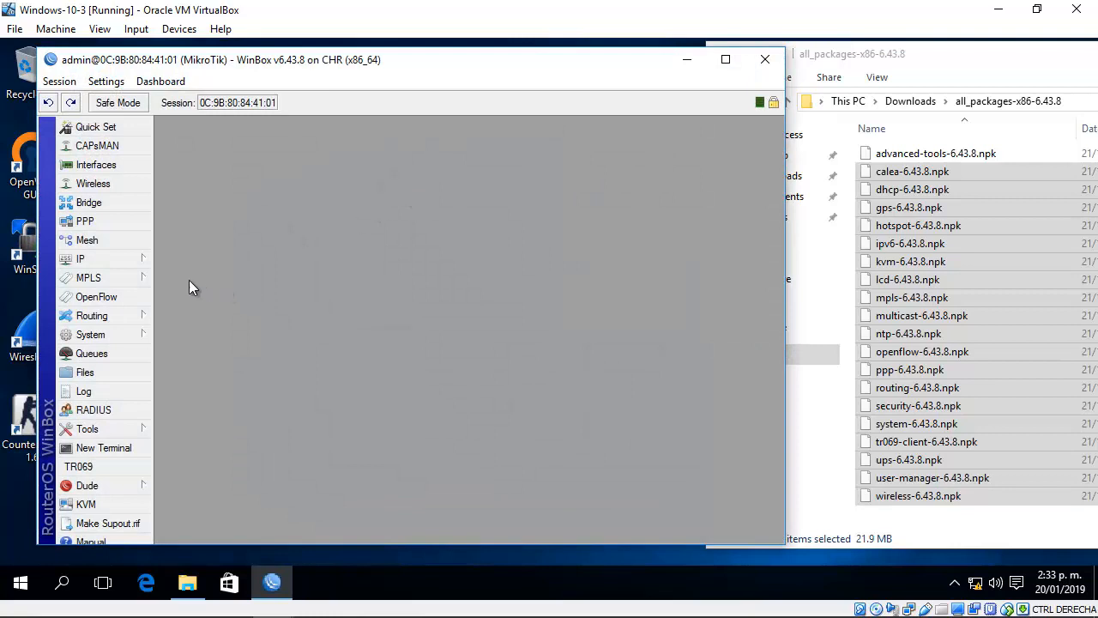
{"action": "left_click", "coordinate": [89, 333]}
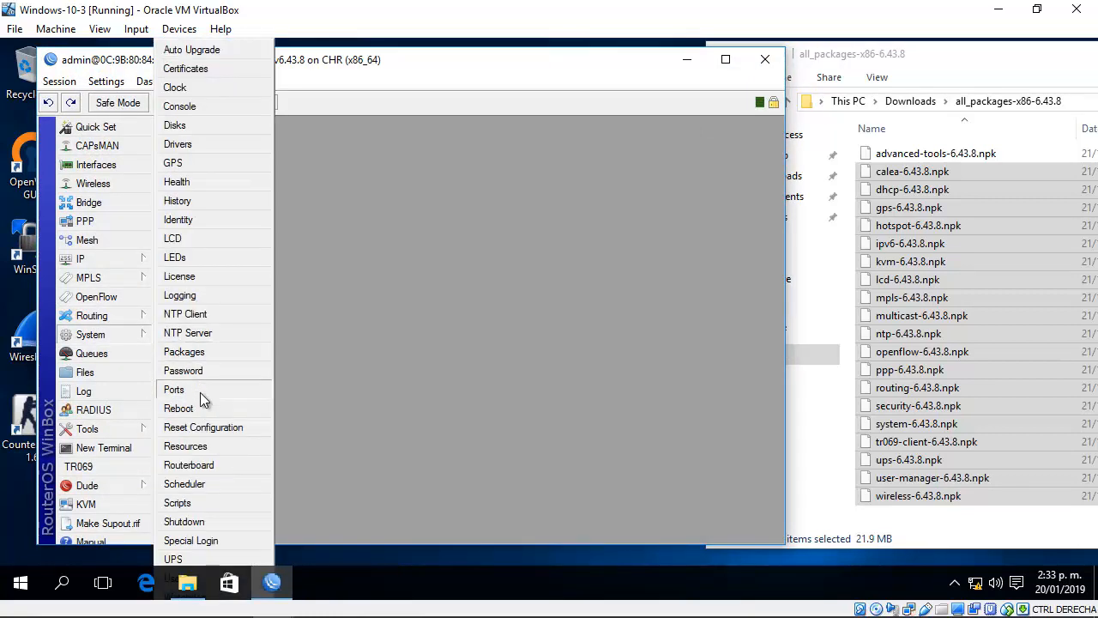
{"action": "left_click", "coordinate": [184, 350]}
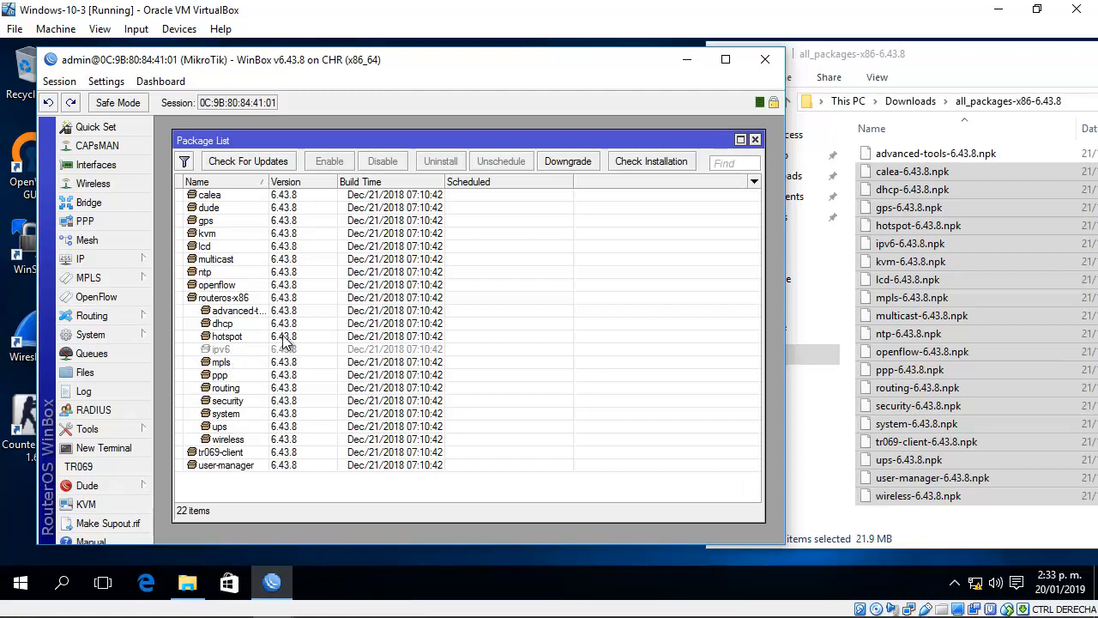
Step: Review calea, lcd, routeros-x86, advanced-tools and mpls, then show the disabled ipv6 package's details
{"action": "left_click", "coordinate": [210, 196]}
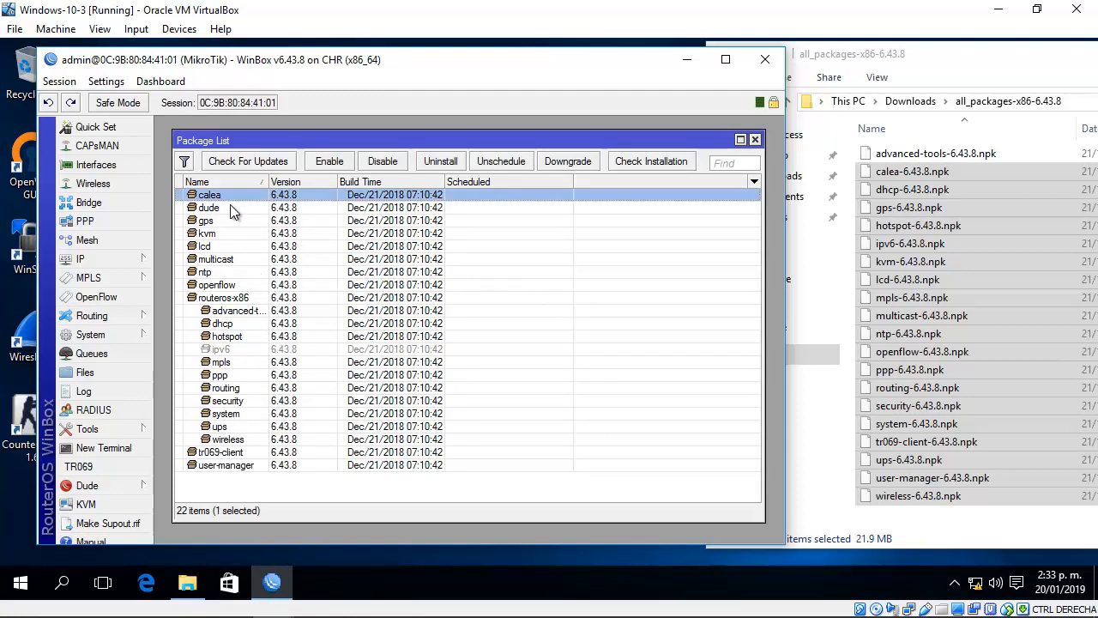
{"action": "left_click", "coordinate": [205, 247]}
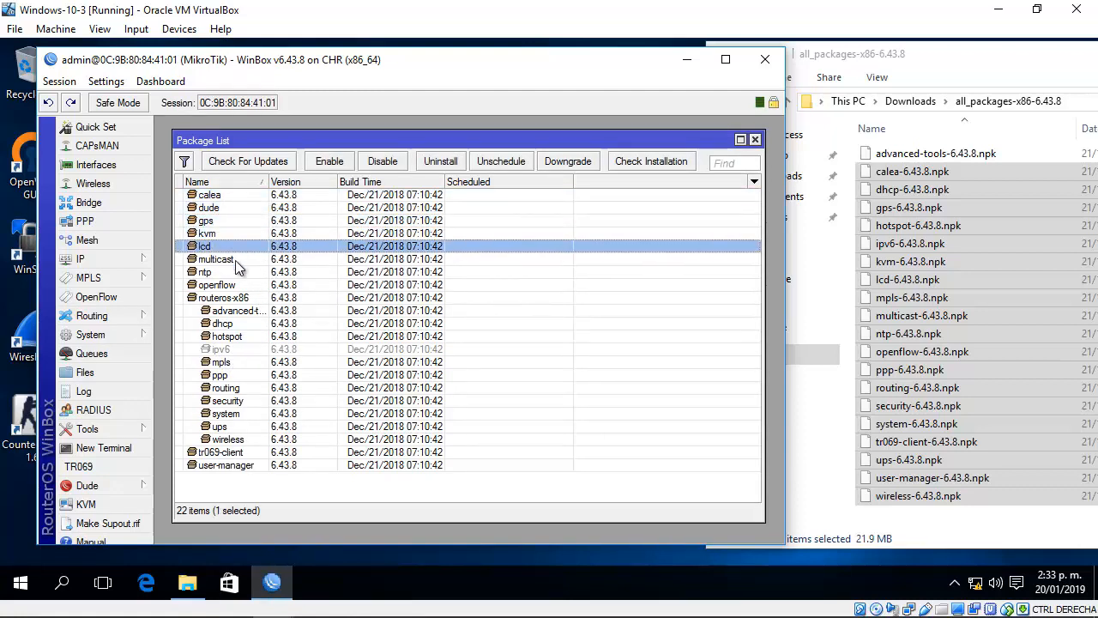
{"action": "left_click", "coordinate": [227, 299]}
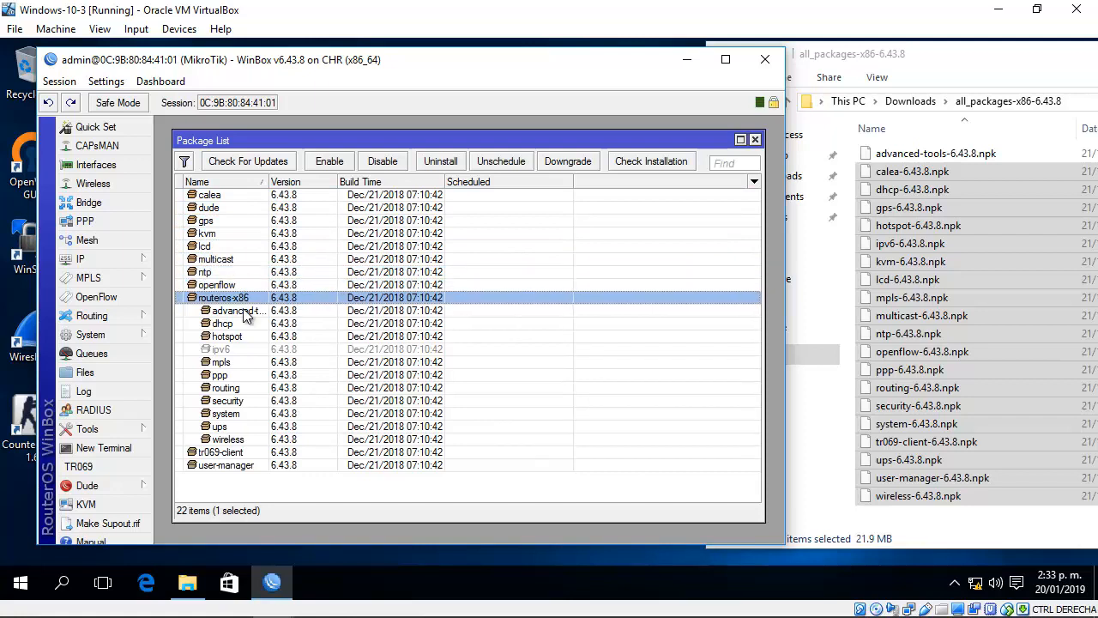
{"action": "left_click", "coordinate": [237, 309]}
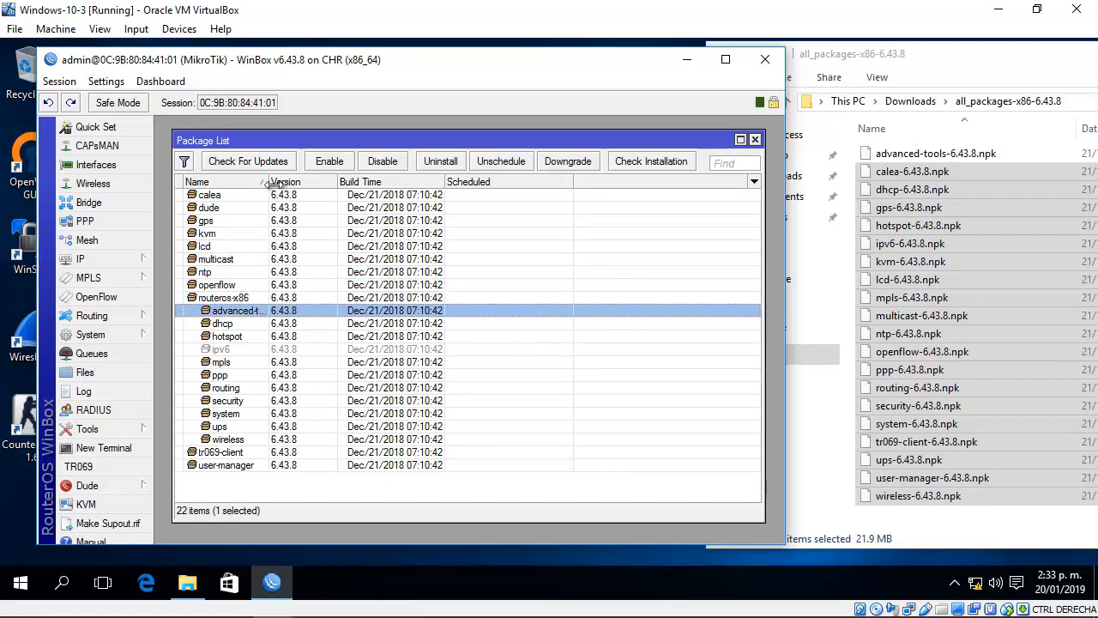
{"action": "left_click", "coordinate": [220, 360]}
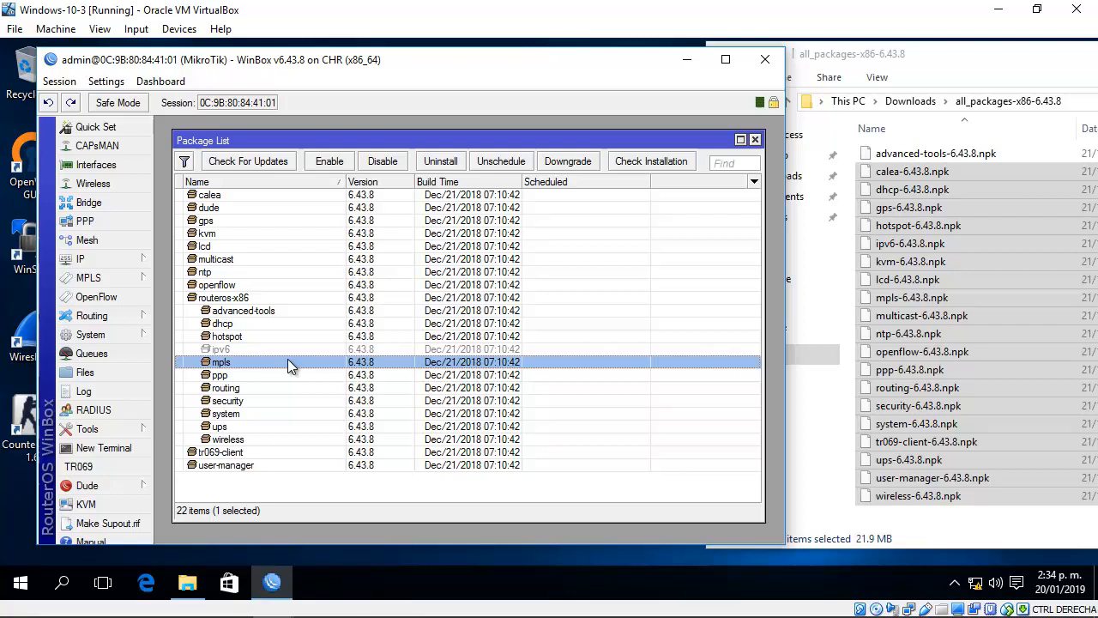
{"action": "mouse_move", "coordinate": [278, 354]}
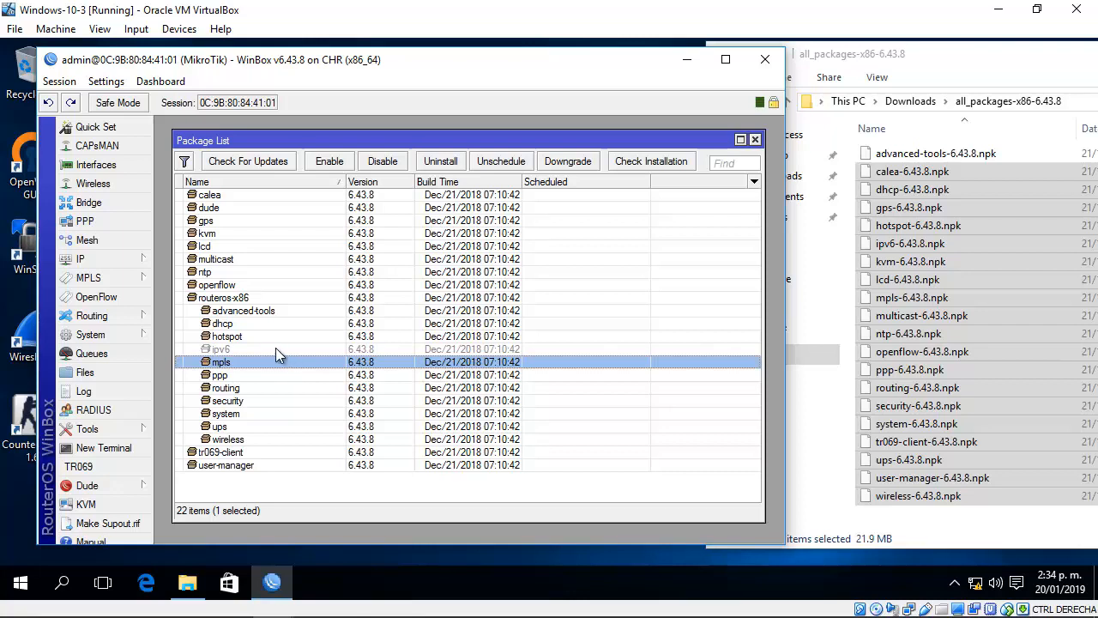
{"action": "left_click", "coordinate": [220, 348]}
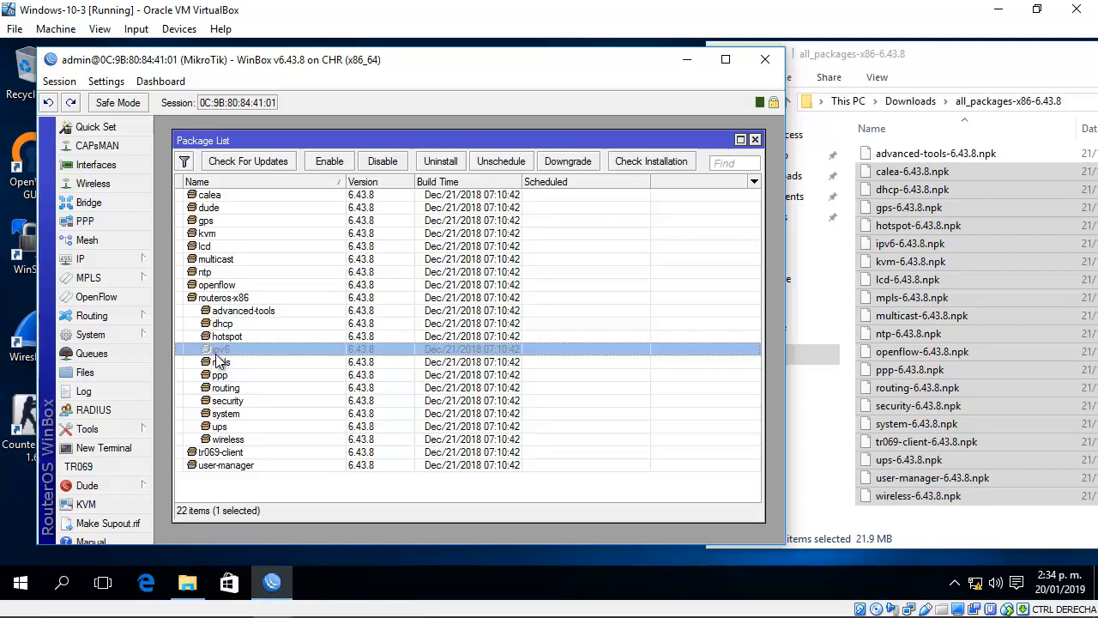
{"action": "mouse_move", "coordinate": [251, 355]}
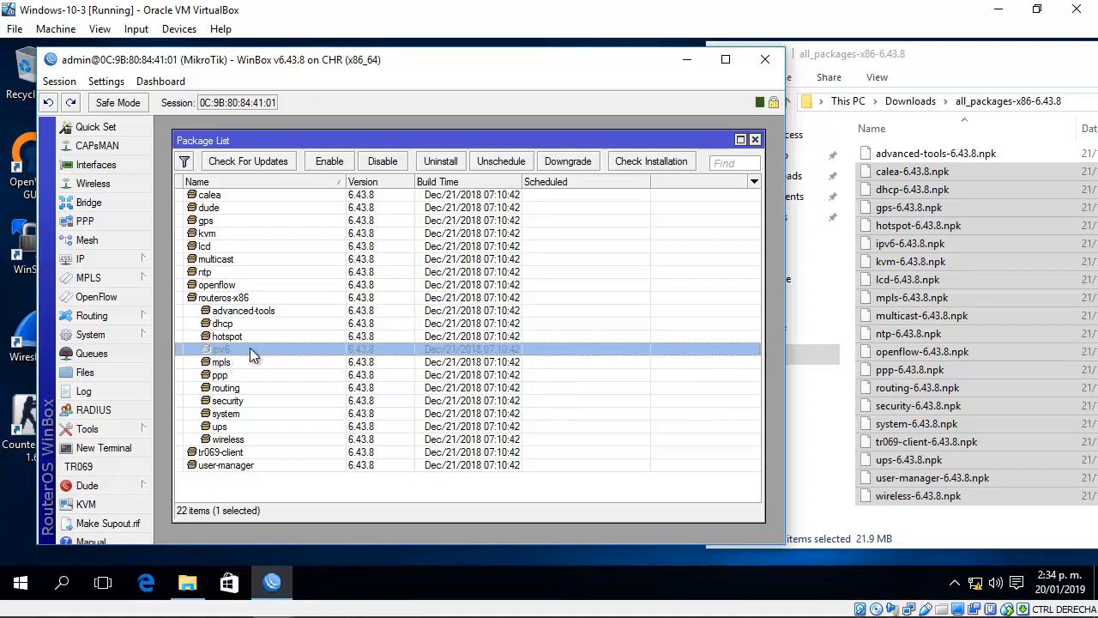
{"action": "mouse_move", "coordinate": [264, 358]}
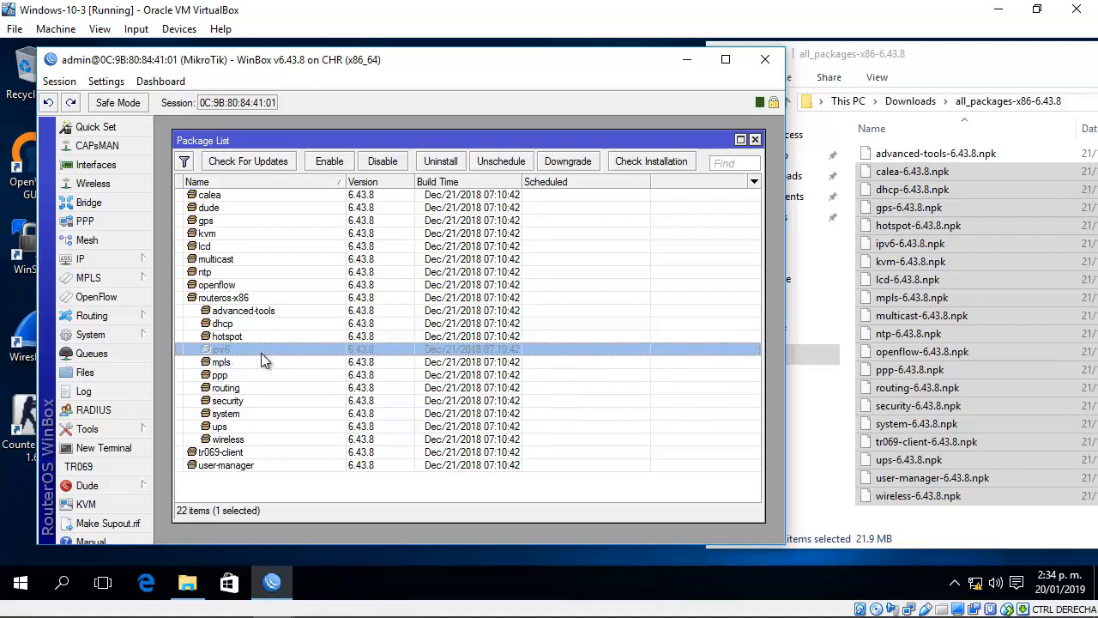
{"action": "mouse_move", "coordinate": [244, 355]}
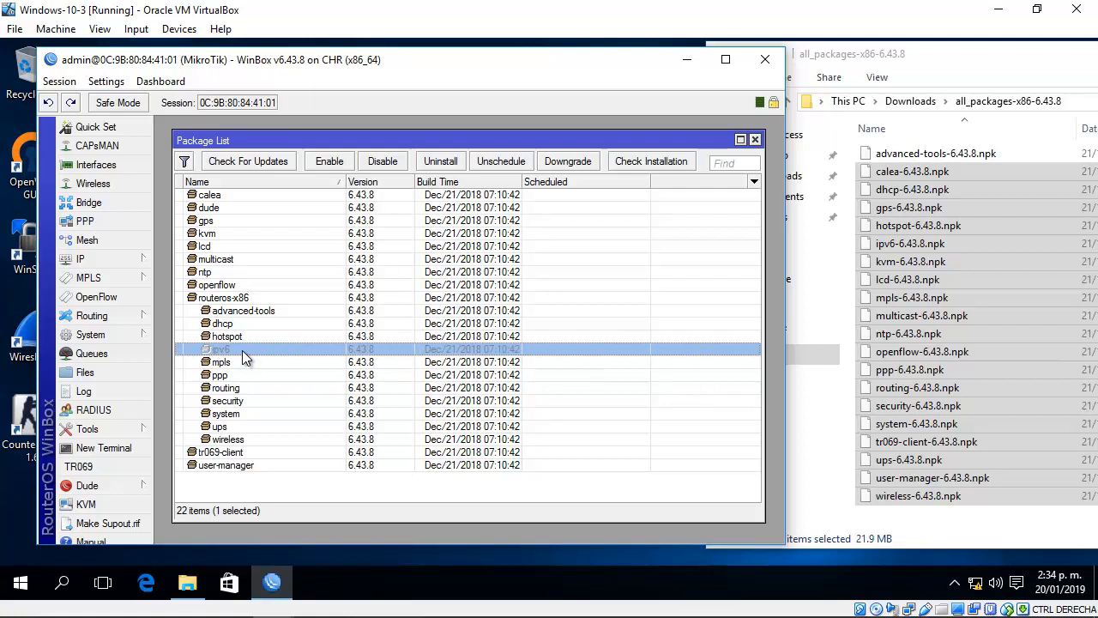
{"action": "double_click", "coordinate": [220, 350]}
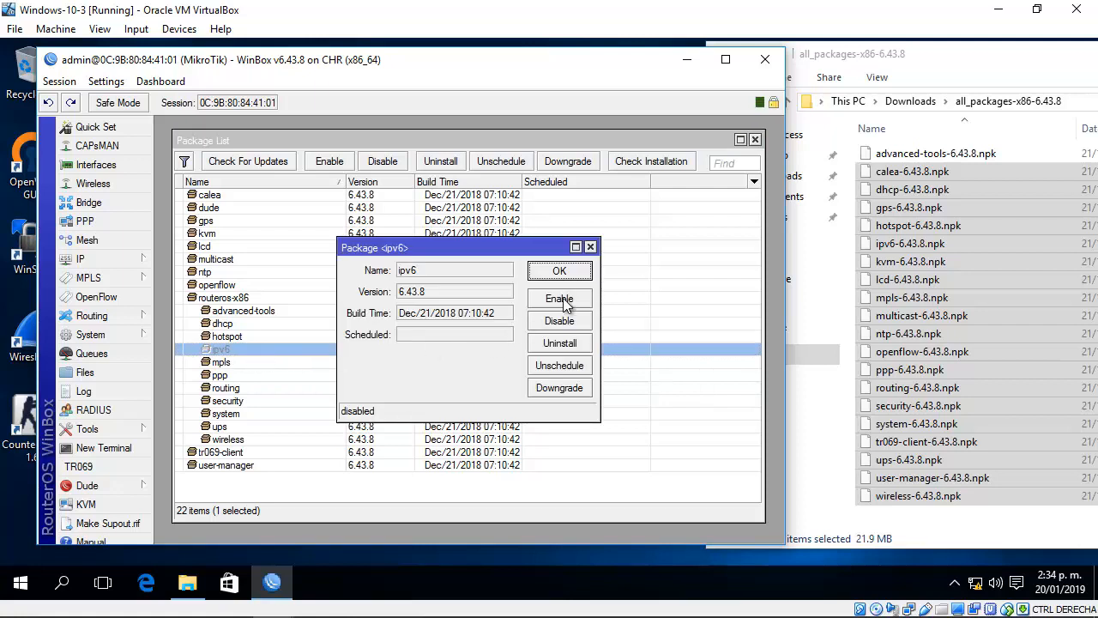
Step: Mark the ipv6 package scheduled for enable and confirm
{"action": "left_click", "coordinate": [560, 298]}
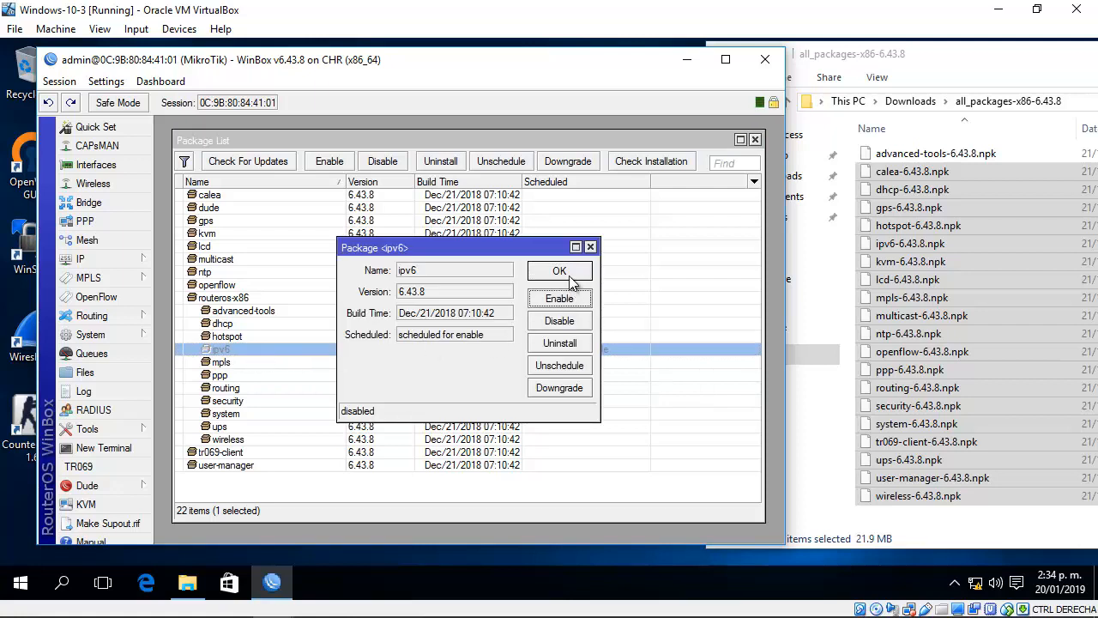
{"action": "left_click", "coordinate": [560, 271]}
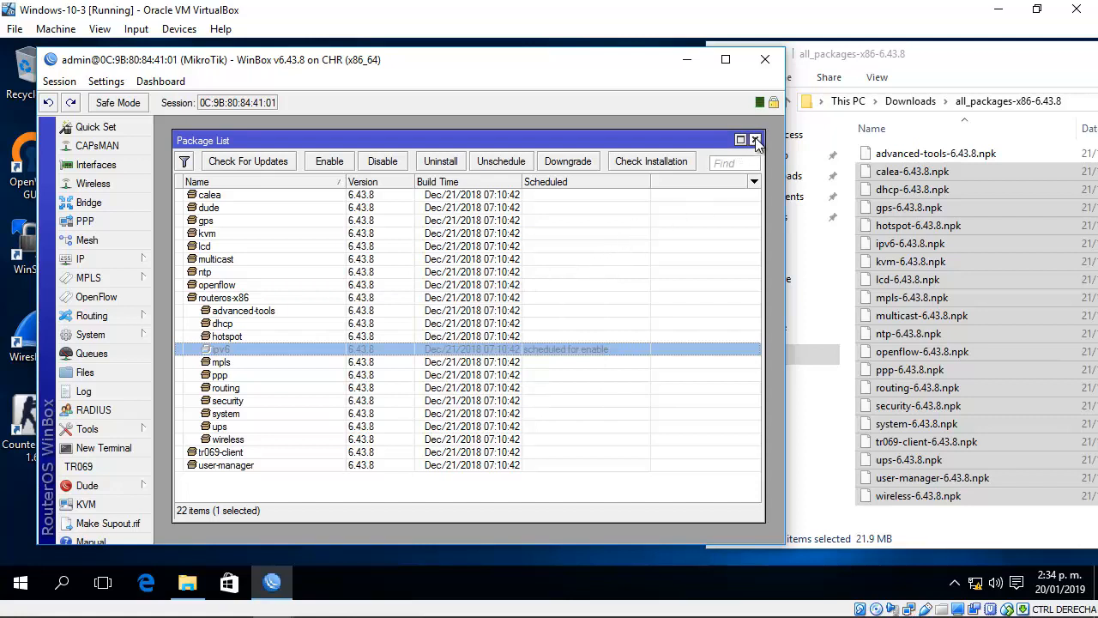
{"action": "left_click", "coordinate": [91, 334]}
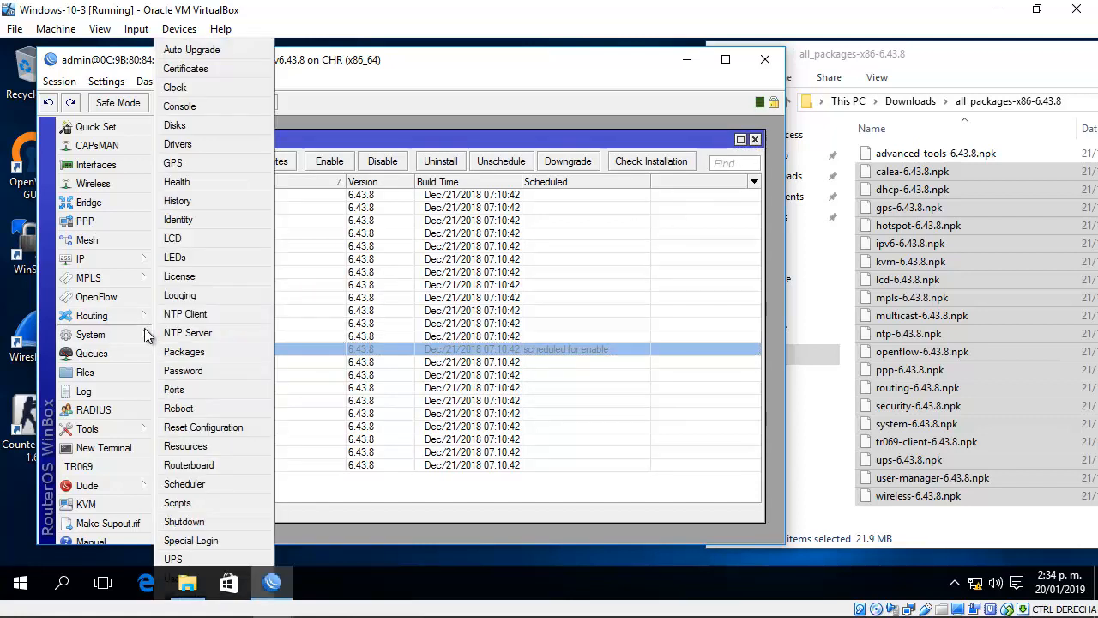
{"action": "mouse_move", "coordinate": [179, 409]}
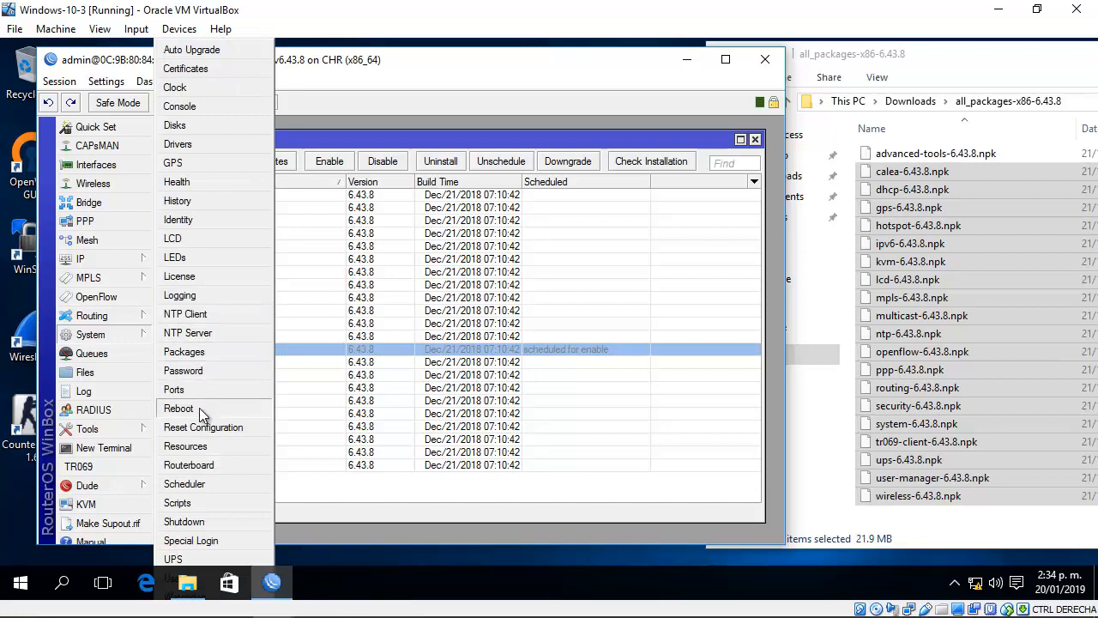
Step: Reboot the router again to apply the ipv6 enable, leaving WinBox disconnected
{"action": "left_click", "coordinate": [178, 408]}
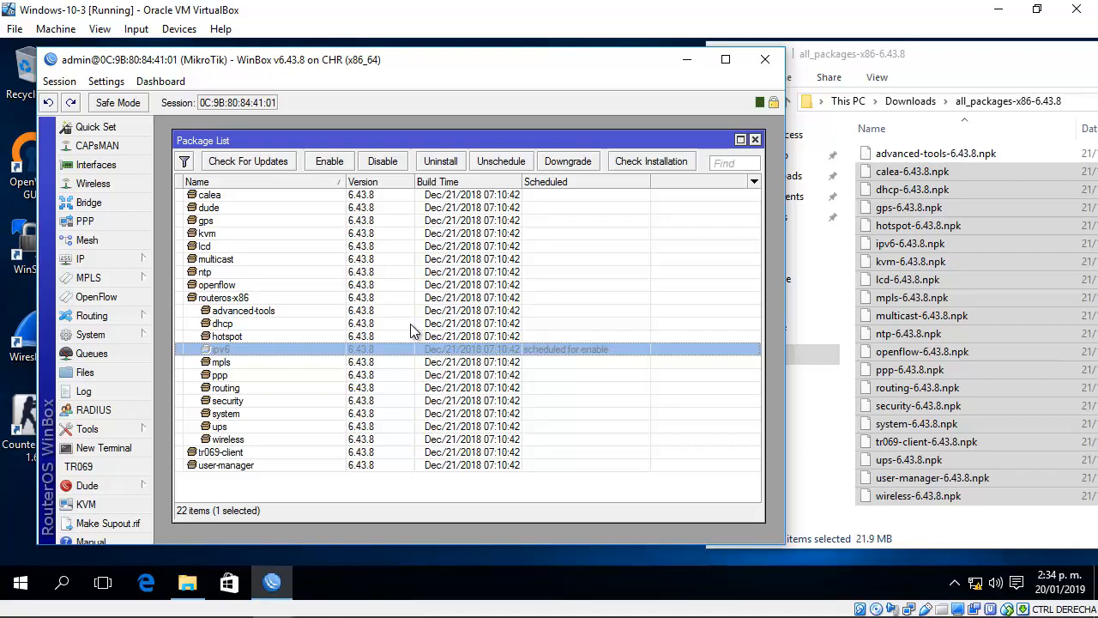
{"action": "mouse_move", "coordinate": [421, 141]}
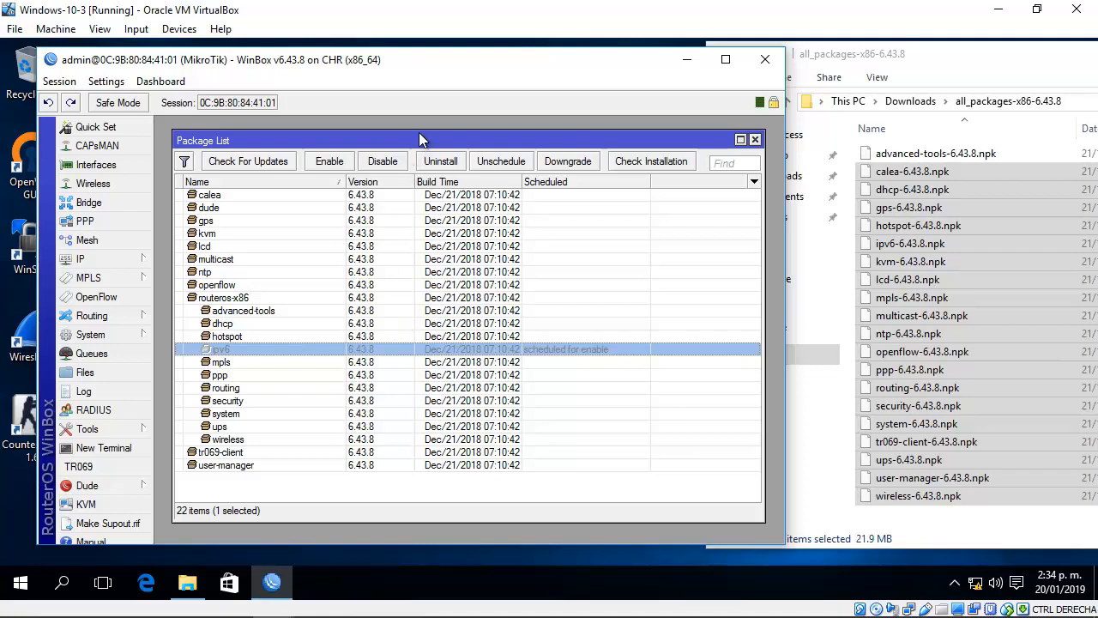
{"action": "left_click", "coordinate": [89, 335]}
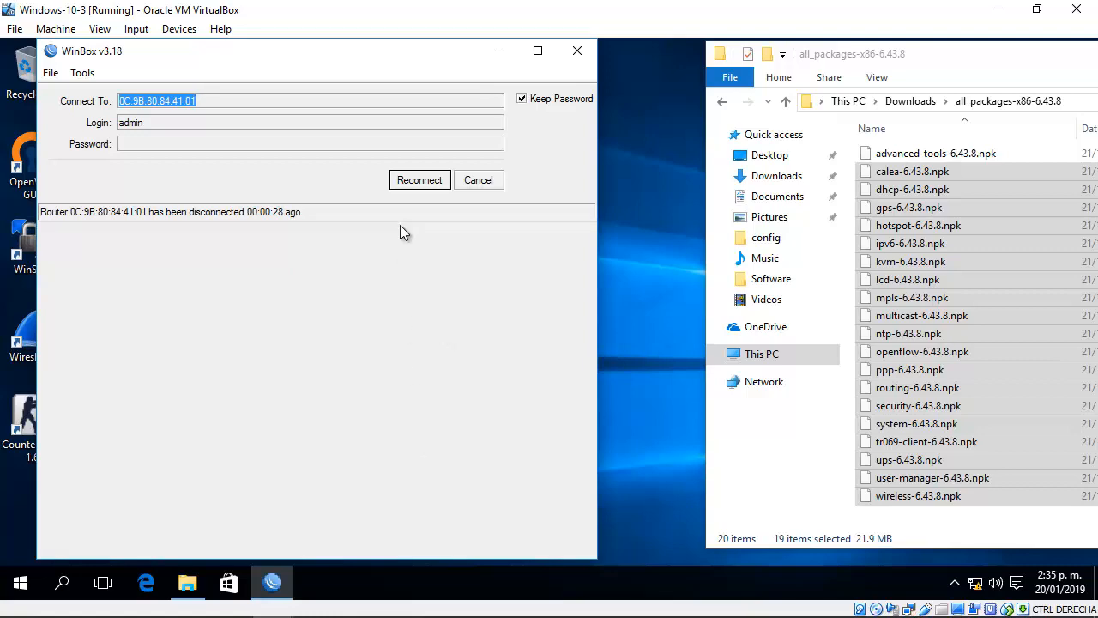
{"action": "mouse_move", "coordinate": [419, 180]}
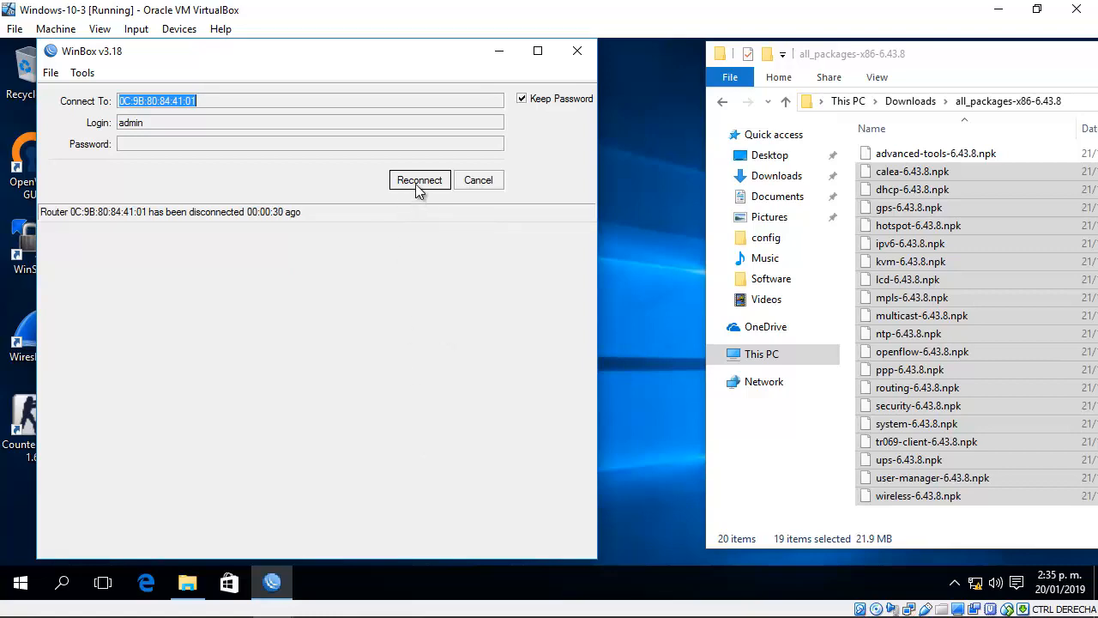
Step: Reconnect to the router, whose menu now includes IPv6, and dismiss the Package List
{"action": "left_click", "coordinate": [419, 180]}
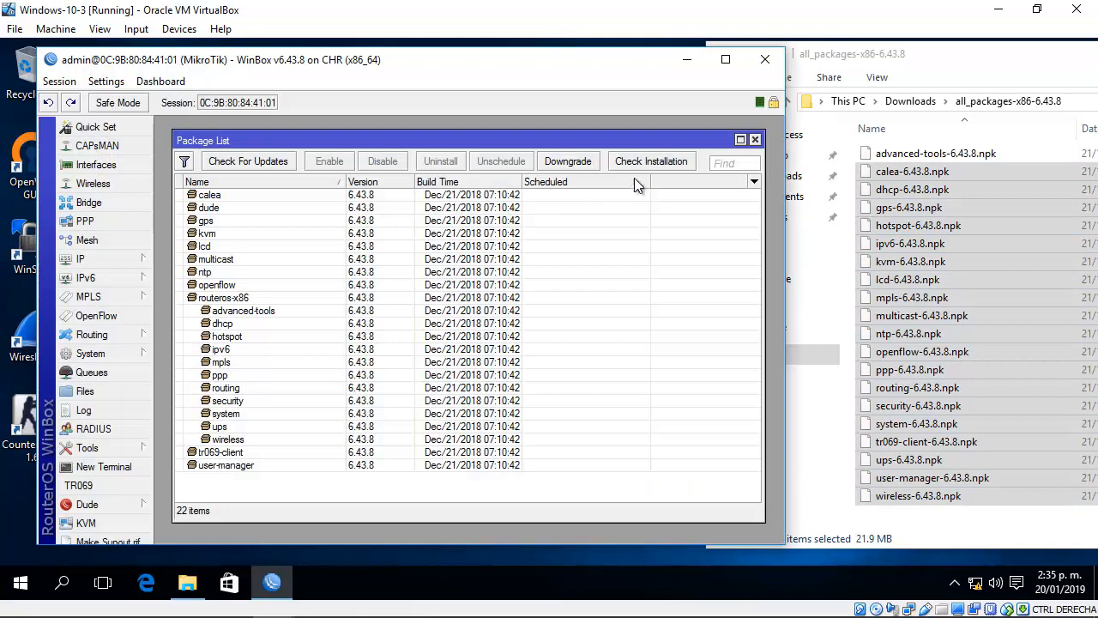
{"action": "left_click", "coordinate": [755, 140]}
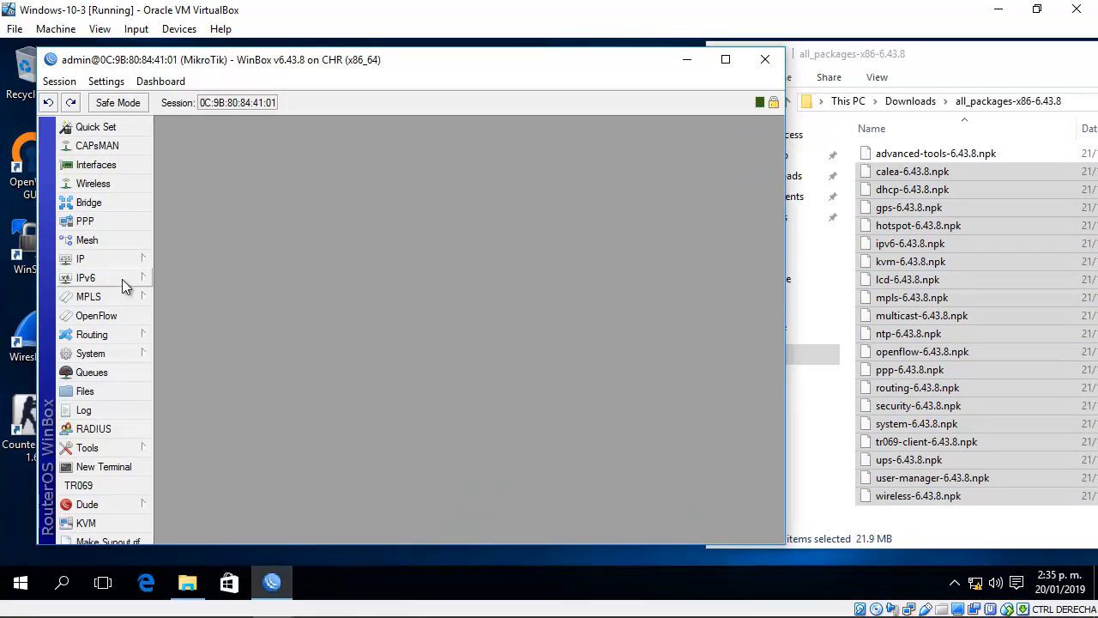
Step: Show the Package List with ipv6 enabled and reveal the new IPv6 submenu
{"action": "left_click", "coordinate": [90, 353]}
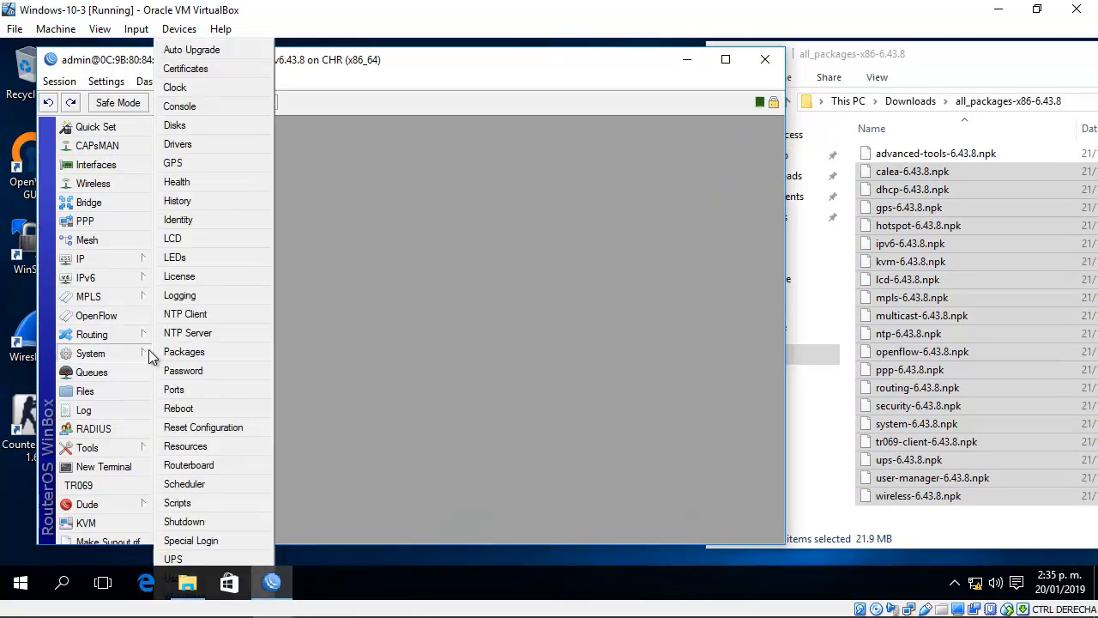
{"action": "left_click", "coordinate": [183, 351]}
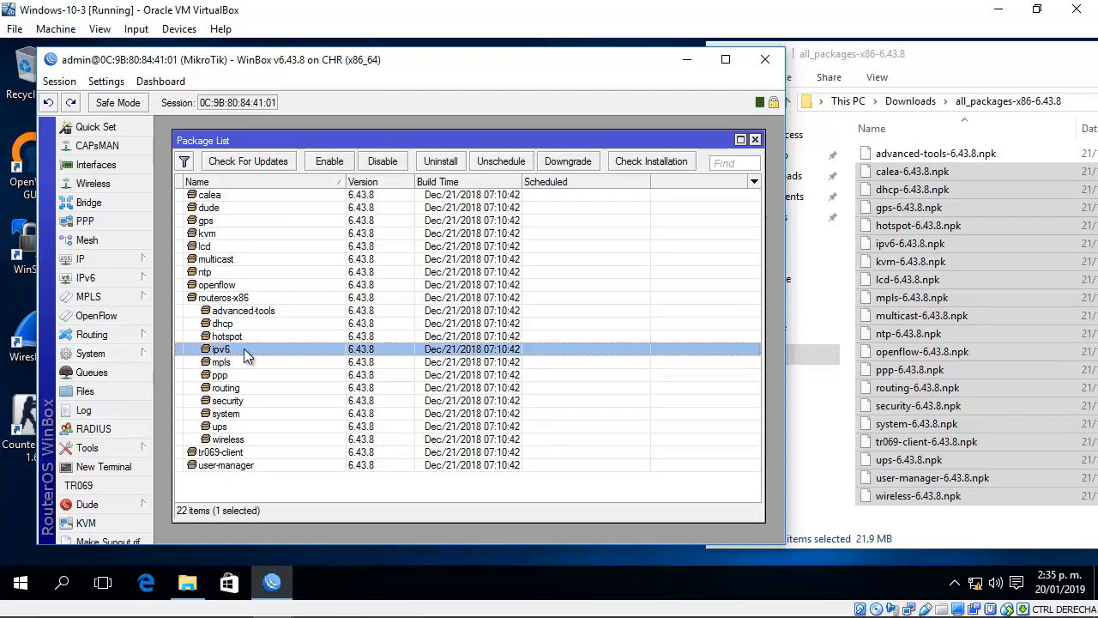
{"action": "mouse_move", "coordinate": [236, 353]}
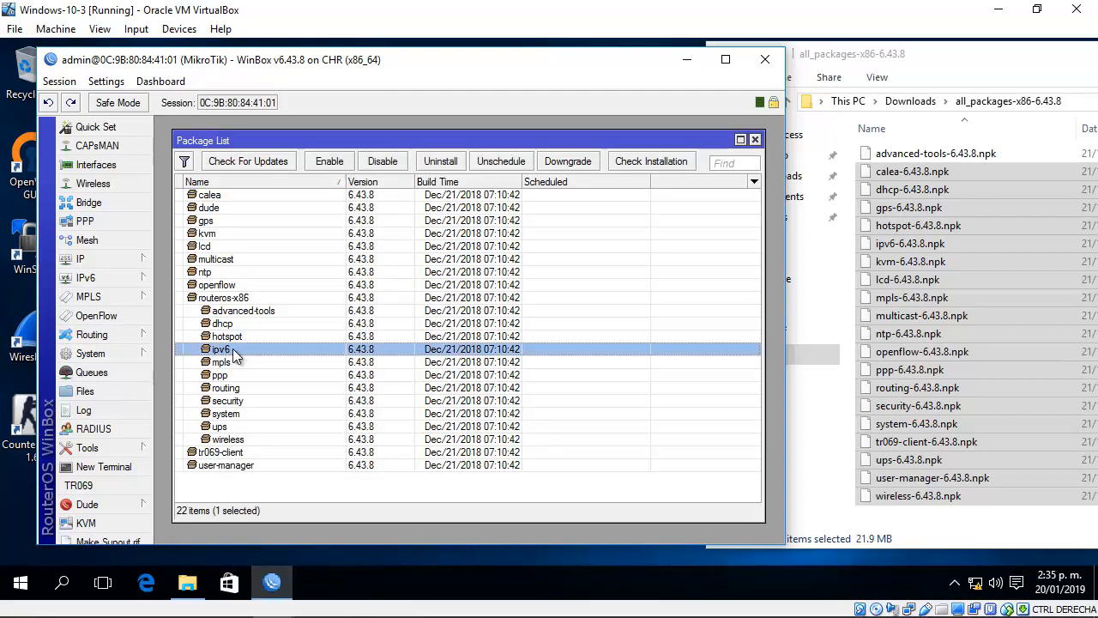
{"action": "mouse_move", "coordinate": [121, 283]}
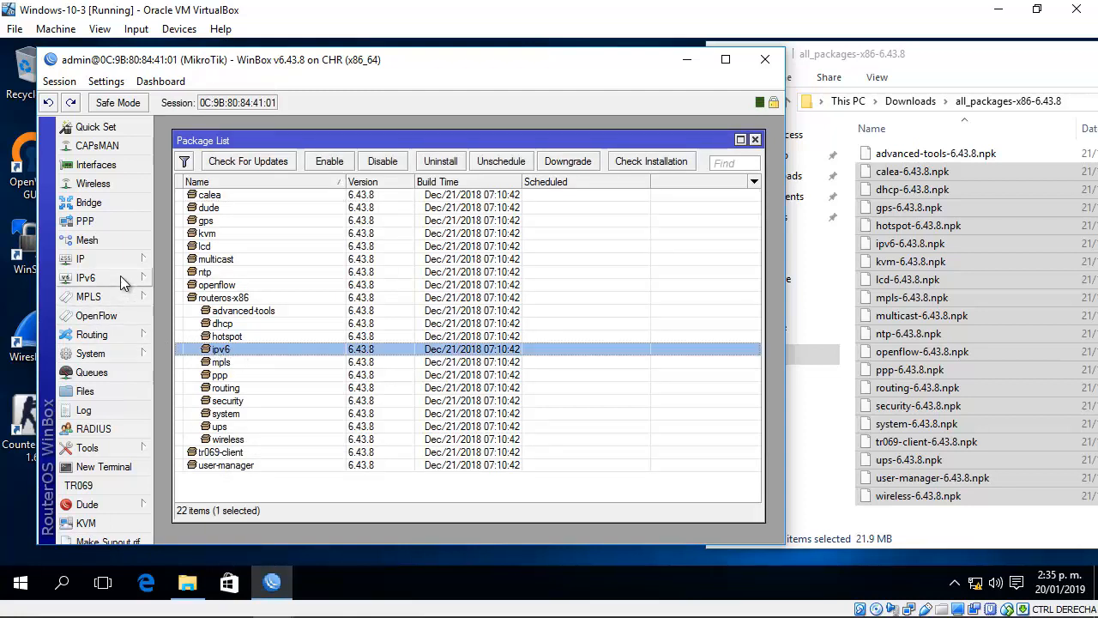
{"action": "left_click", "coordinate": [86, 278]}
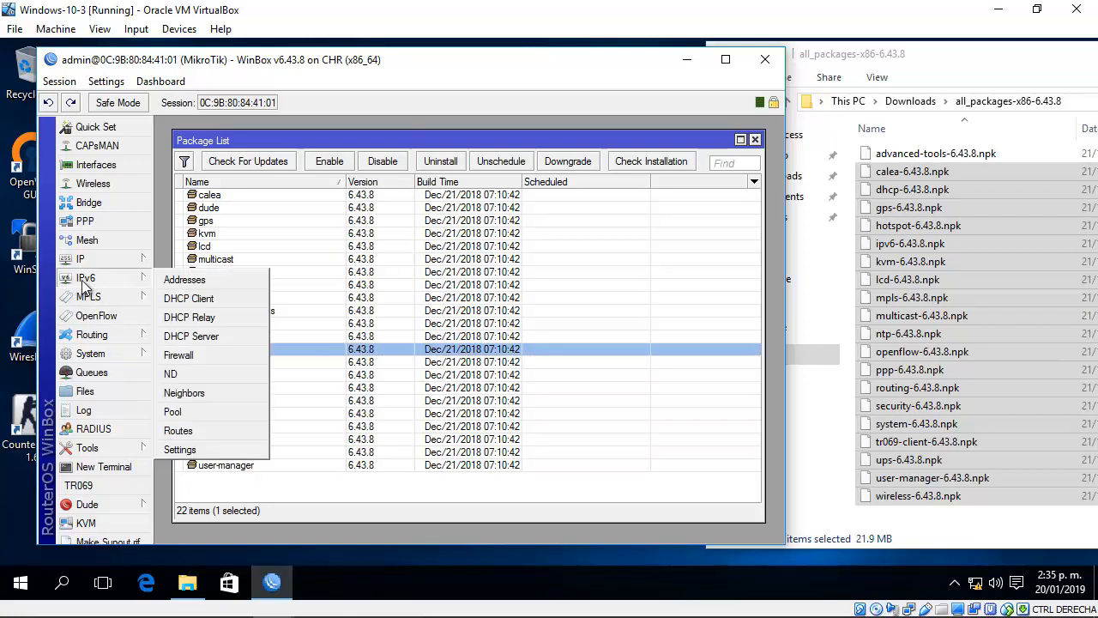
Step: View the IPv6 Address List with link-local fe80 addresses on ether1 through ether4
{"action": "left_click", "coordinate": [185, 278]}
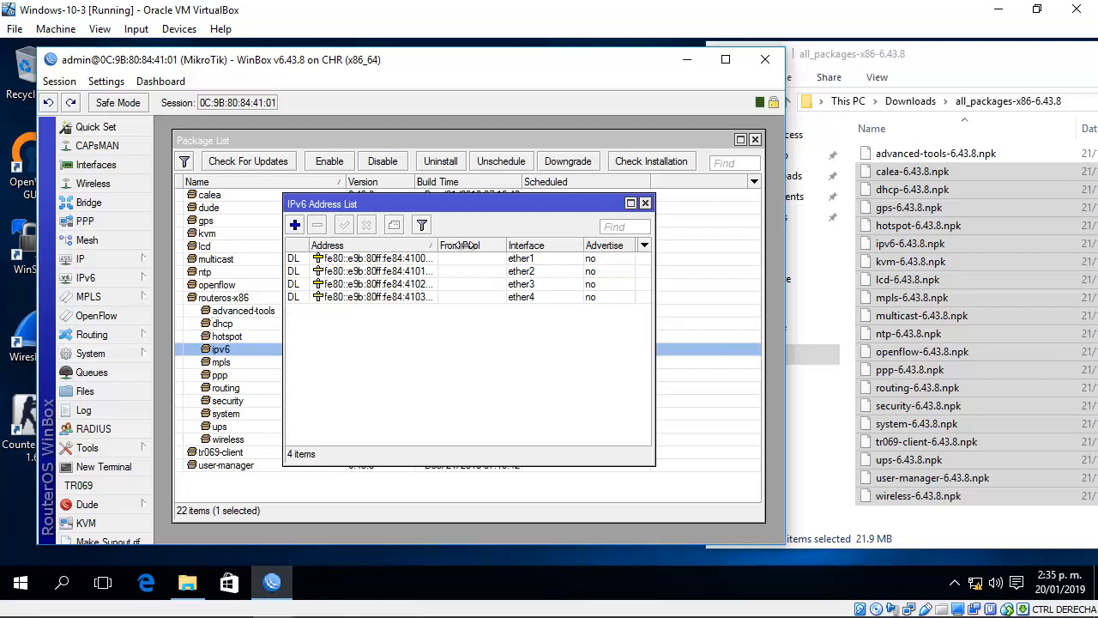
{"action": "left_click", "coordinate": [377, 285]}
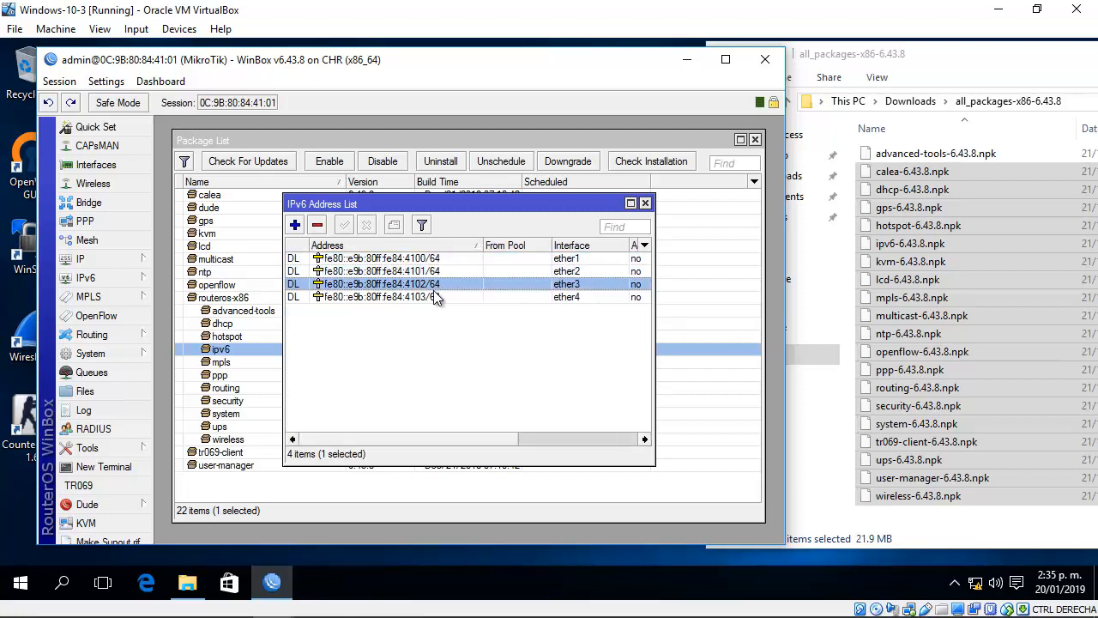
{"action": "left_click", "coordinate": [378, 297]}
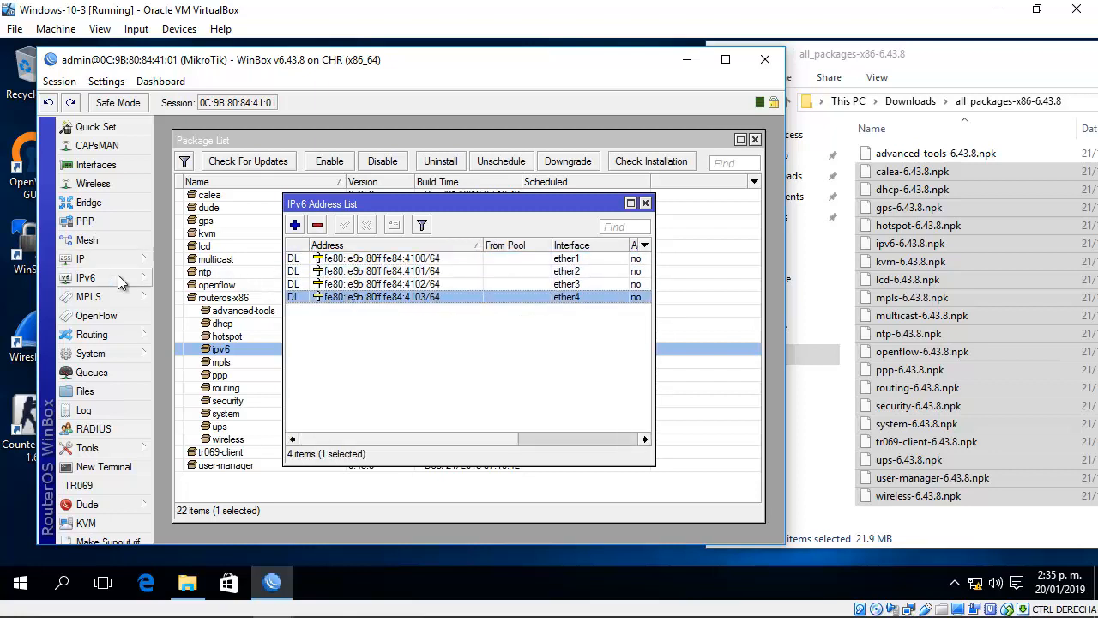
{"action": "left_click", "coordinate": [85, 278]}
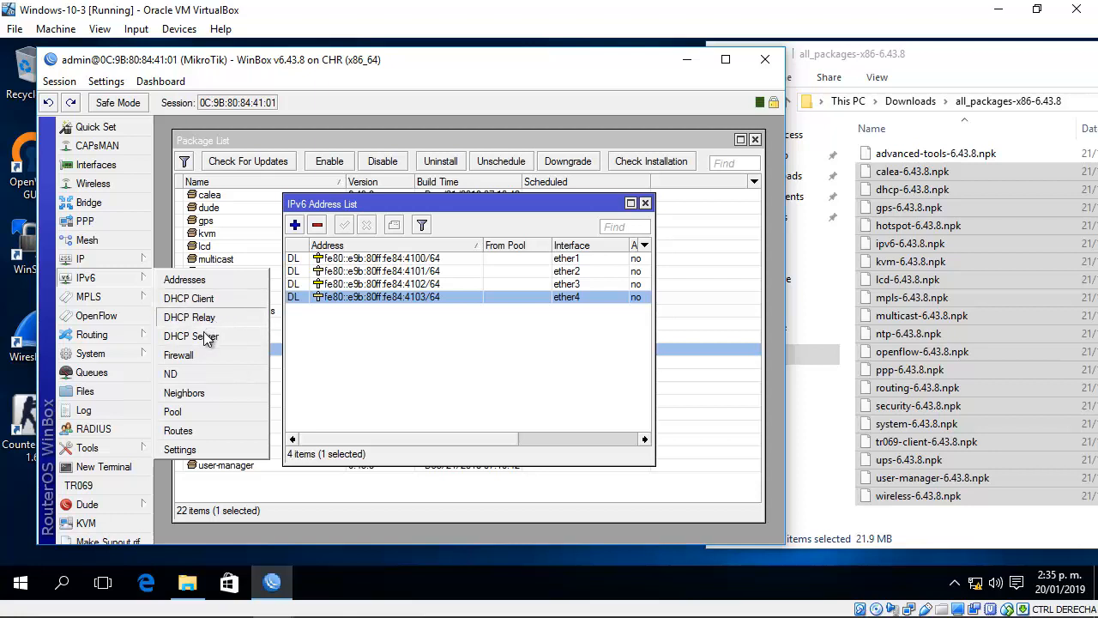
{"action": "mouse_move", "coordinate": [206, 354]}
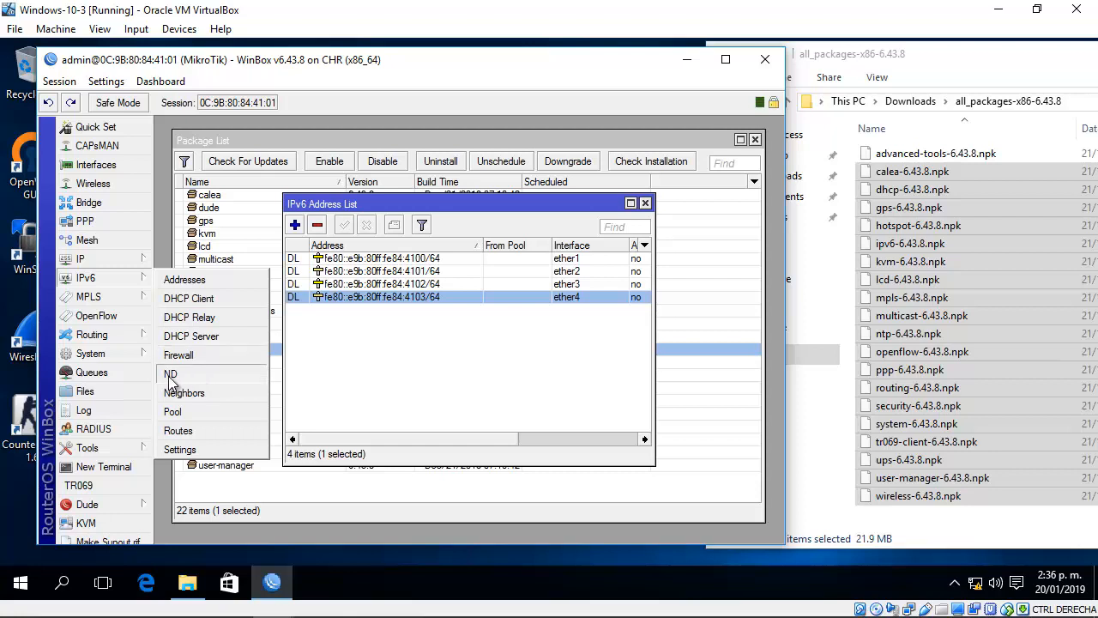
{"action": "mouse_move", "coordinate": [186, 392]}
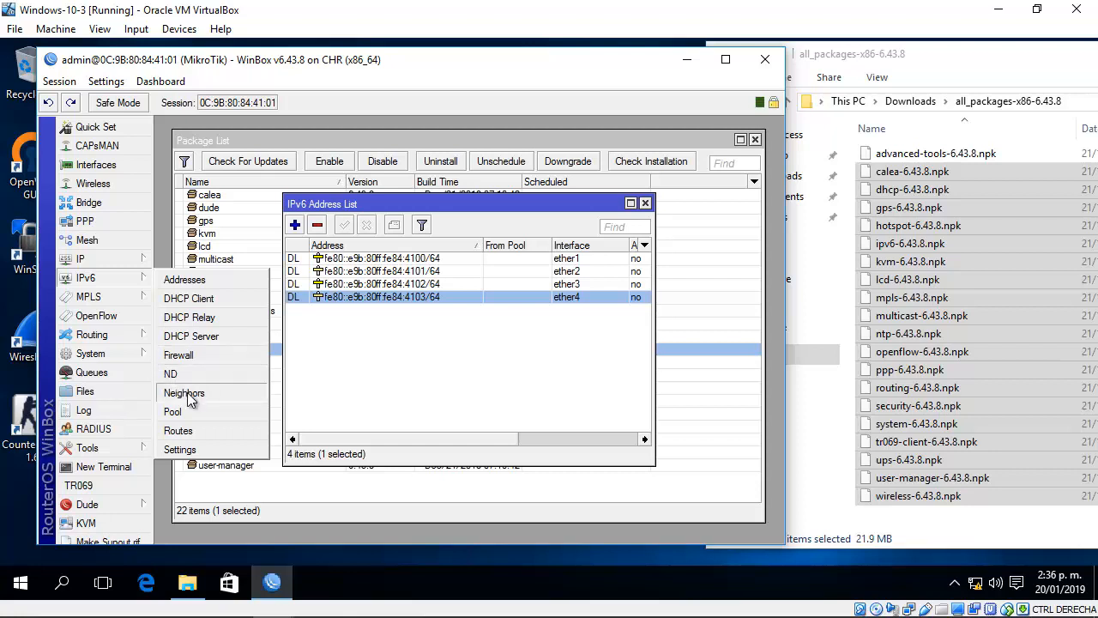
{"action": "mouse_move", "coordinate": [198, 419]}
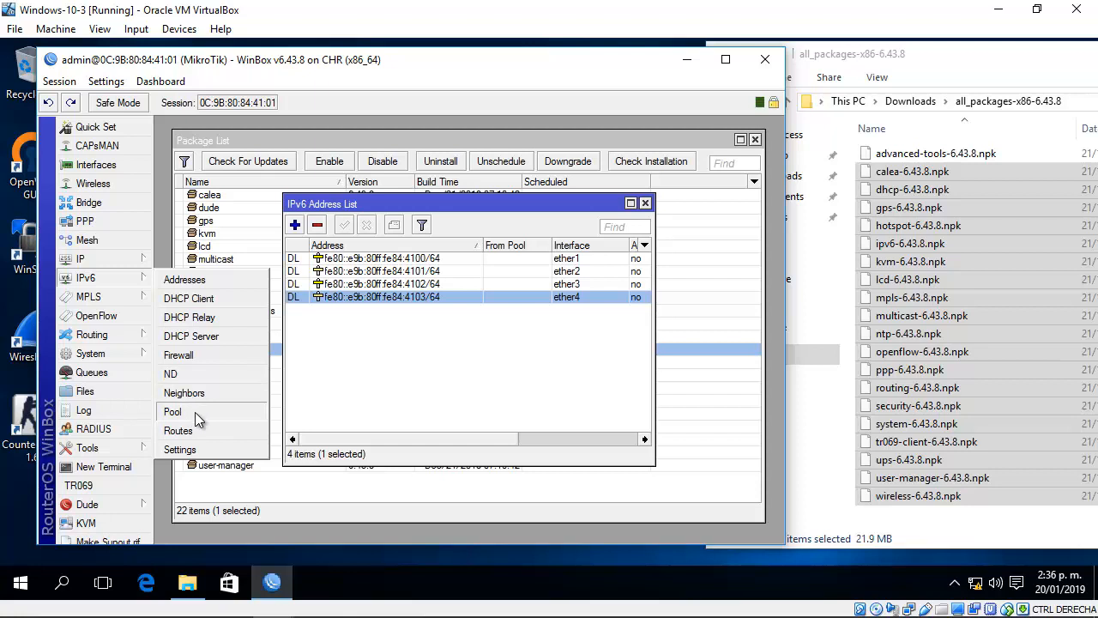
{"action": "mouse_move", "coordinate": [193, 429]}
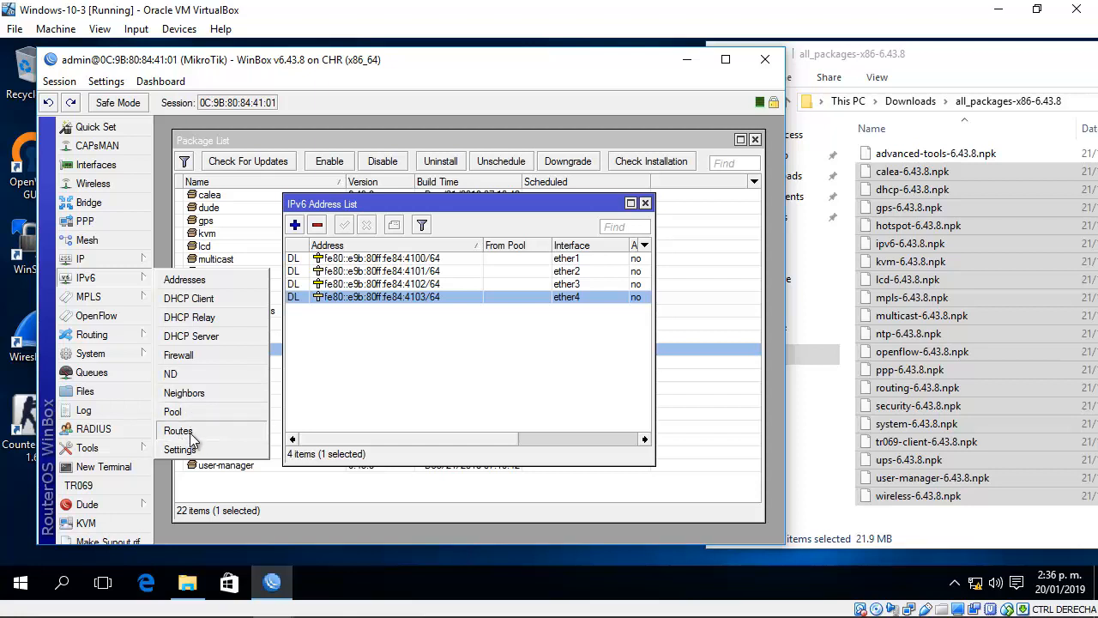
{"action": "mouse_move", "coordinate": [179, 449]}
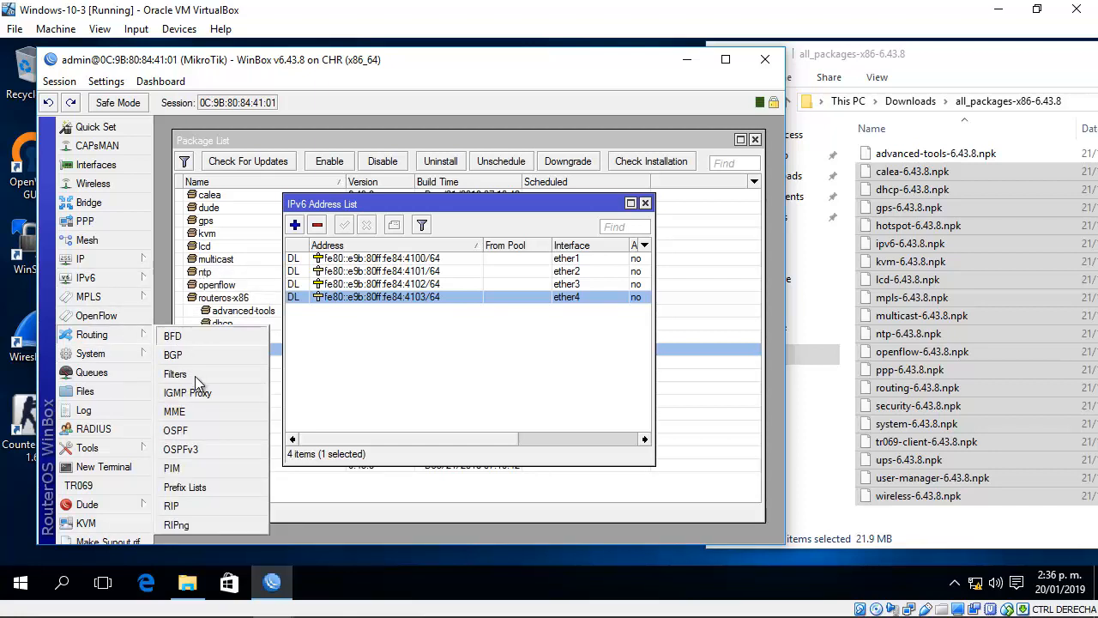
{"action": "mouse_move", "coordinate": [202, 453]}
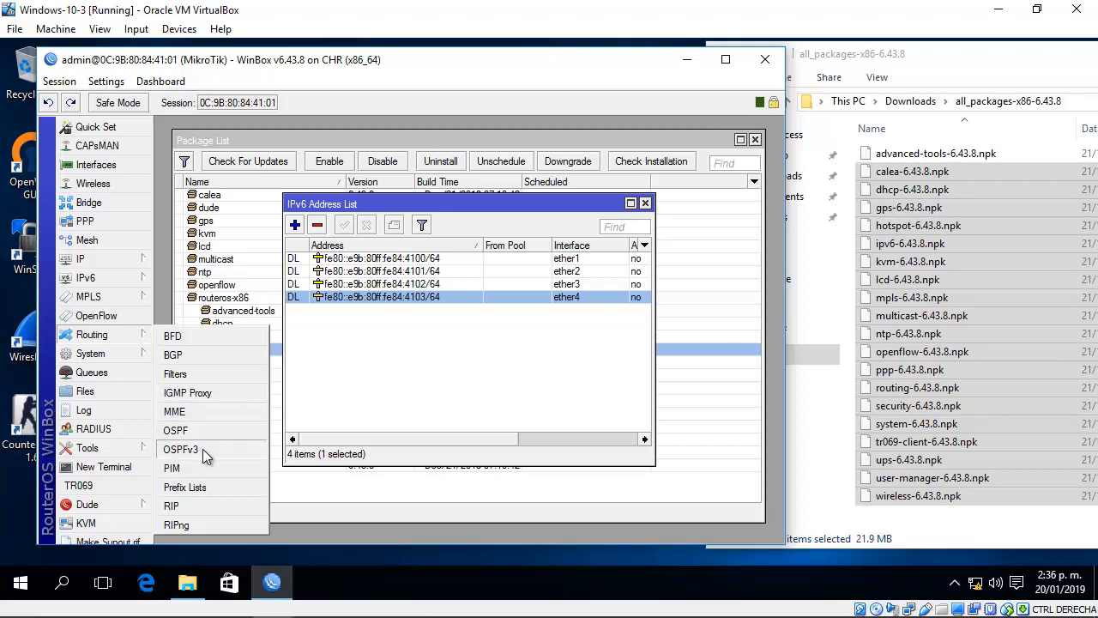
{"action": "mouse_move", "coordinate": [180, 525]}
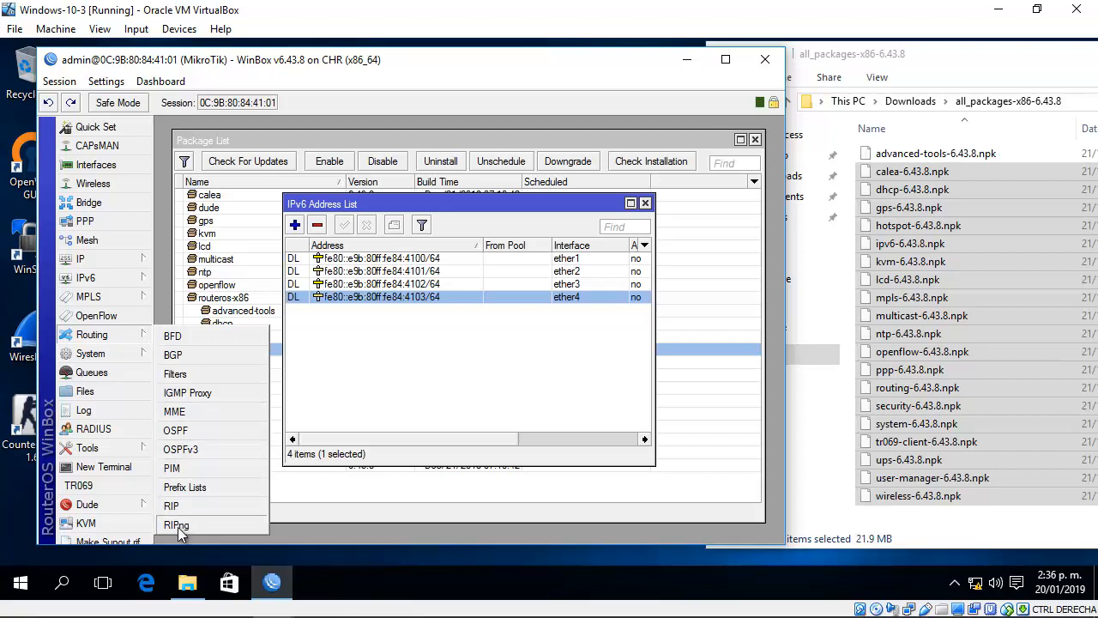
{"action": "mouse_move", "coordinate": [203, 525]}
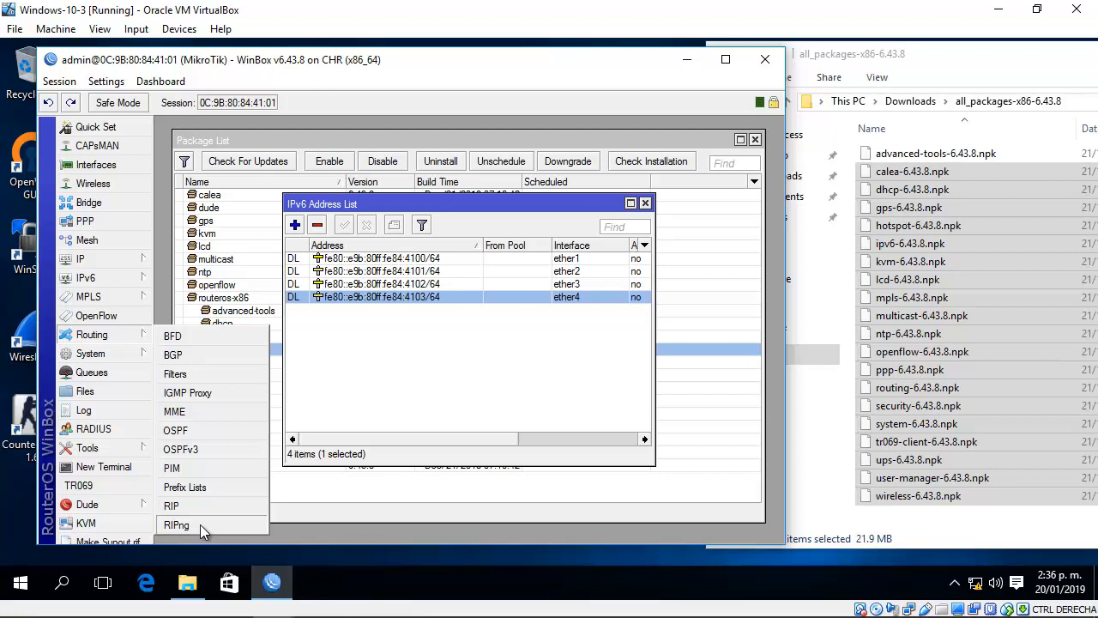